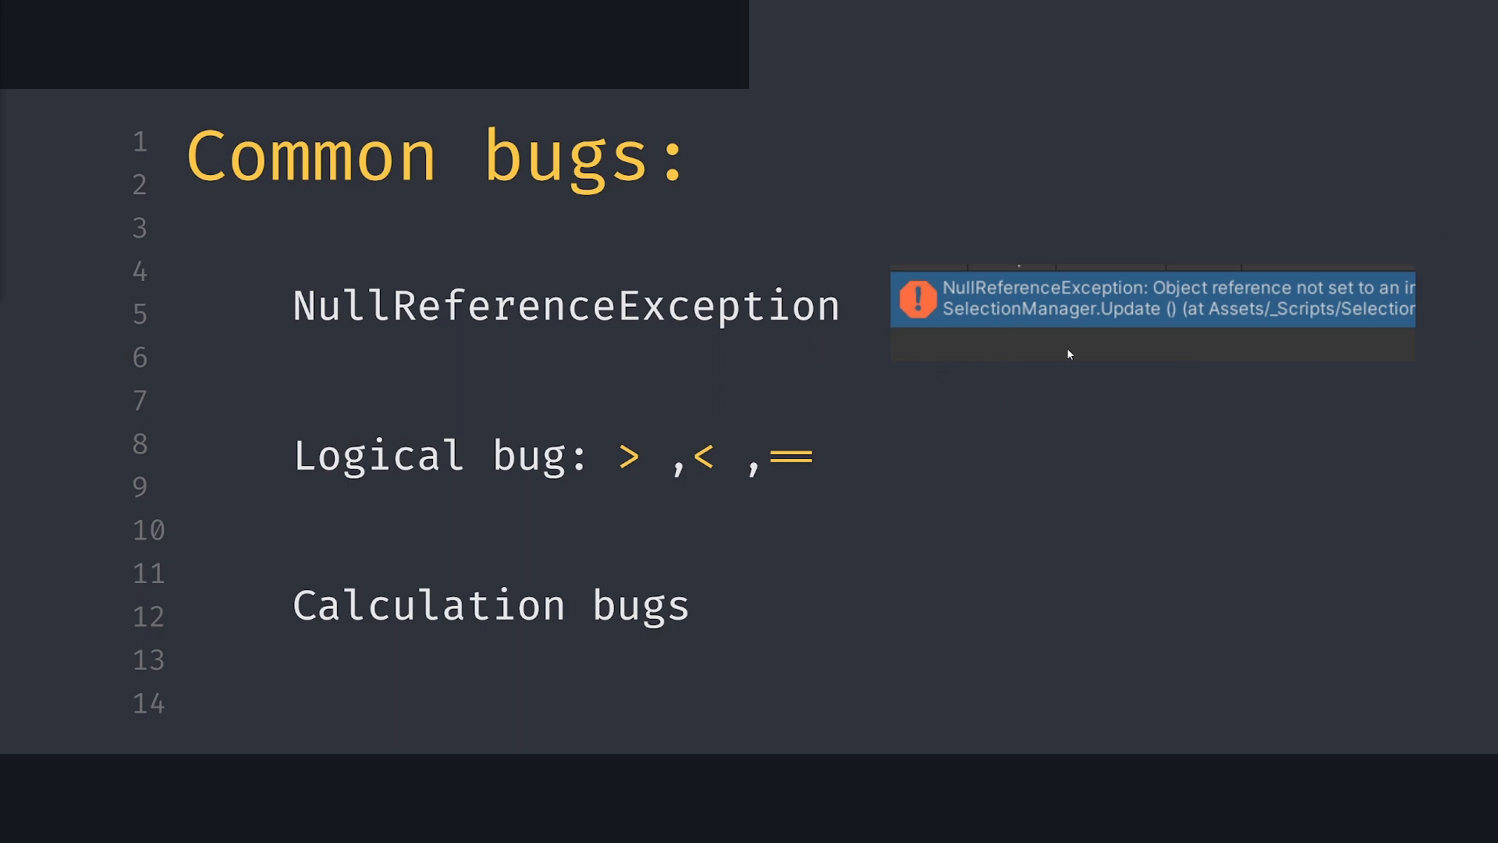
pyautogui.moveTo(805, 641)
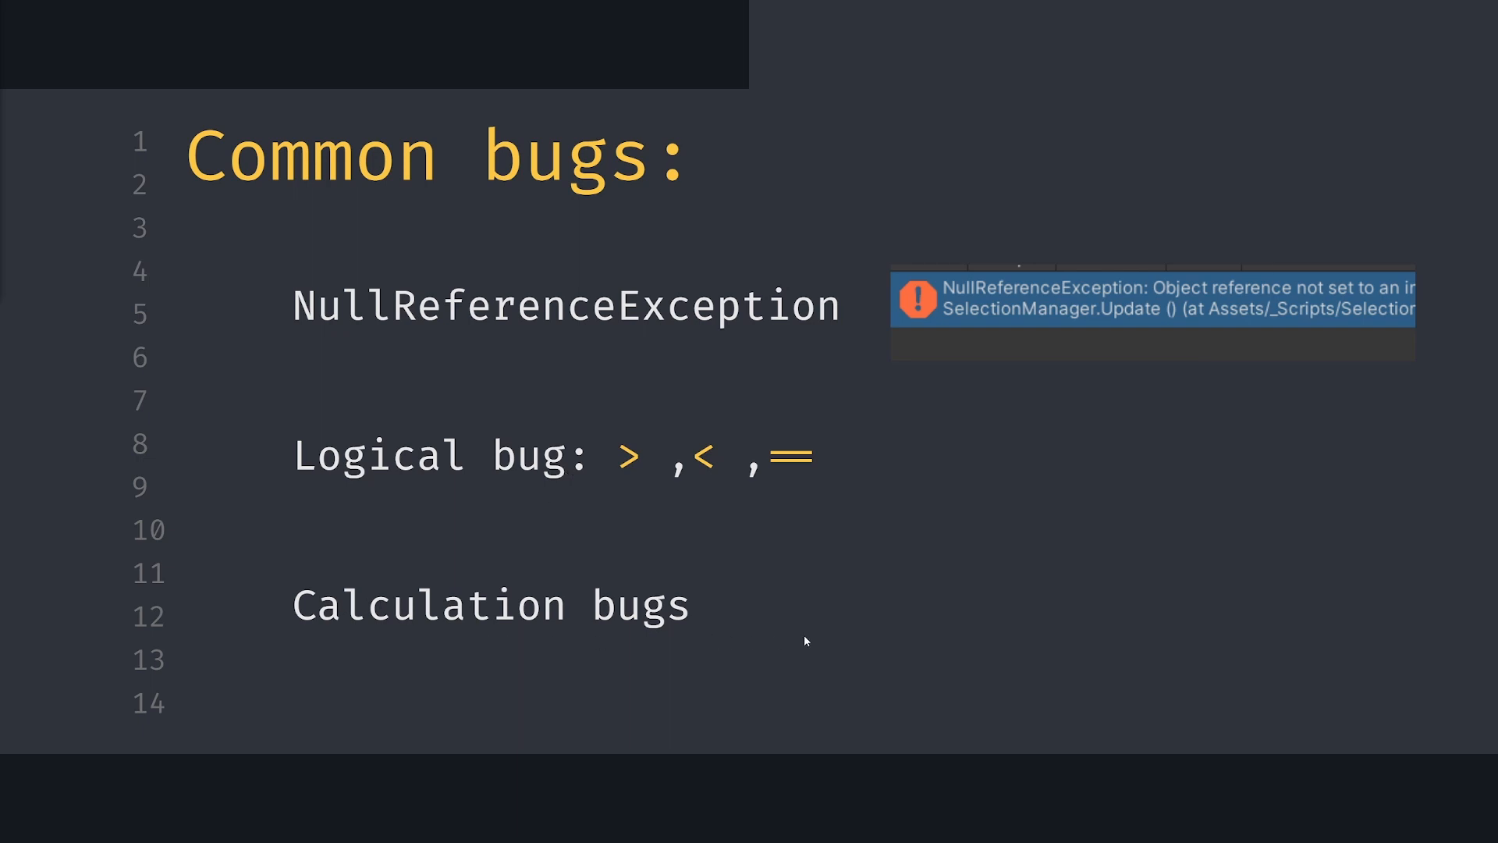
pyautogui.moveTo(978, 814)
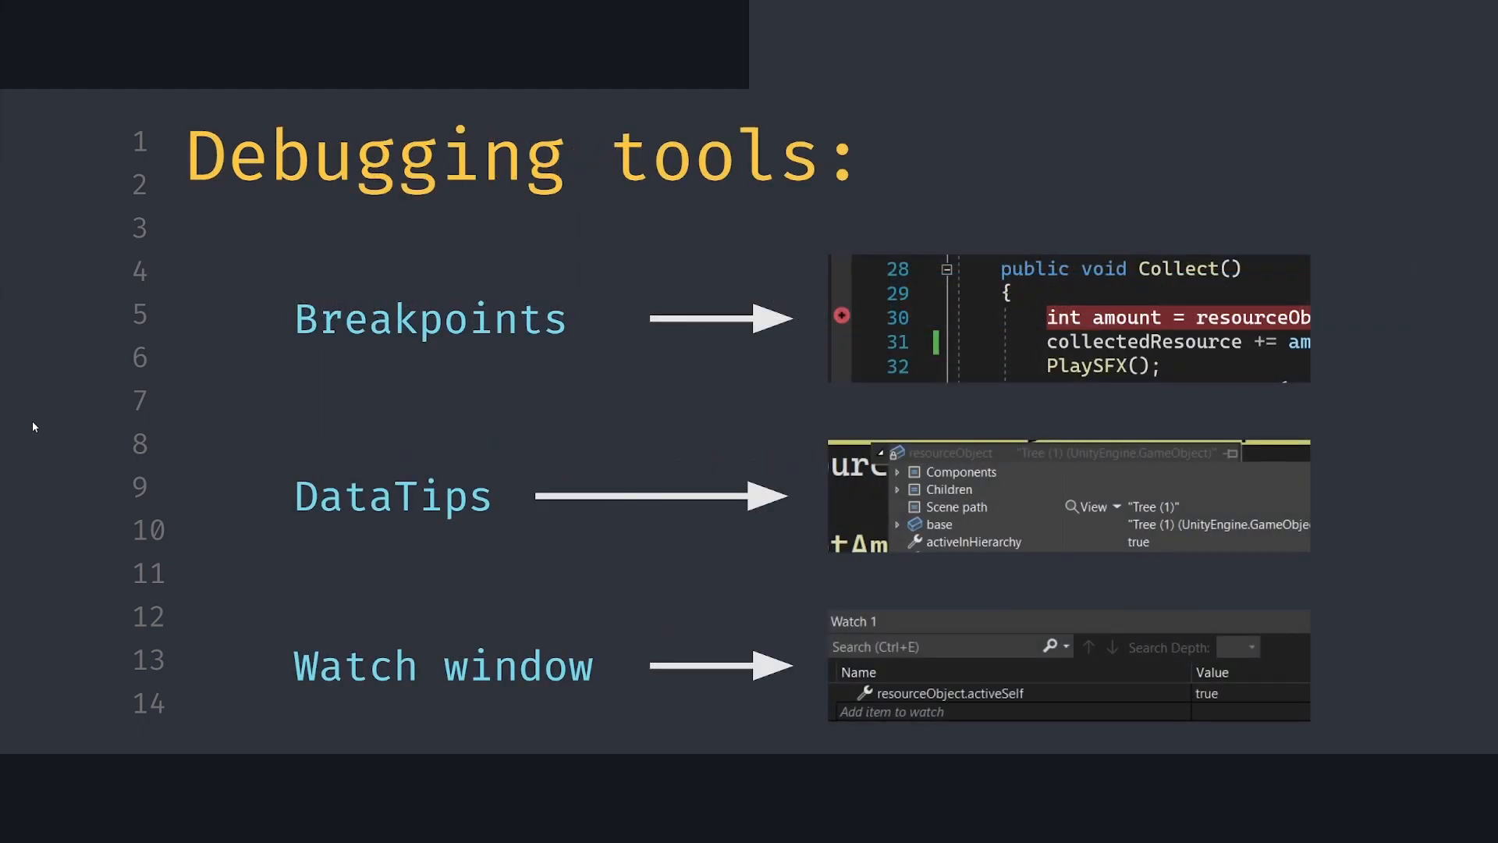
pyautogui.moveTo(544, 237)
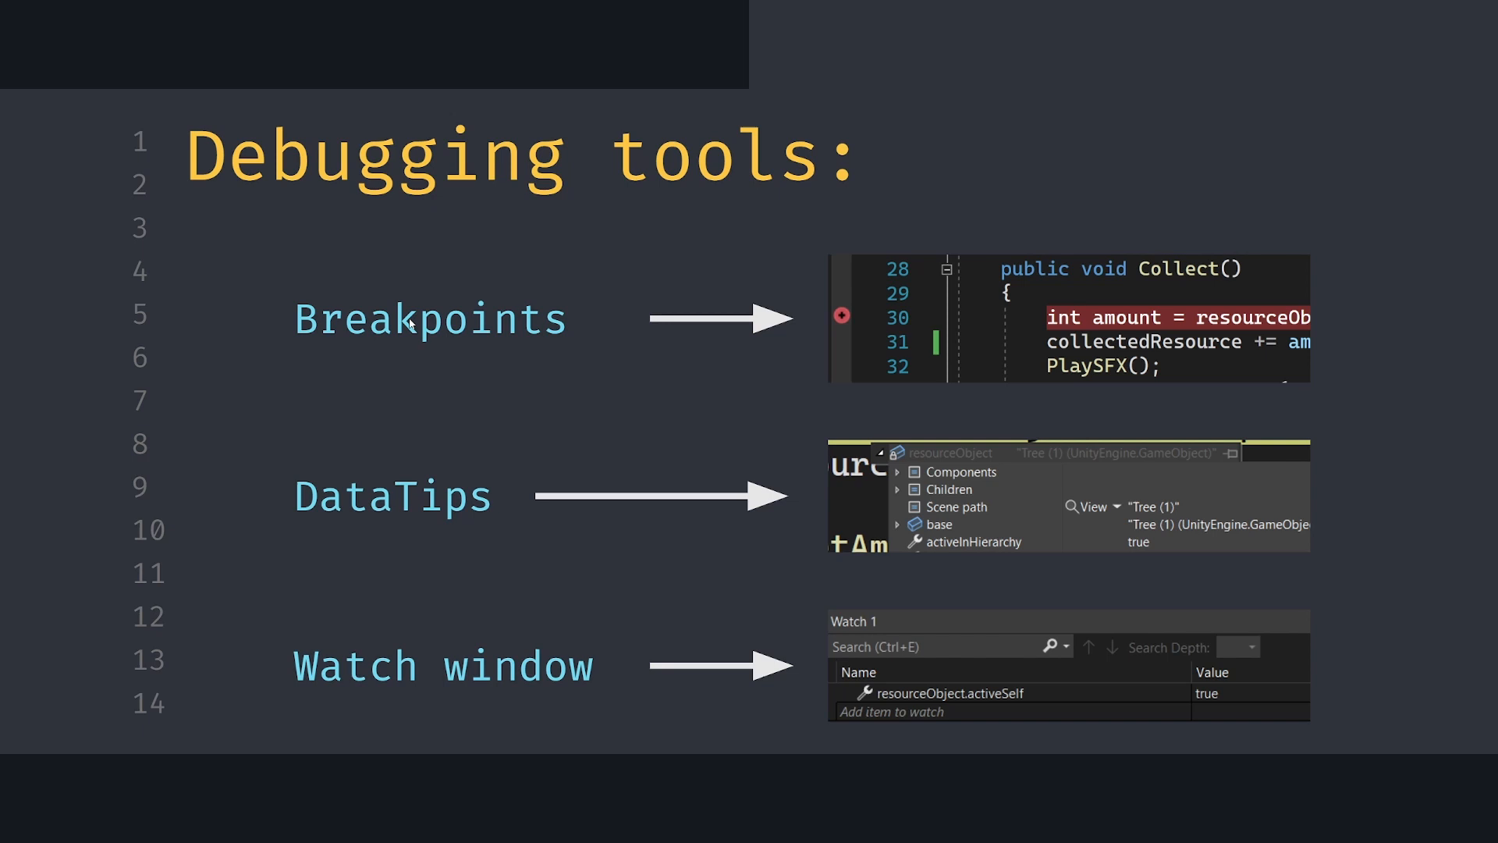
pyautogui.moveTo(488, 549)
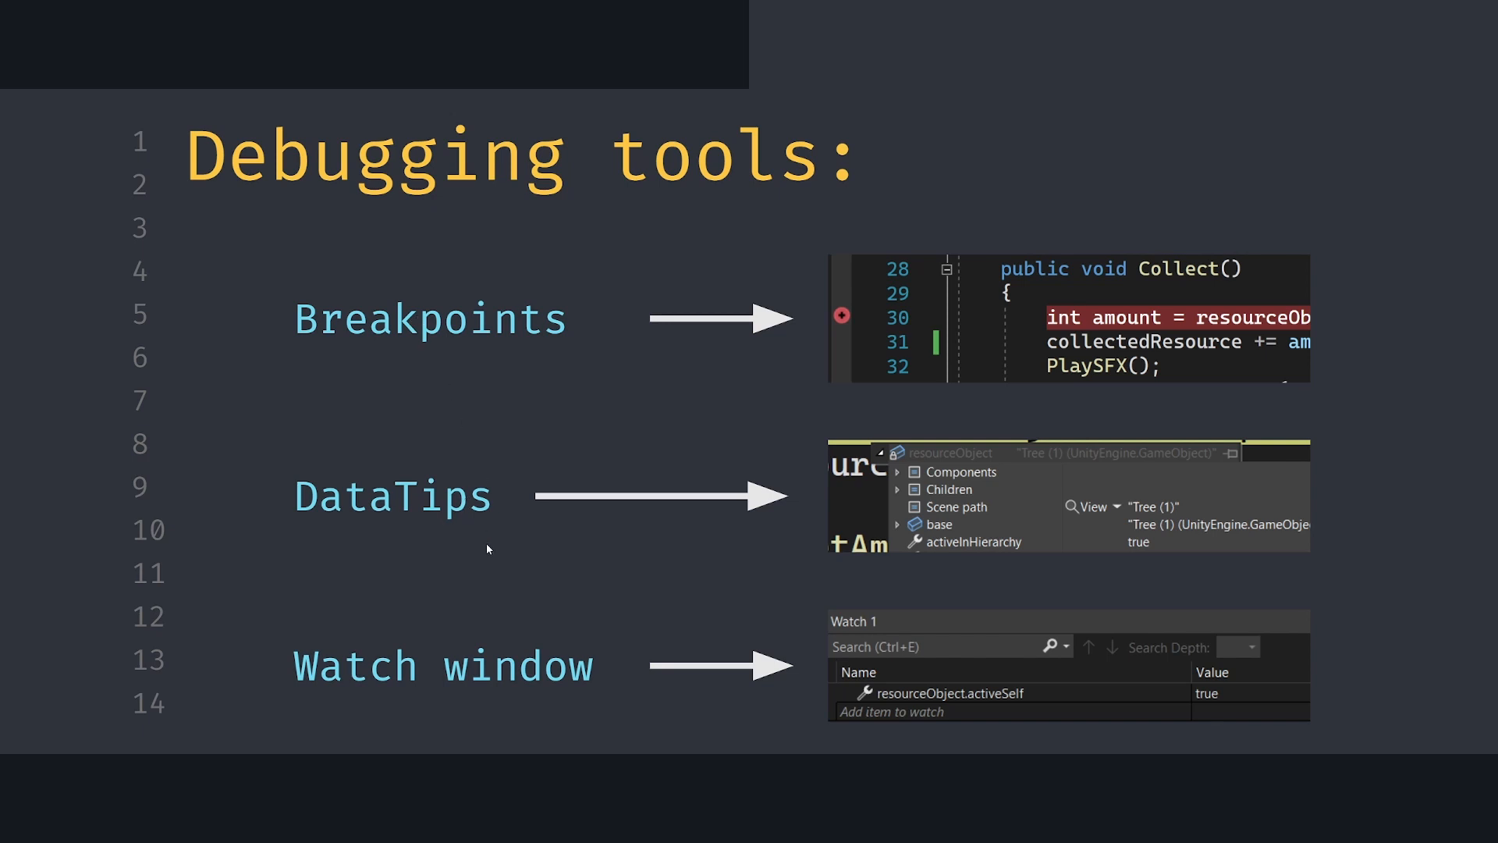
pyautogui.moveTo(607, 695)
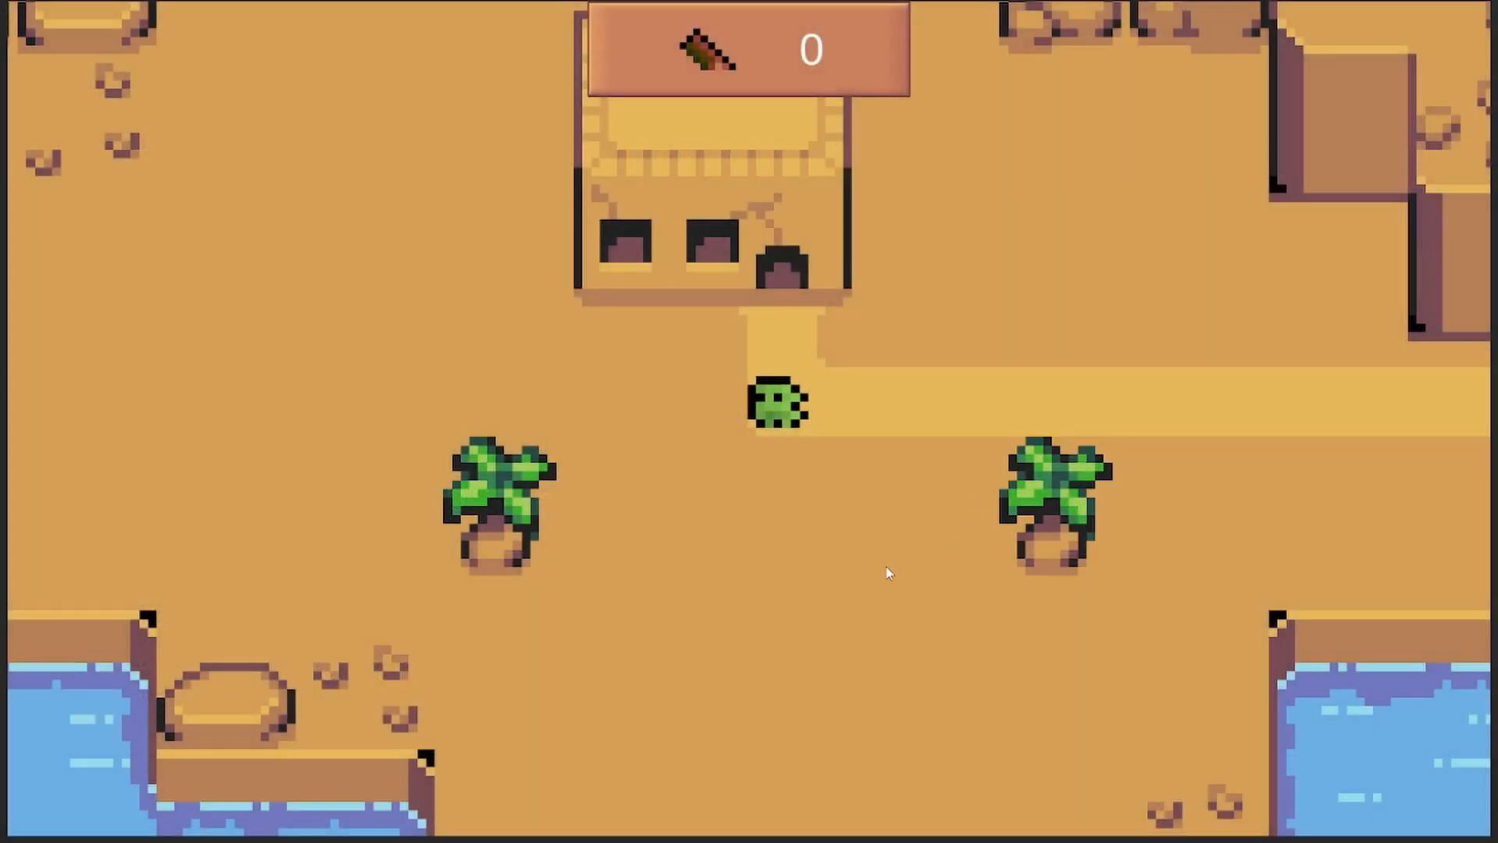
pyautogui.moveTo(565, 293)
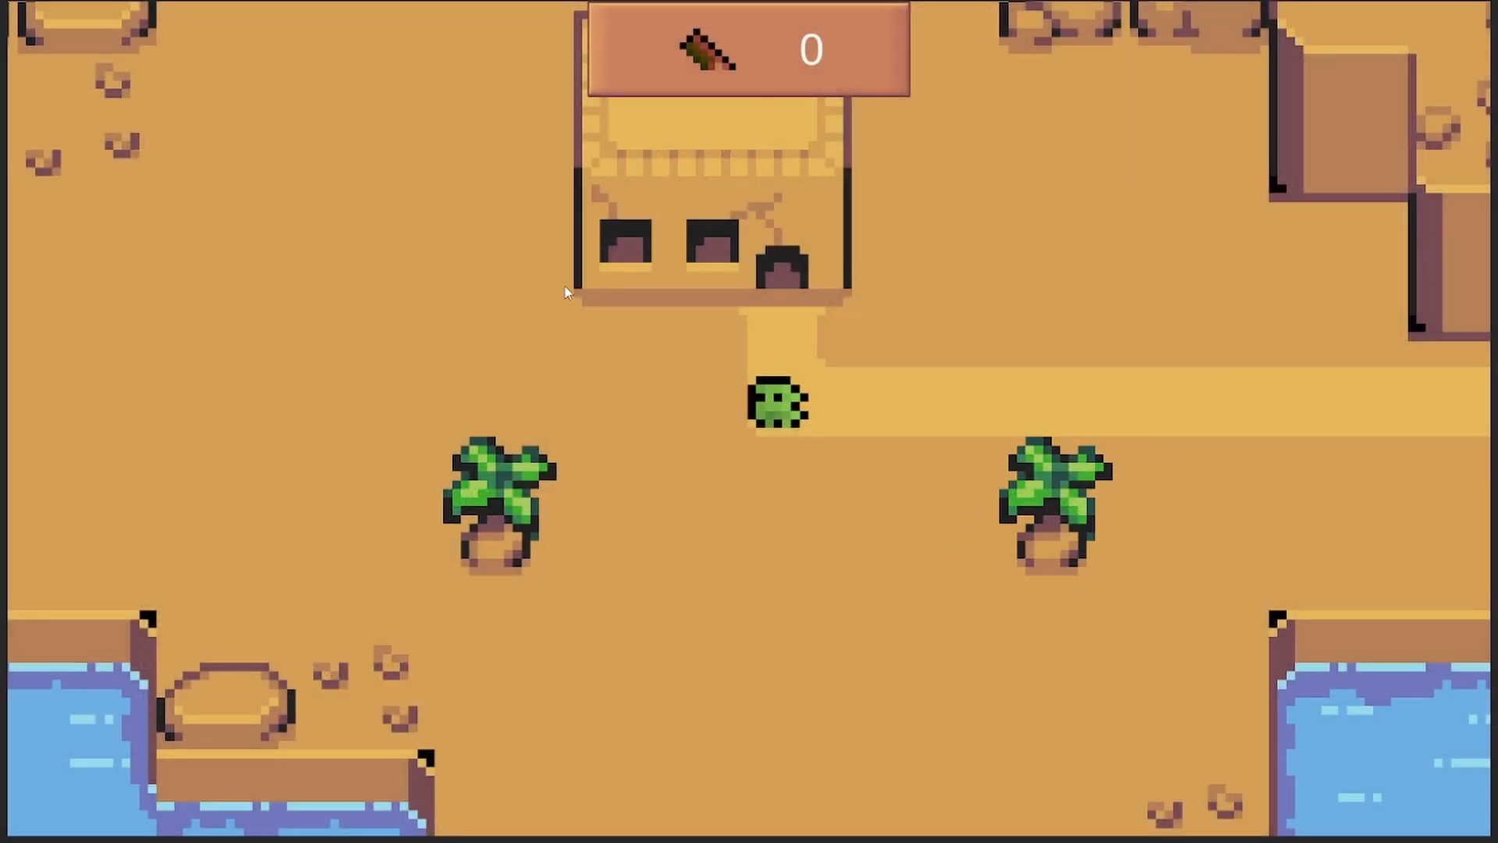
pyautogui.moveTo(789, 459)
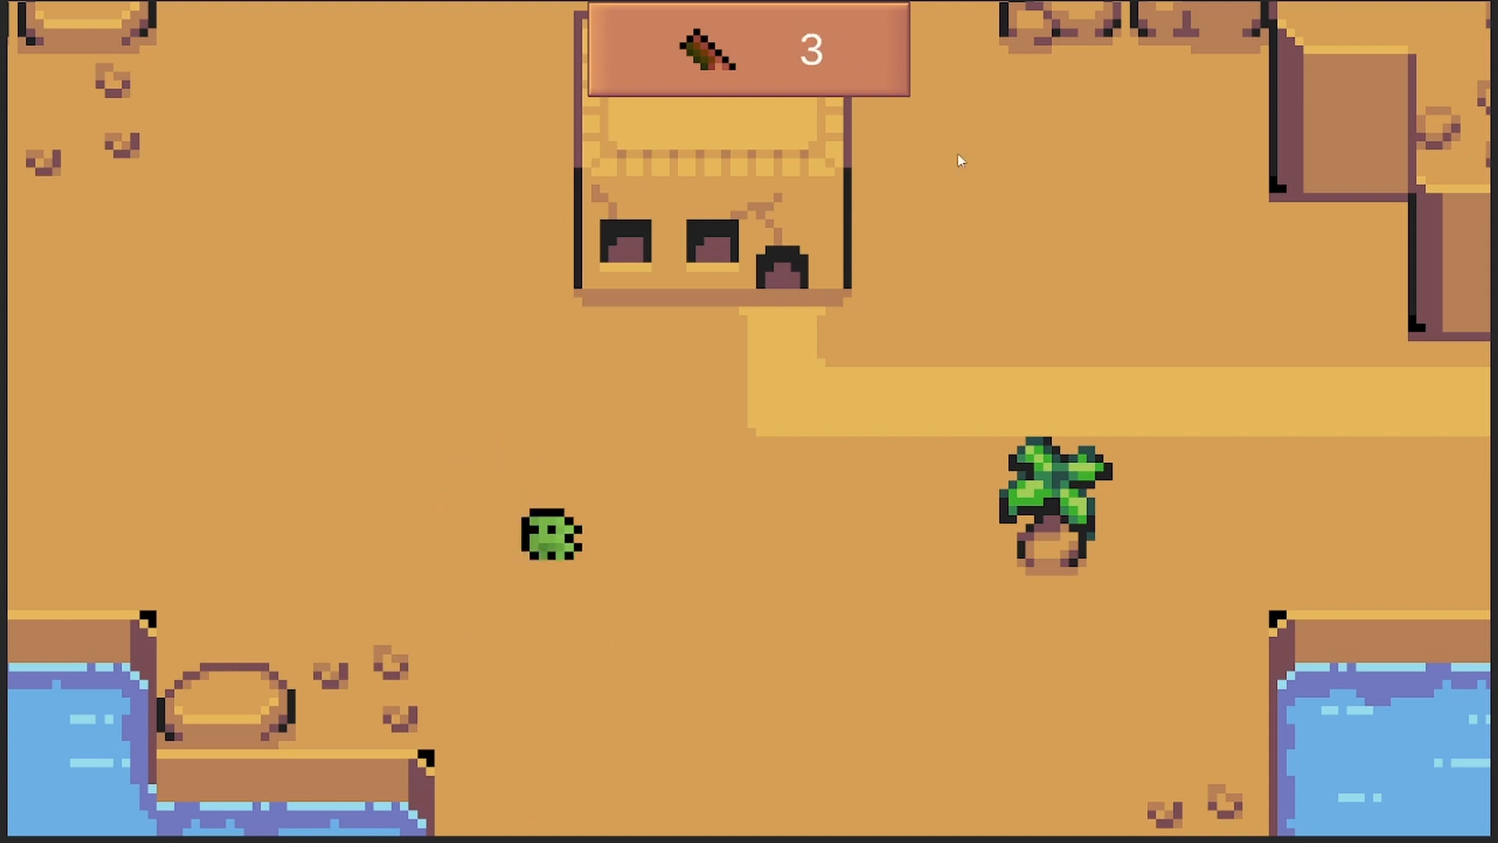
pyautogui.moveTo(1166, 451)
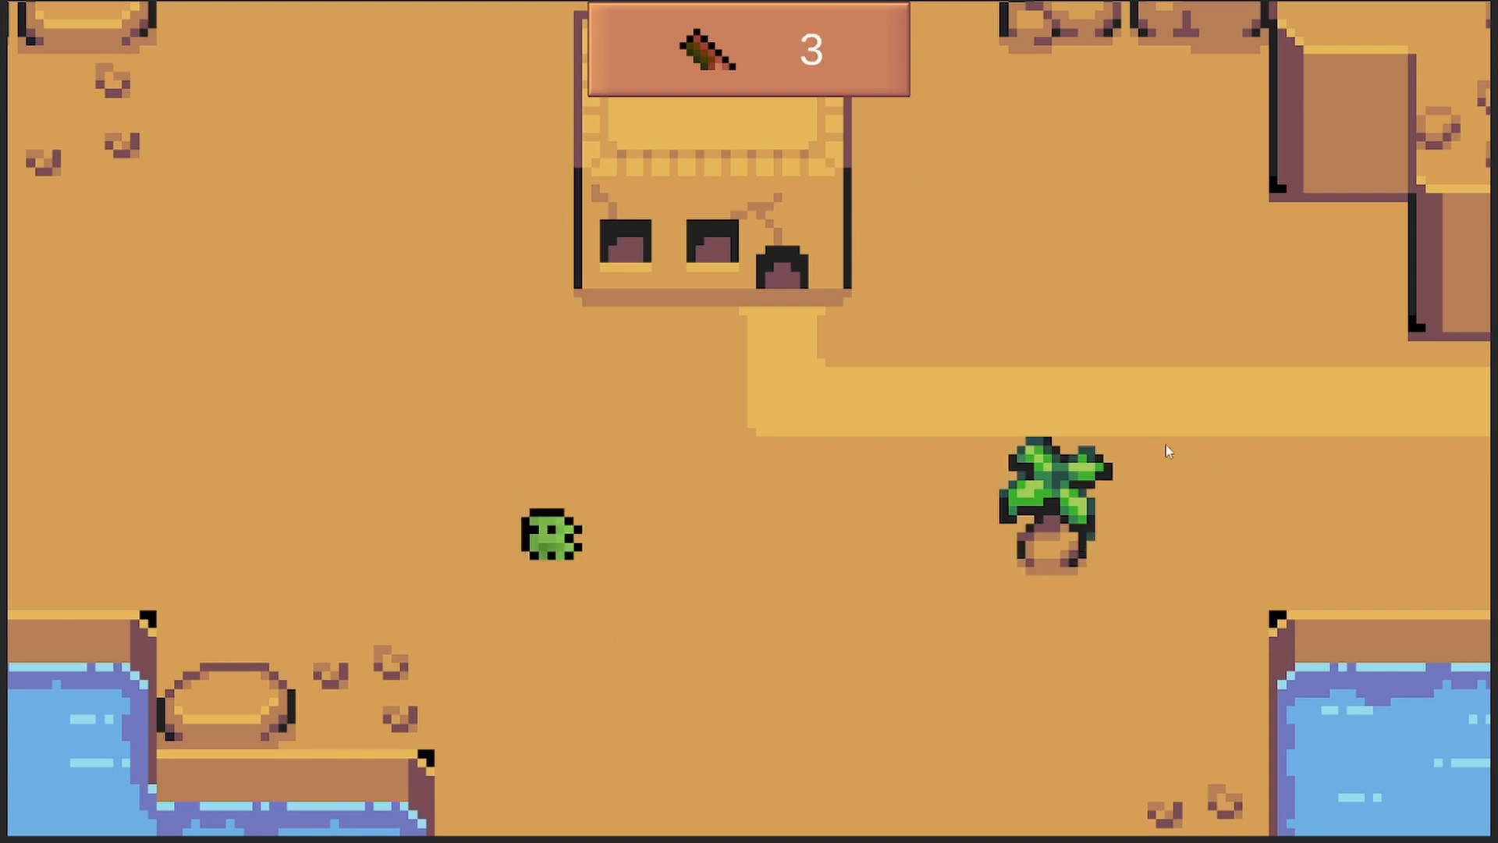
pyautogui.moveTo(1156, 441)
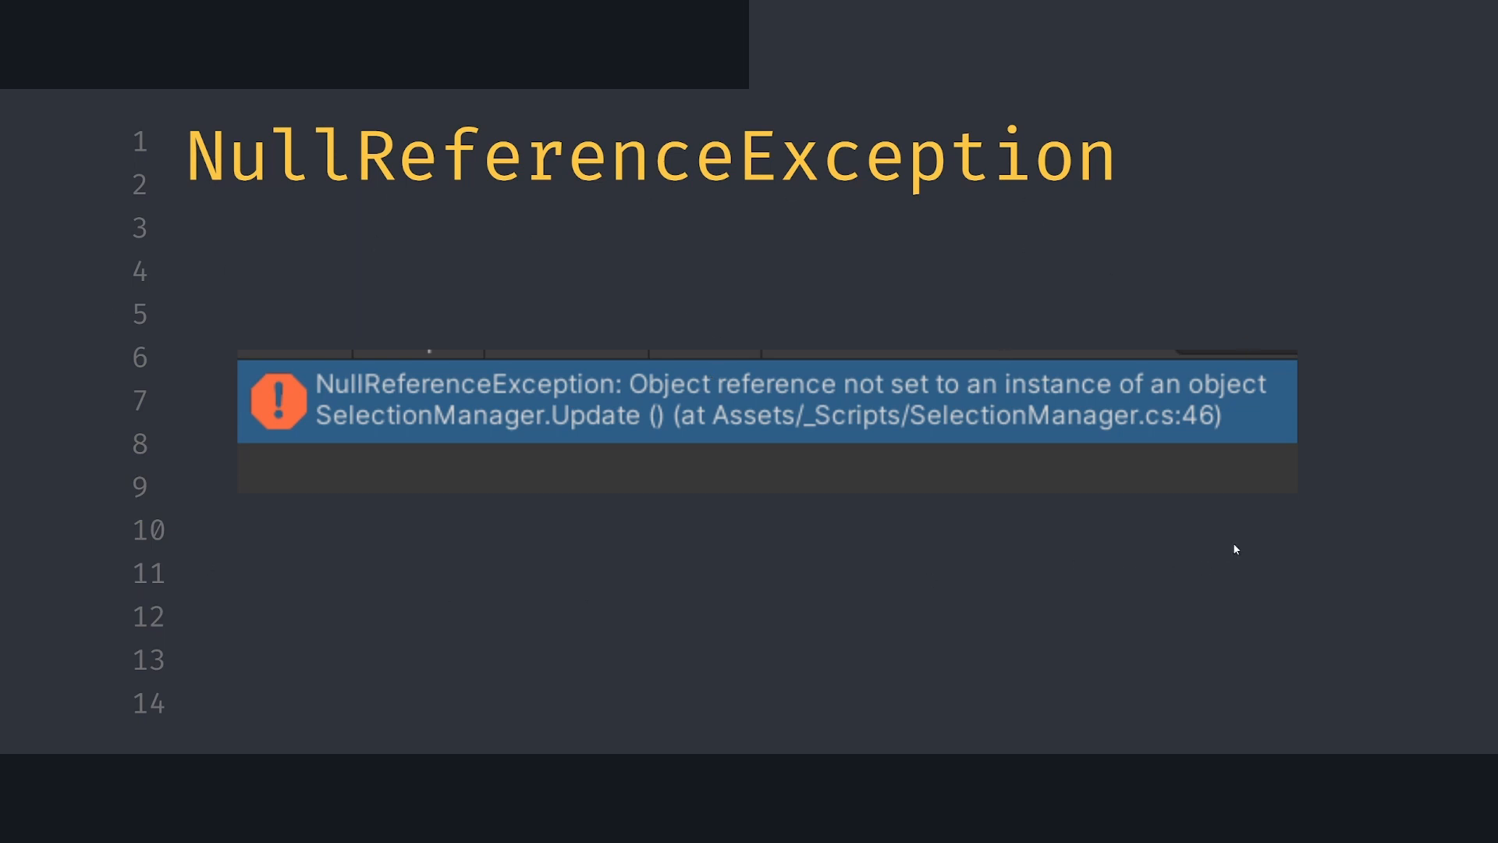
pyautogui.moveTo(1219, 546)
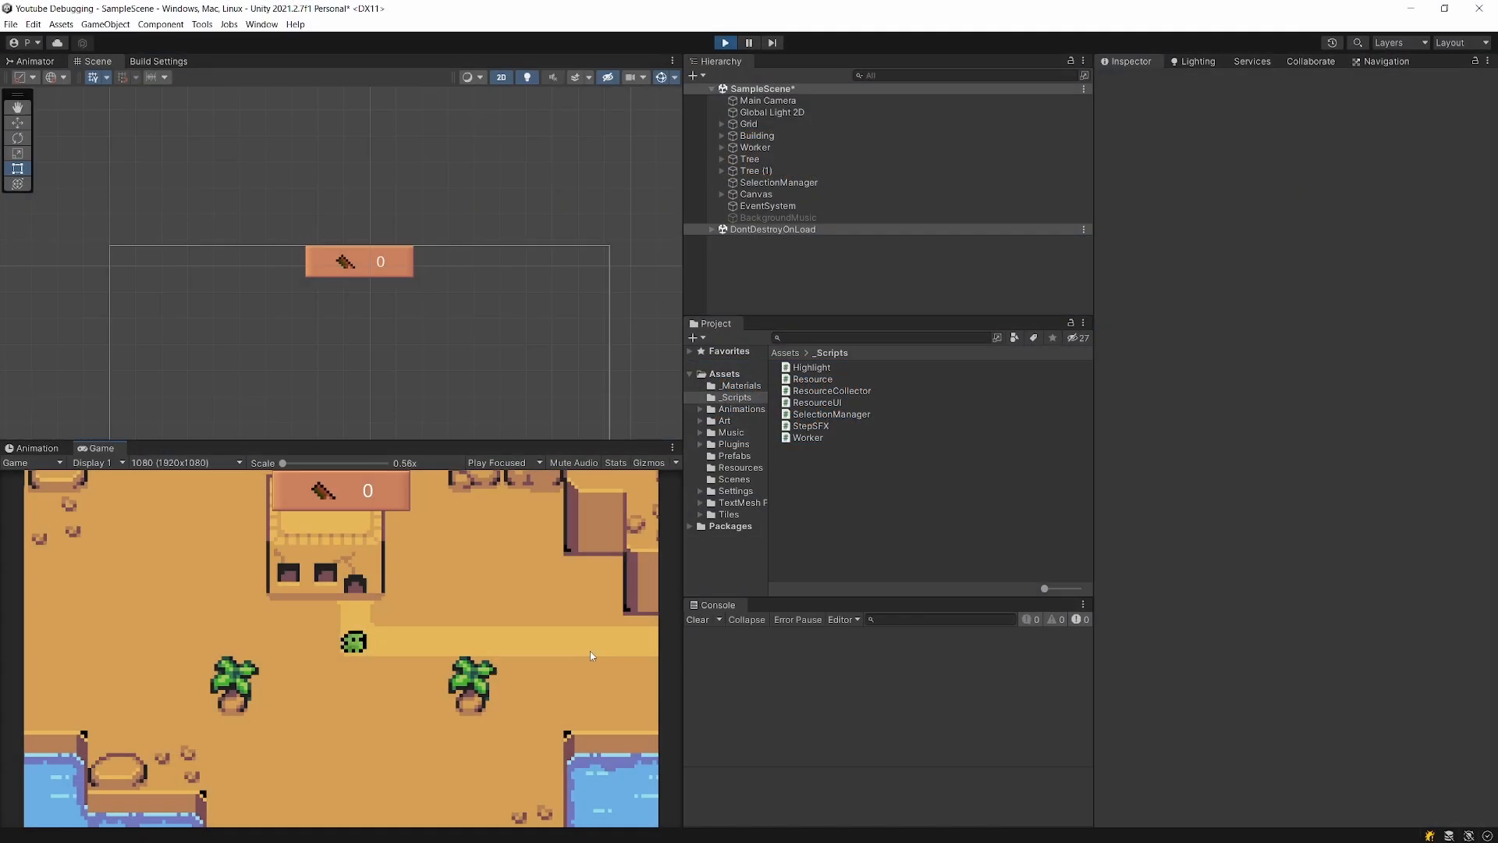
# Step: Show the NullReferenceException from SelectionManager.cs line 46 with its stack trace in Unity's Console
pyautogui.click(471, 683)
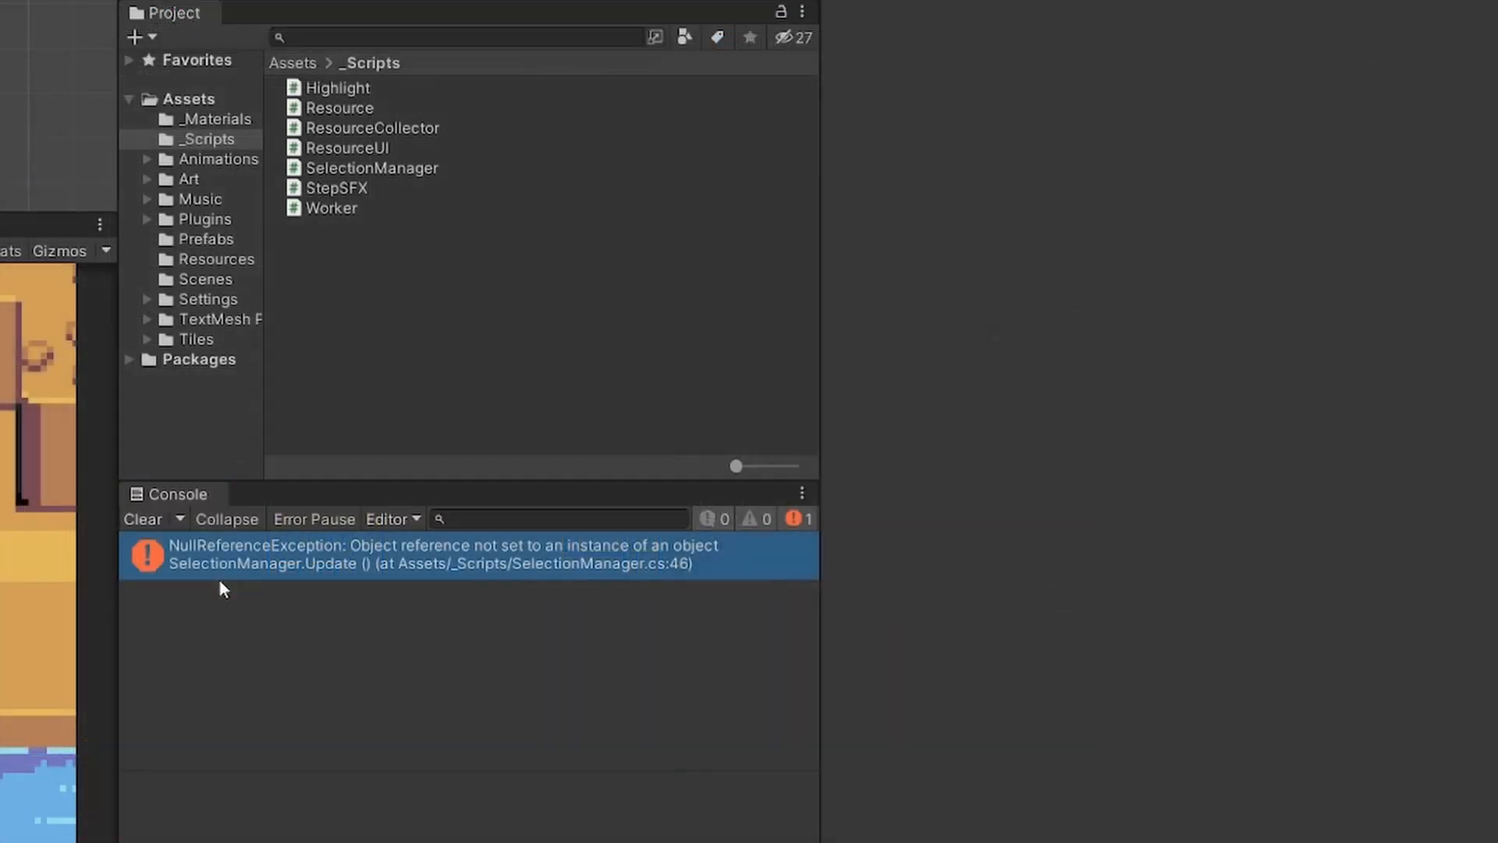
pyautogui.moveTo(514, 563)
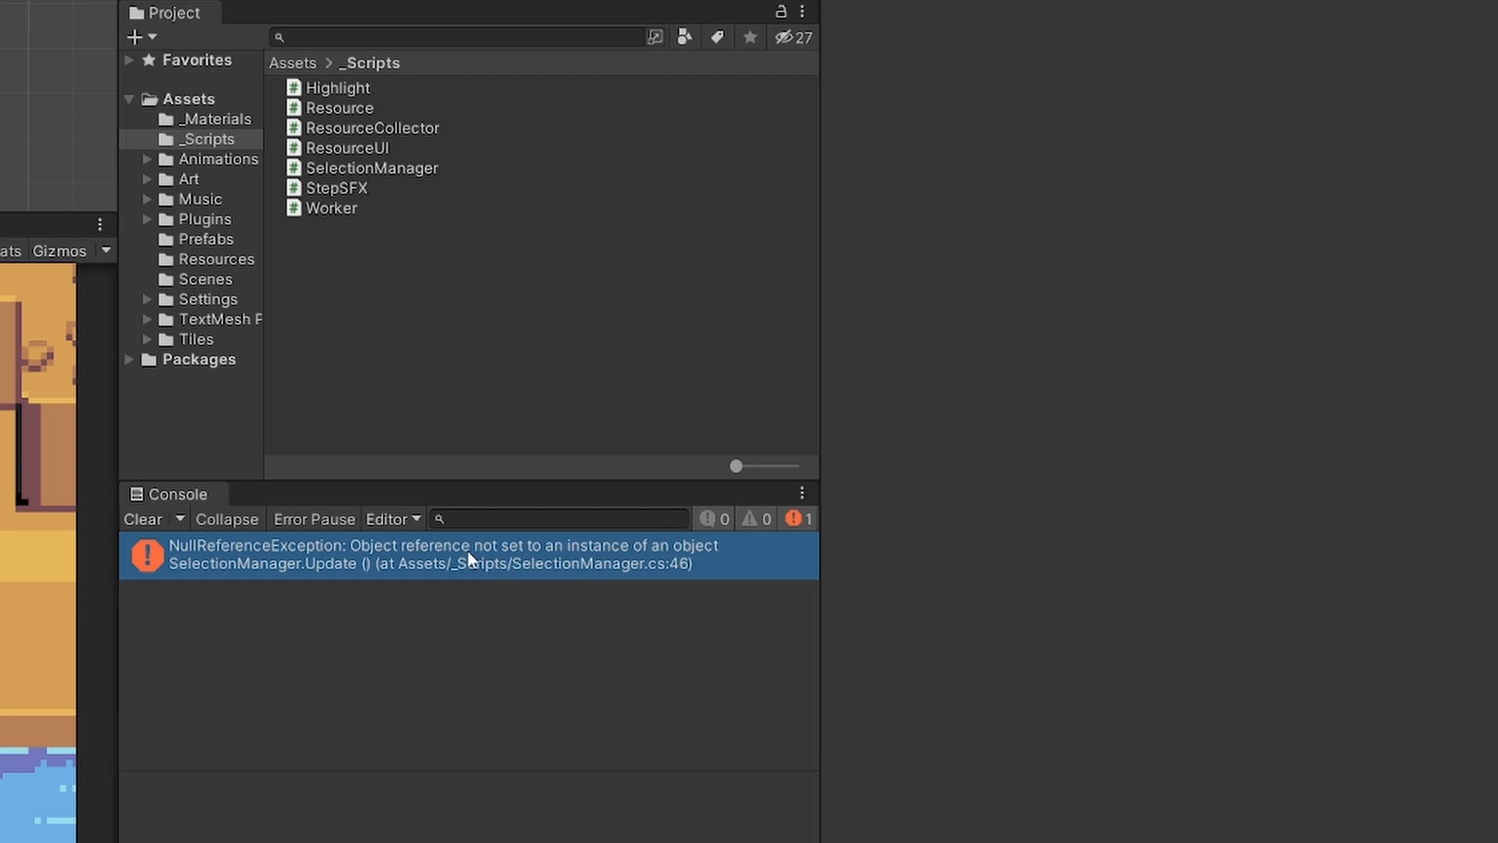
pyautogui.click(469, 563)
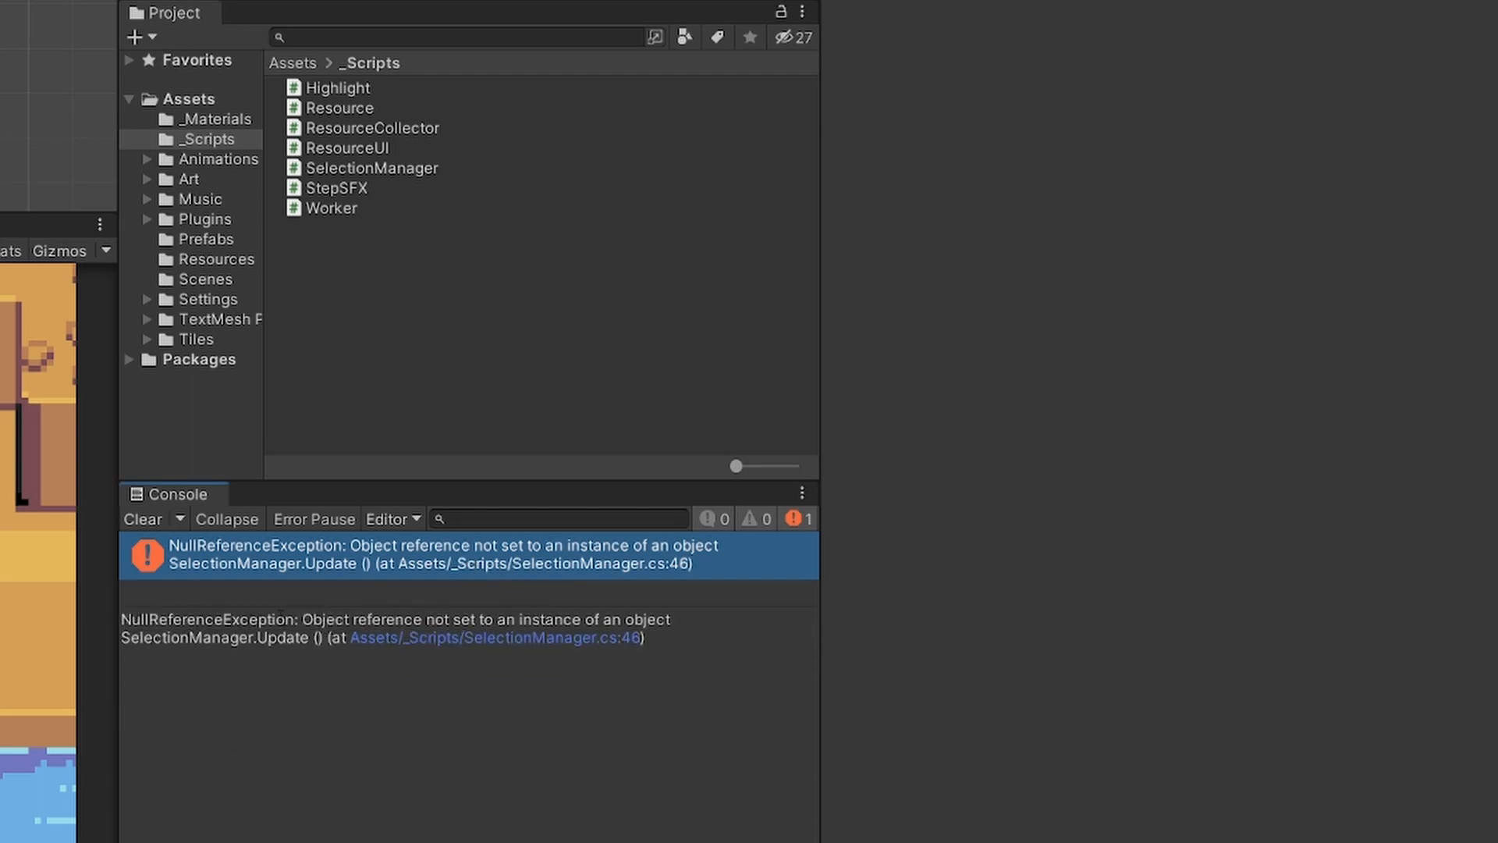
pyautogui.moveTo(612, 731)
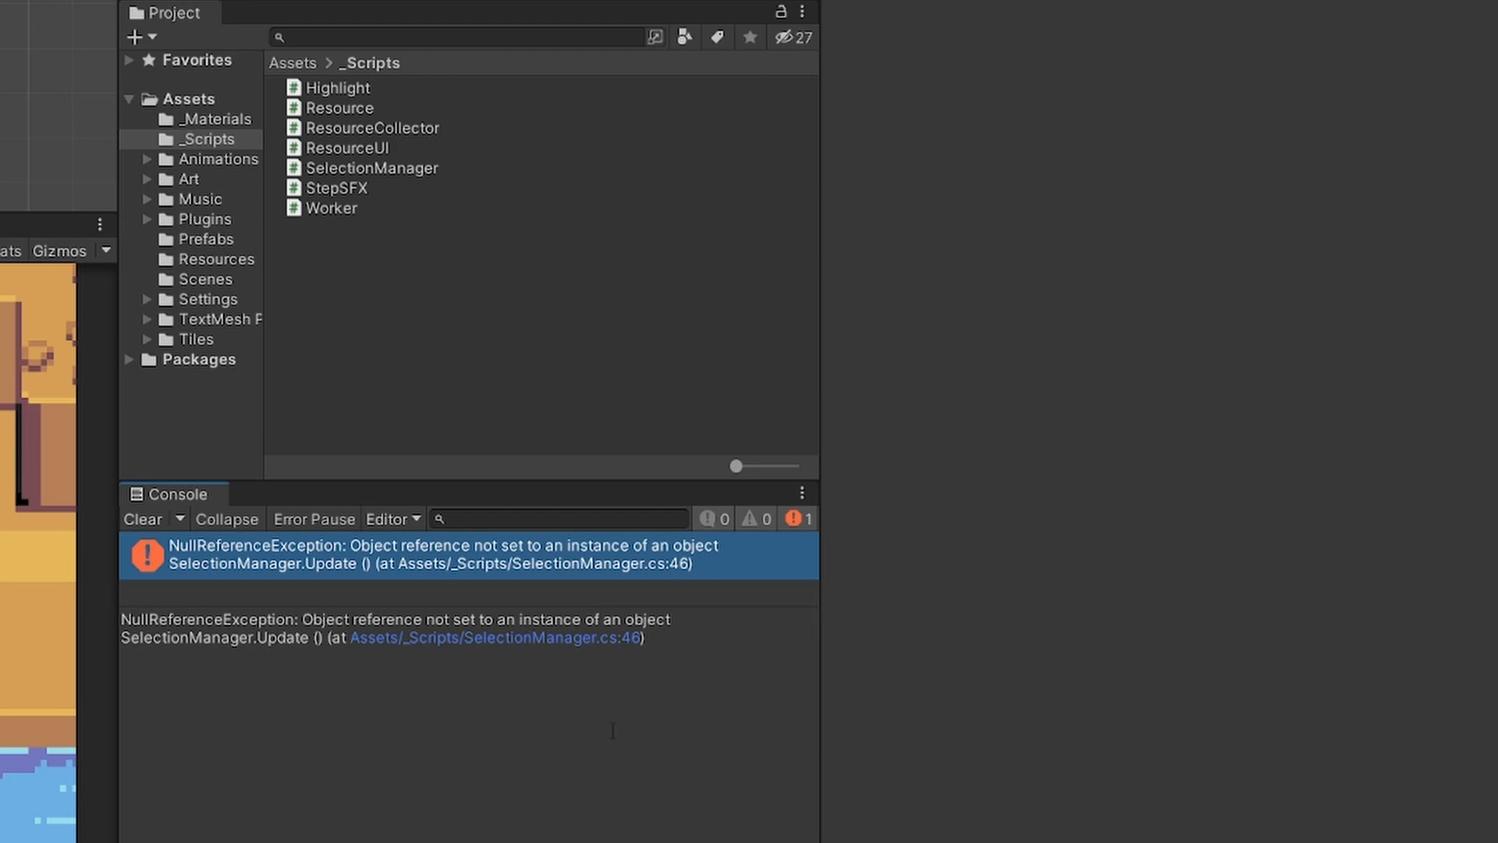
pyautogui.moveTo(638, 648)
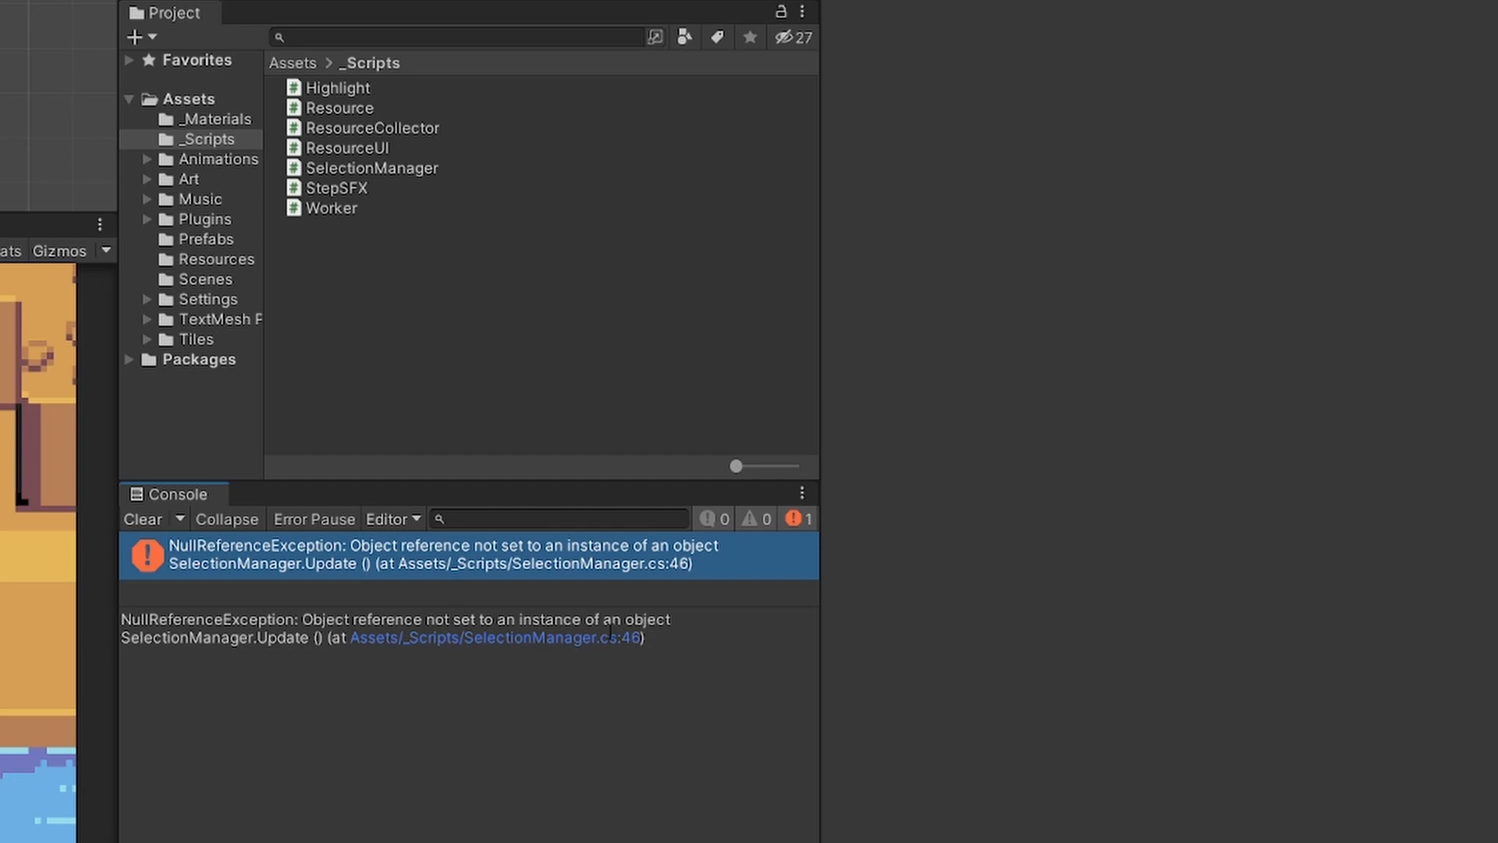
pyautogui.moveTo(455, 602)
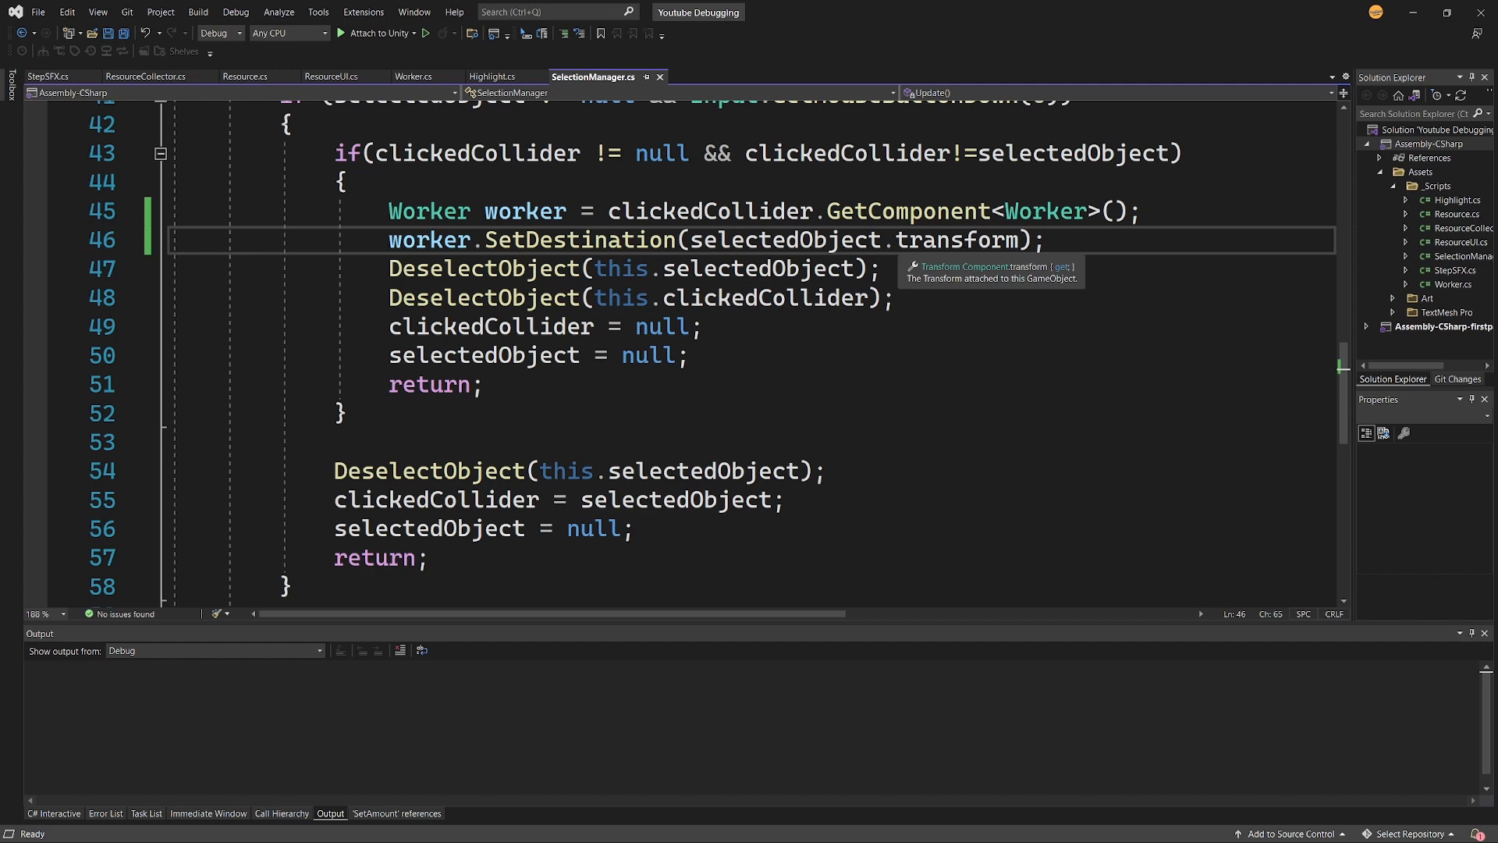
# Step: Add blank lines around the worker.SetDestination call on line 46 of SelectionManager.cs
pyautogui.press('Enter')
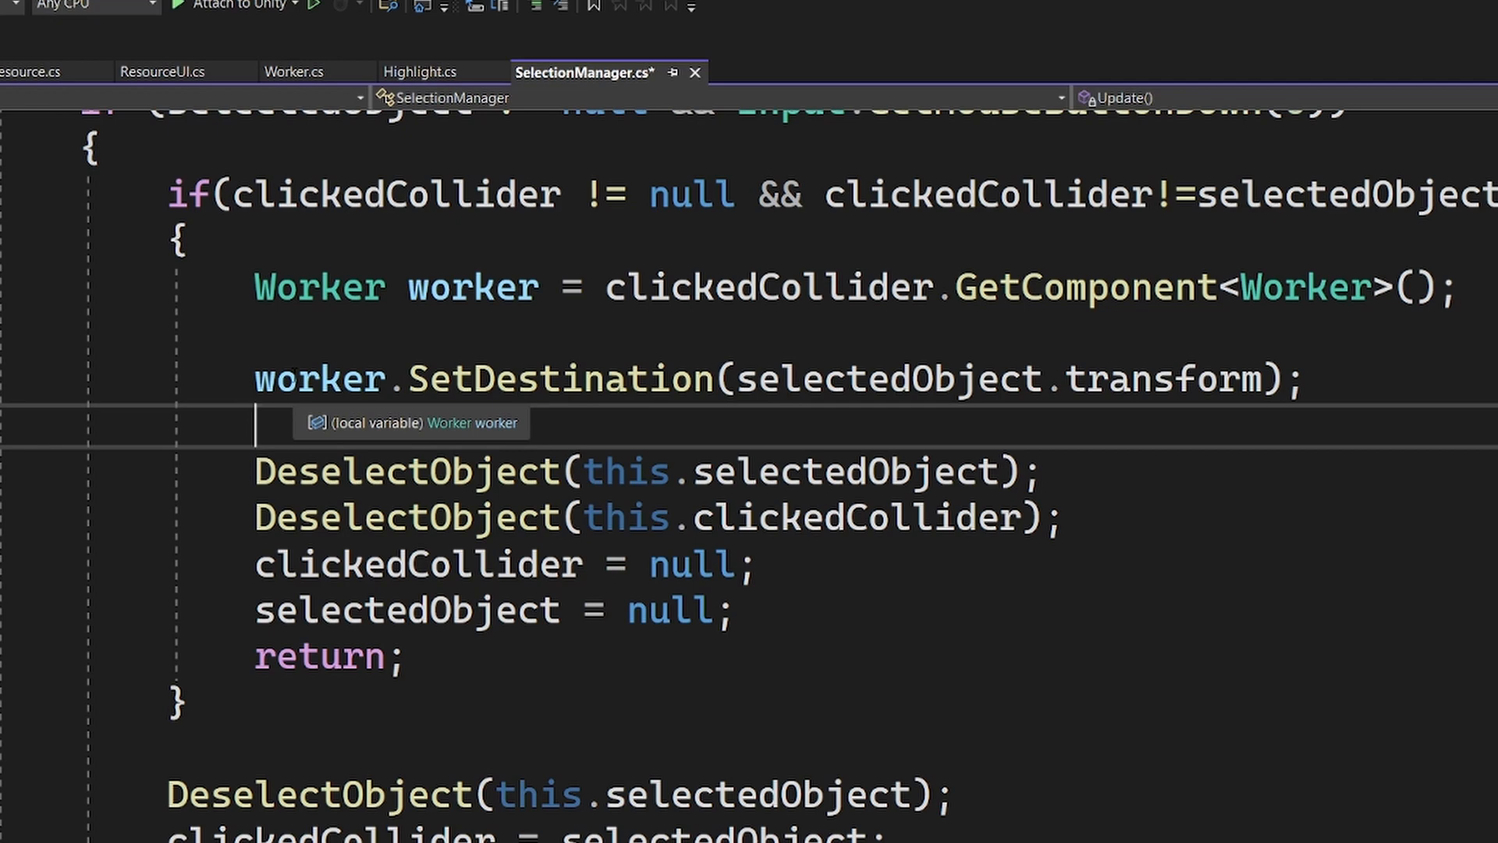
pyautogui.doubleClick(557, 379)
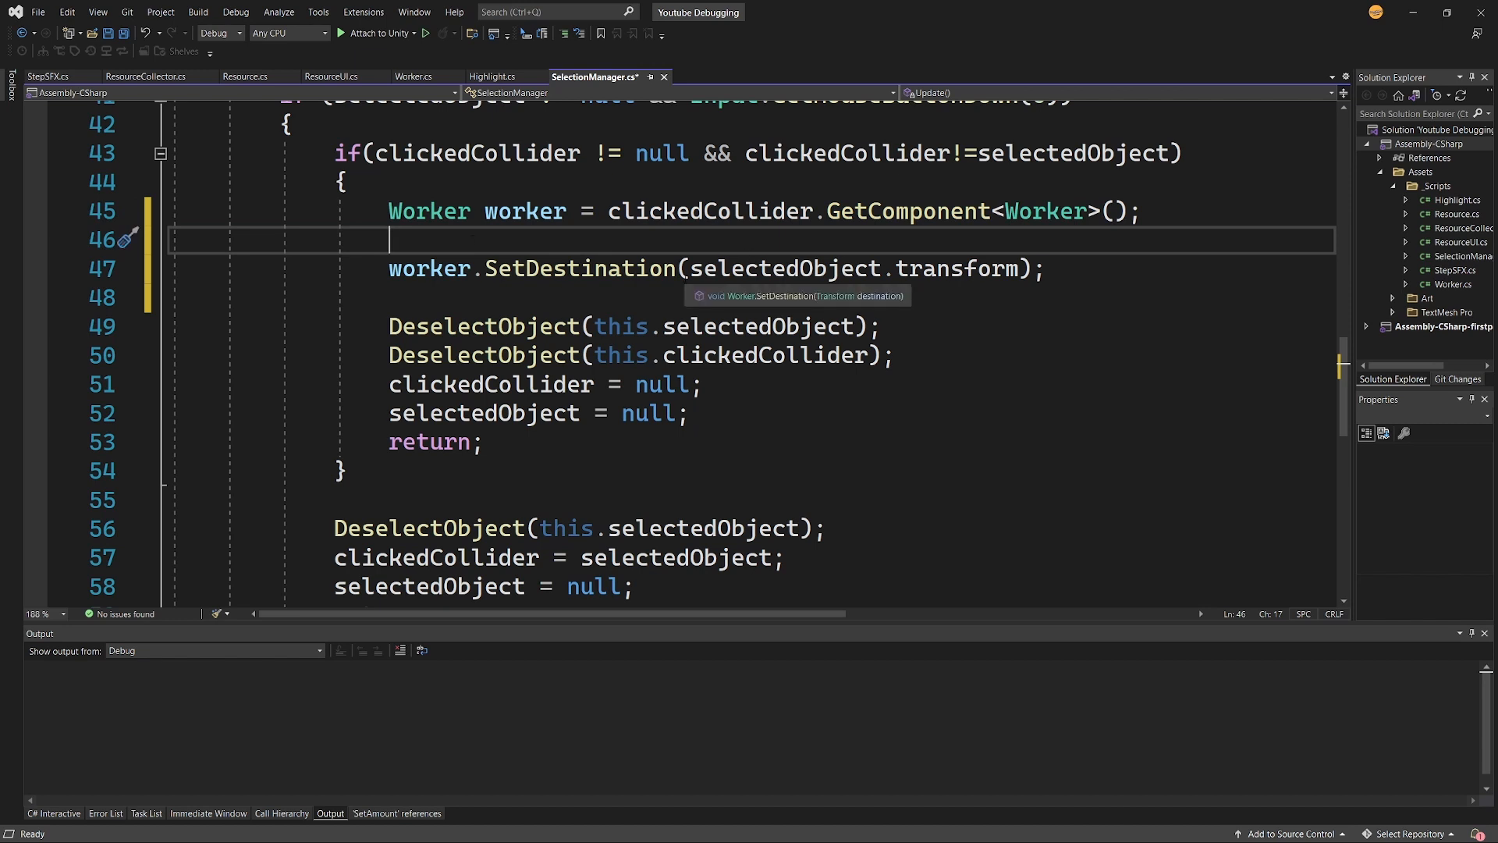
# Step: Write Debug.Log(worker); and select a variable to change to selectedObject
pyautogui.write('De')
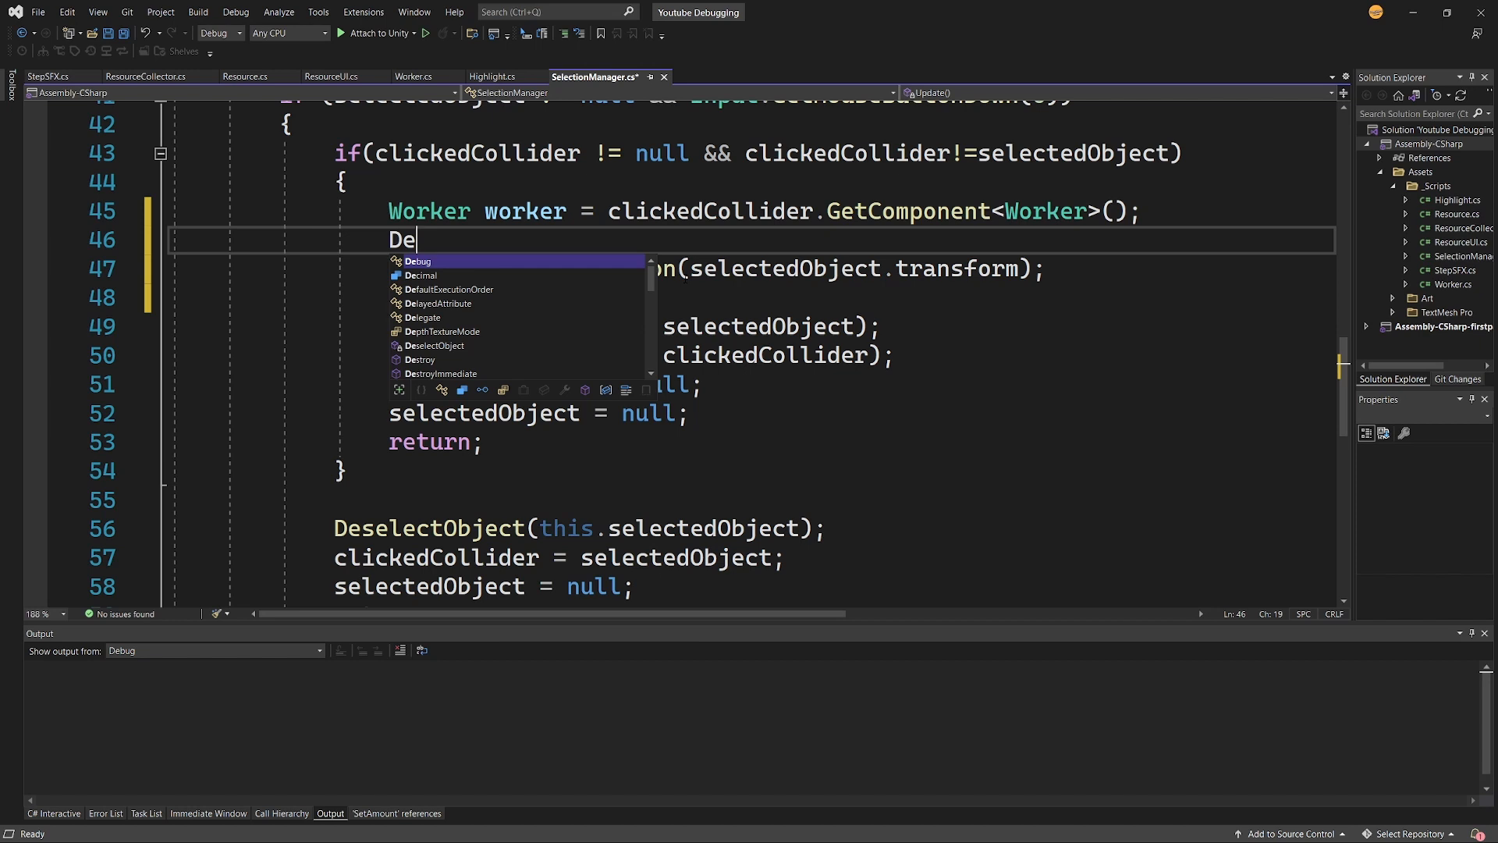
pyautogui.write('bug.Log')
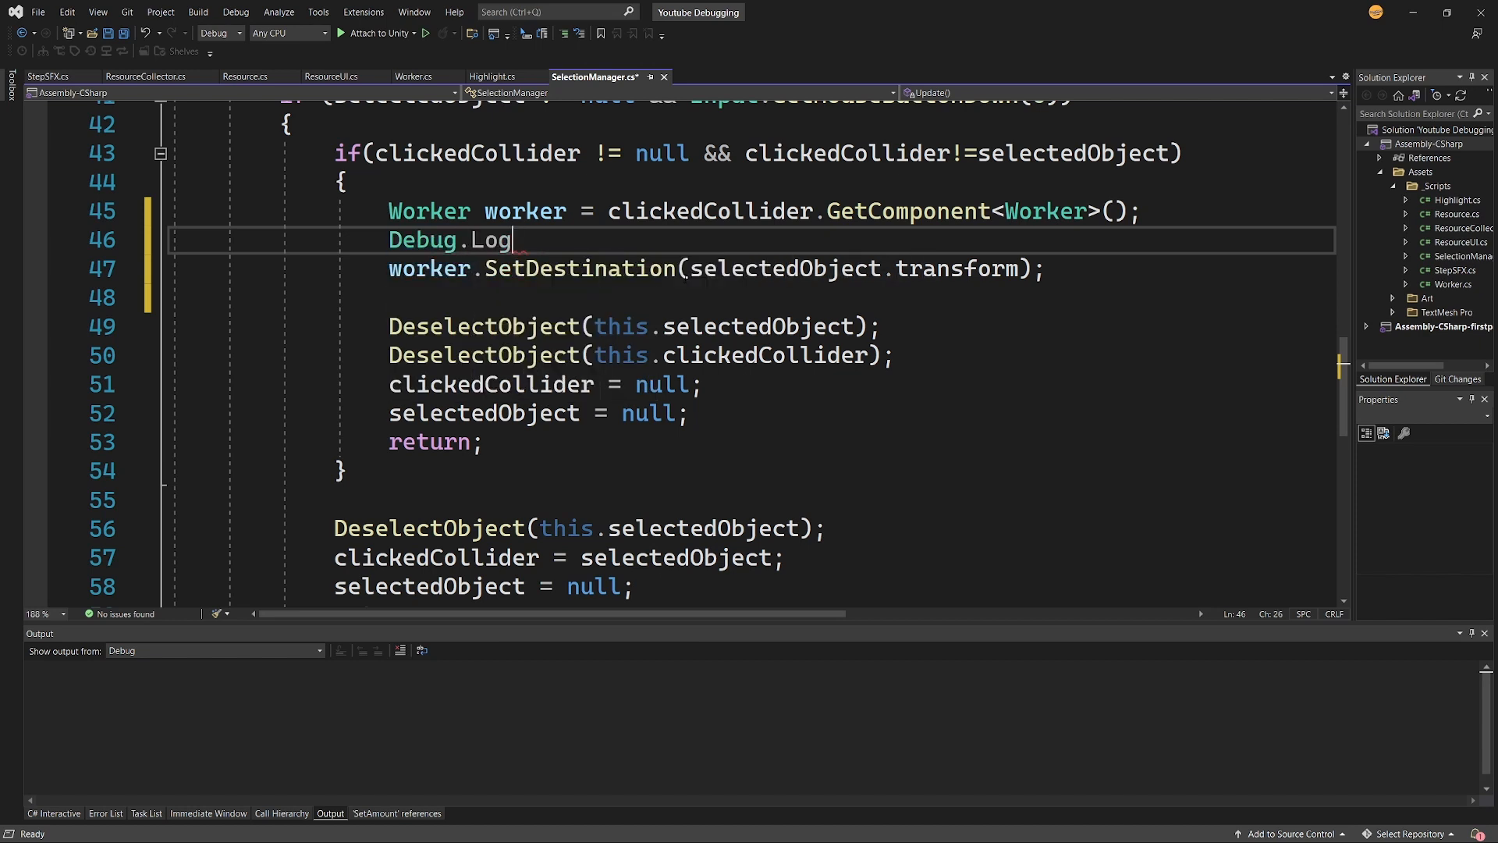
pyautogui.write('(worker)')
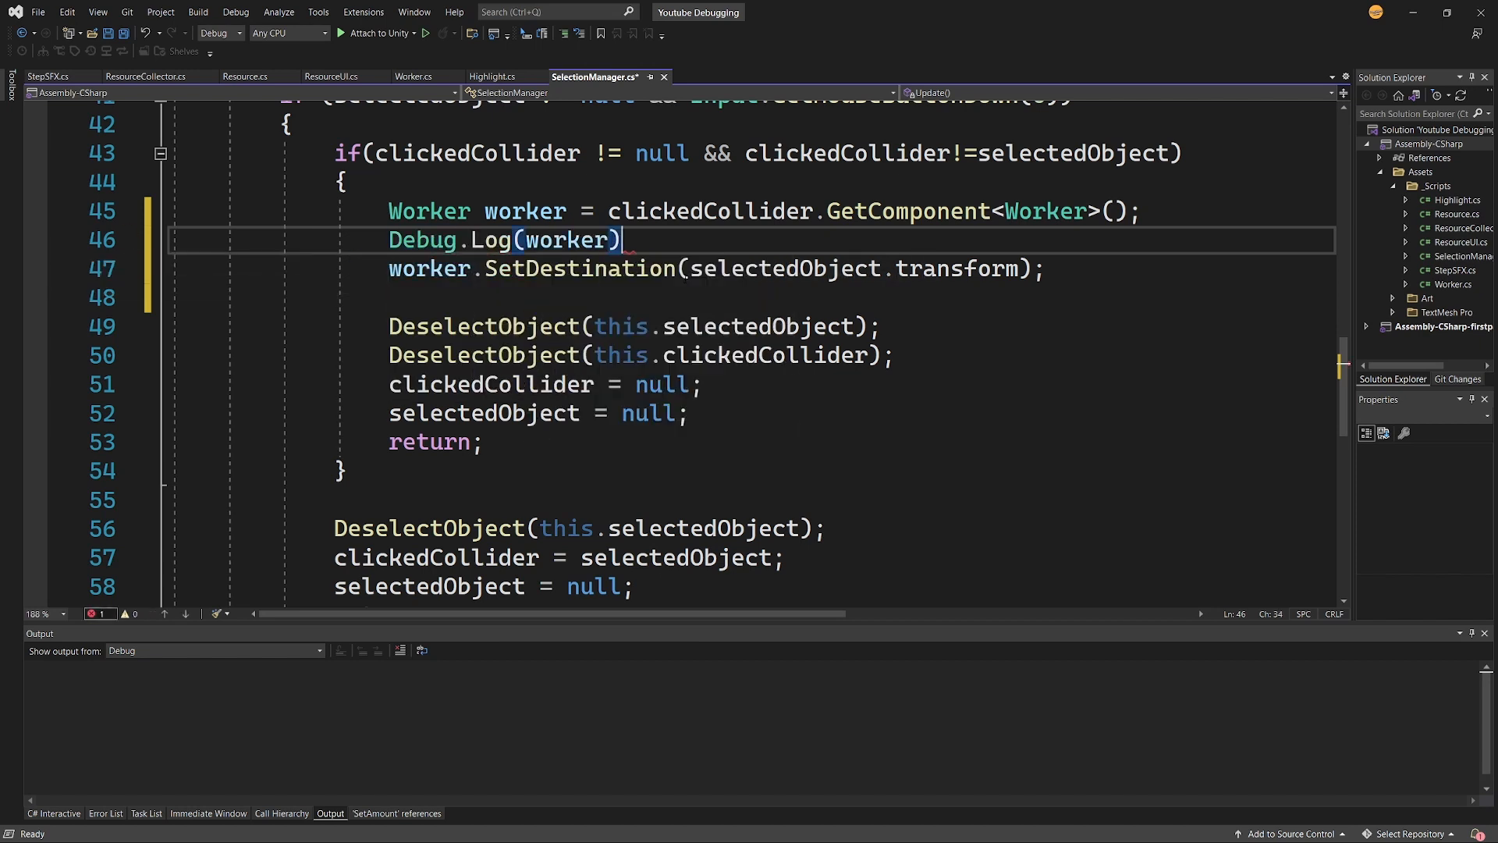
pyautogui.write(';')
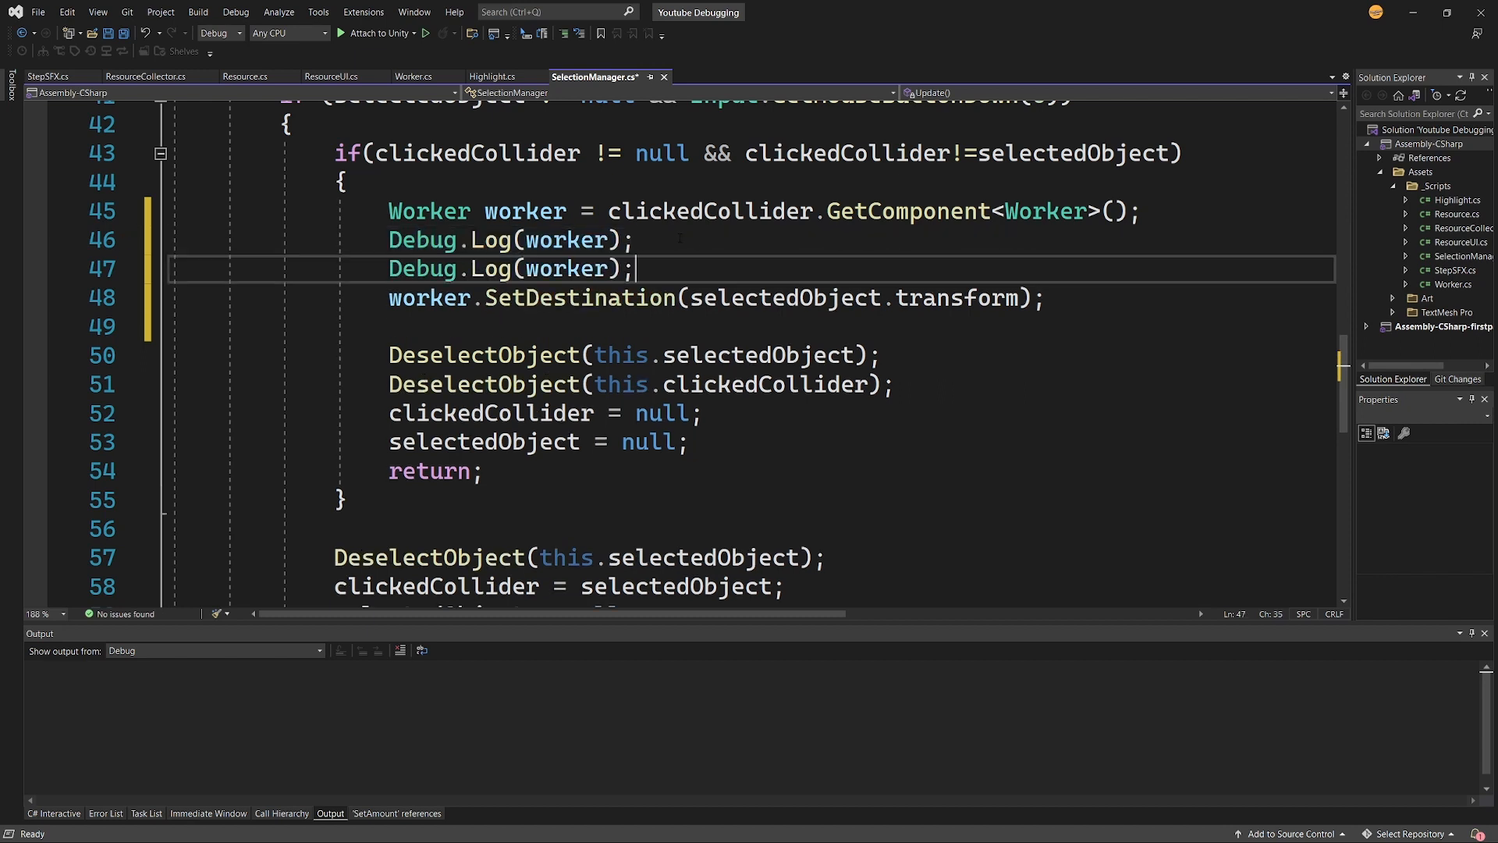
pyautogui.doubleClick(784, 298)
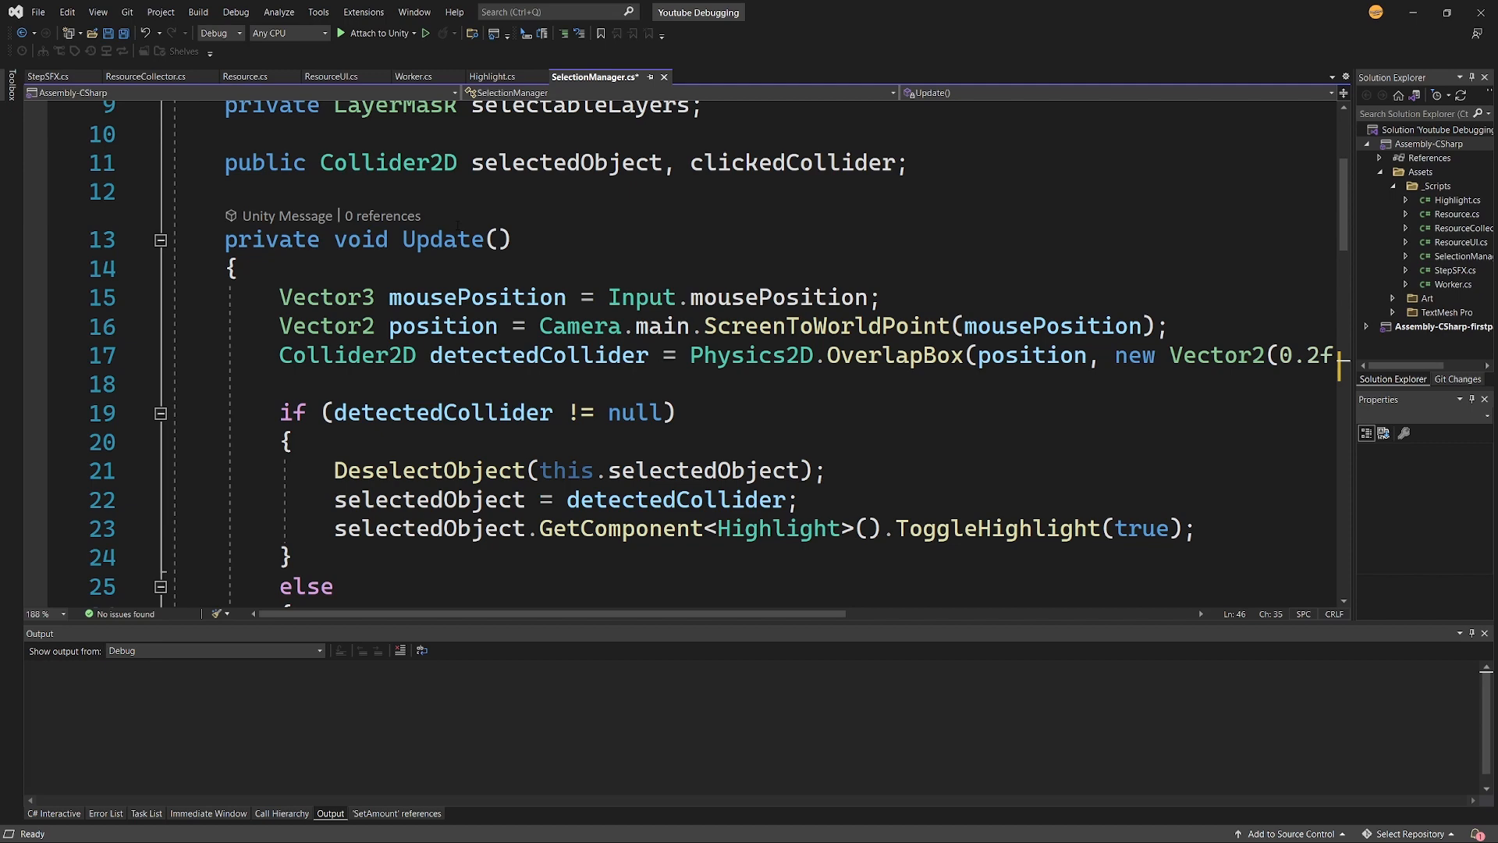
# Step: Select both Debug.Log lines and delete them
pyautogui.scroll(-3)
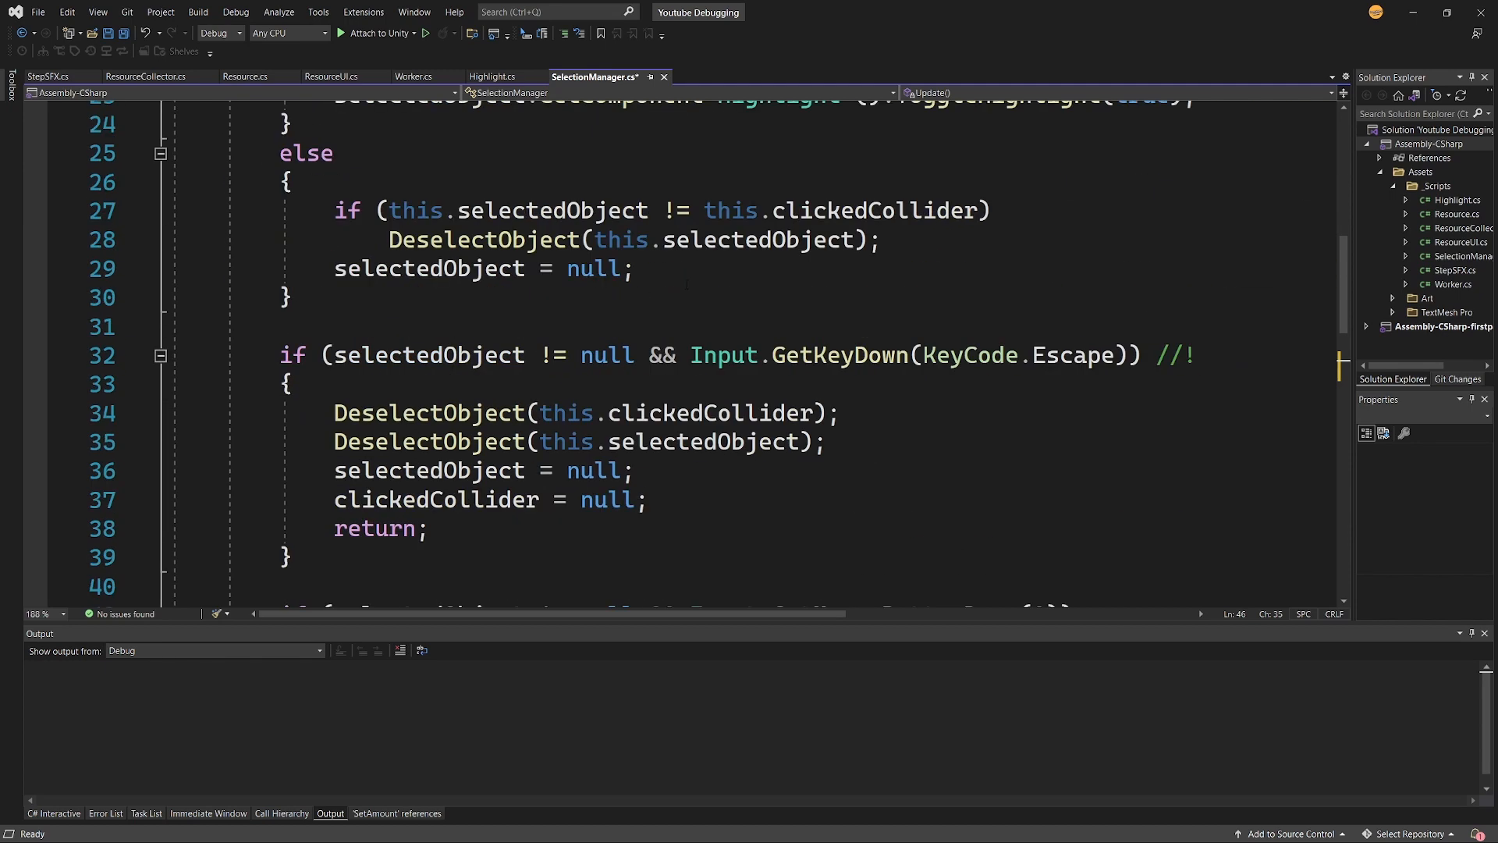
pyautogui.scroll(-3)
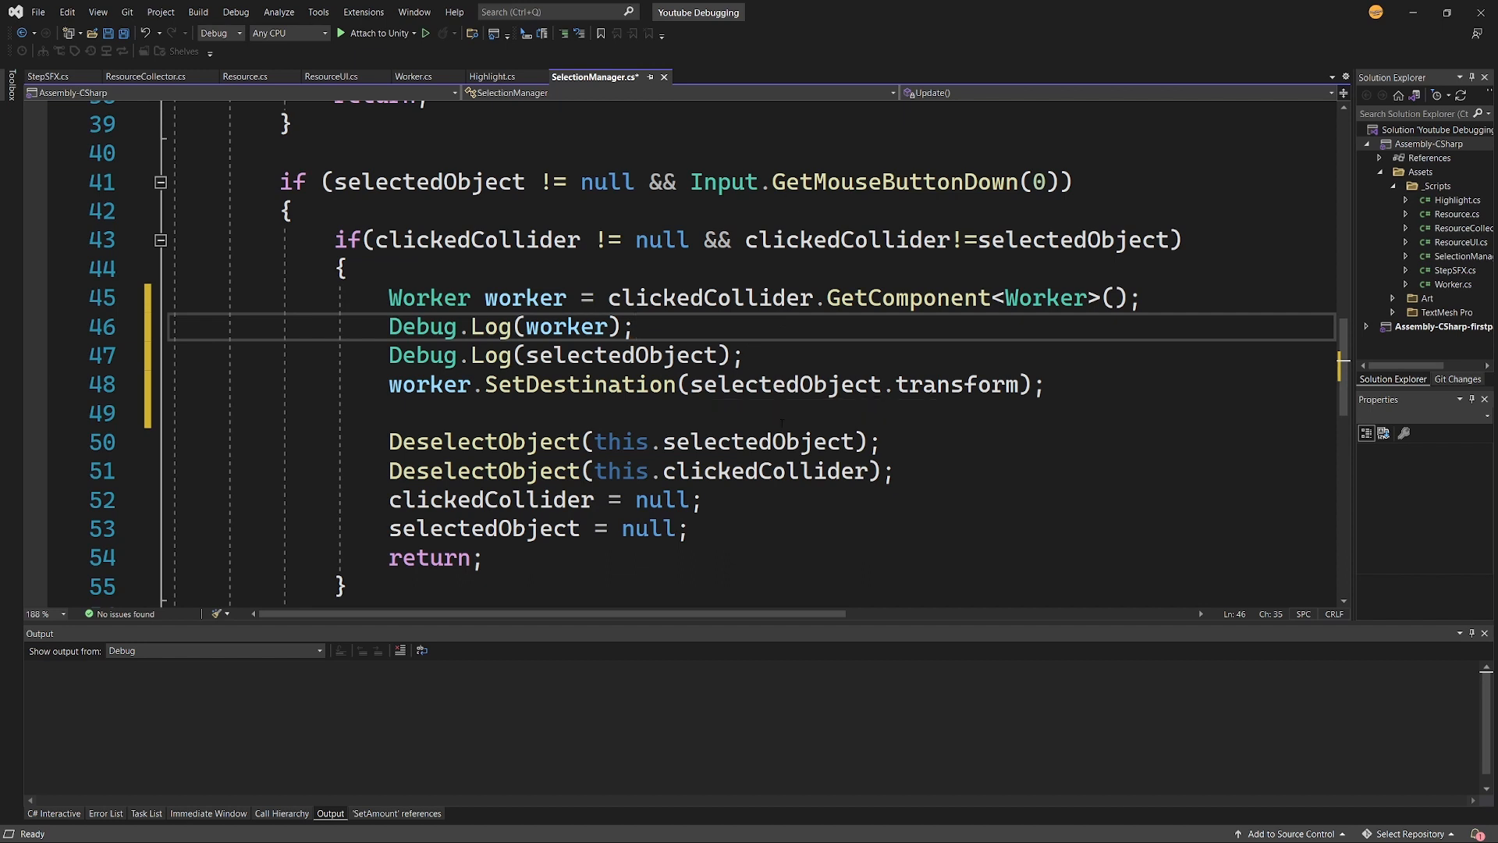
pyautogui.moveTo(389, 326); pyautogui.dragTo(741, 354)
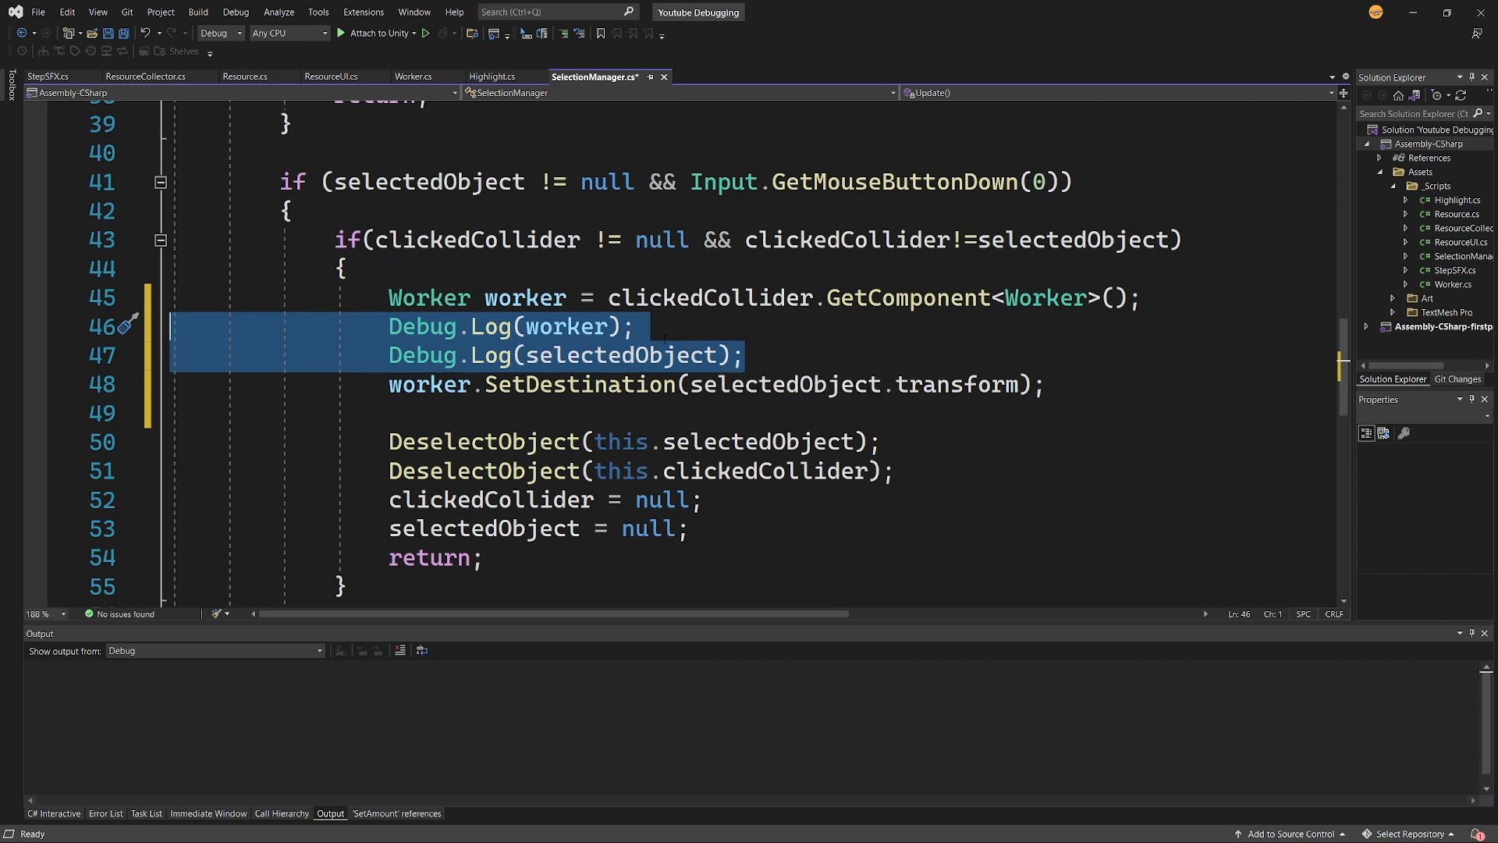
pyautogui.press('Delete')
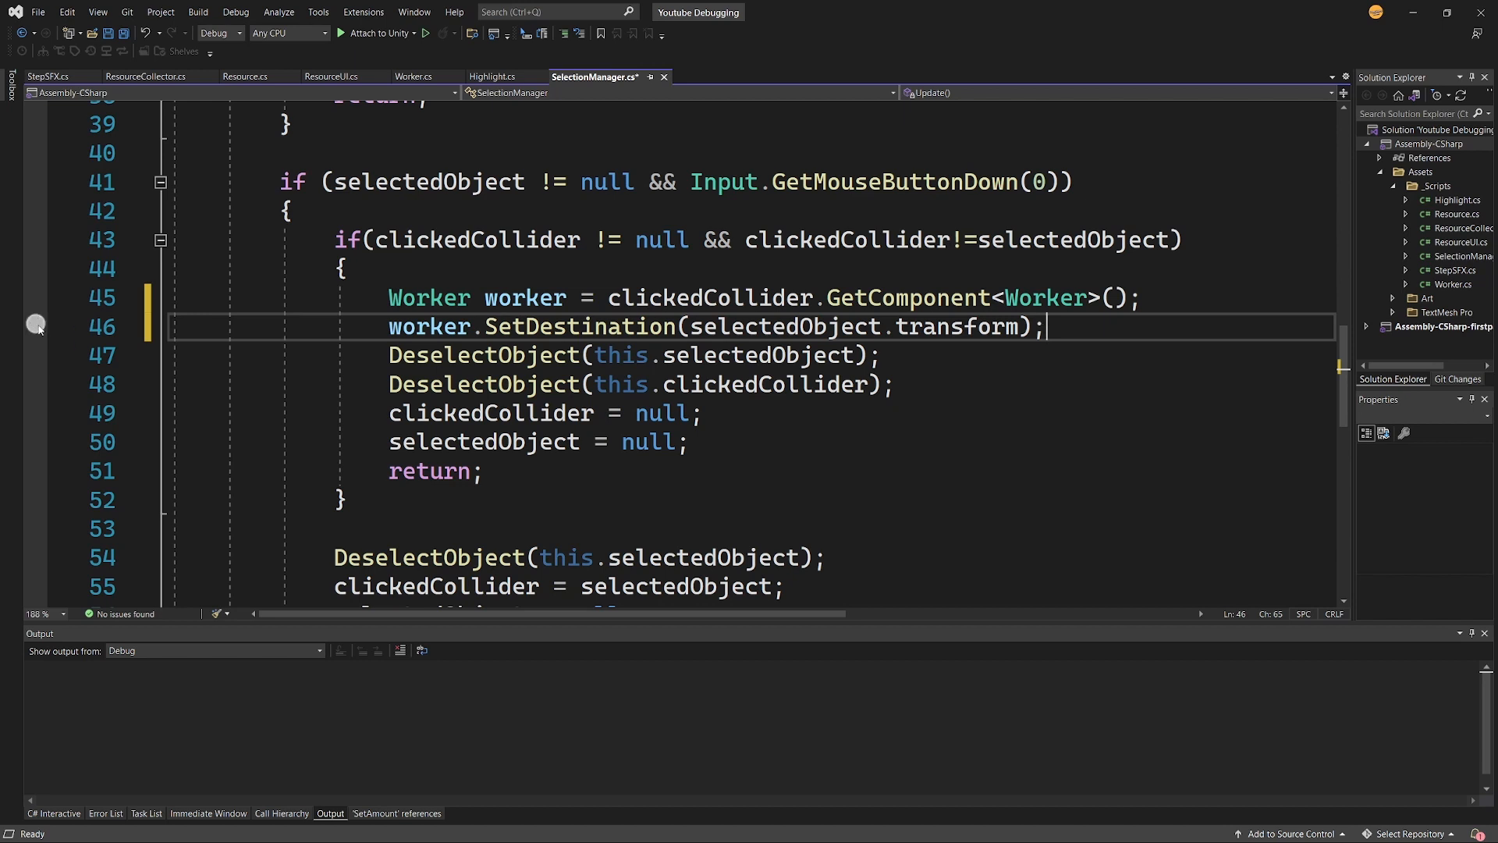
# Step: Toggle a breakpoint on line 46, worker.SetDestination(selectedObject.transform)
pyautogui.click(35, 323)
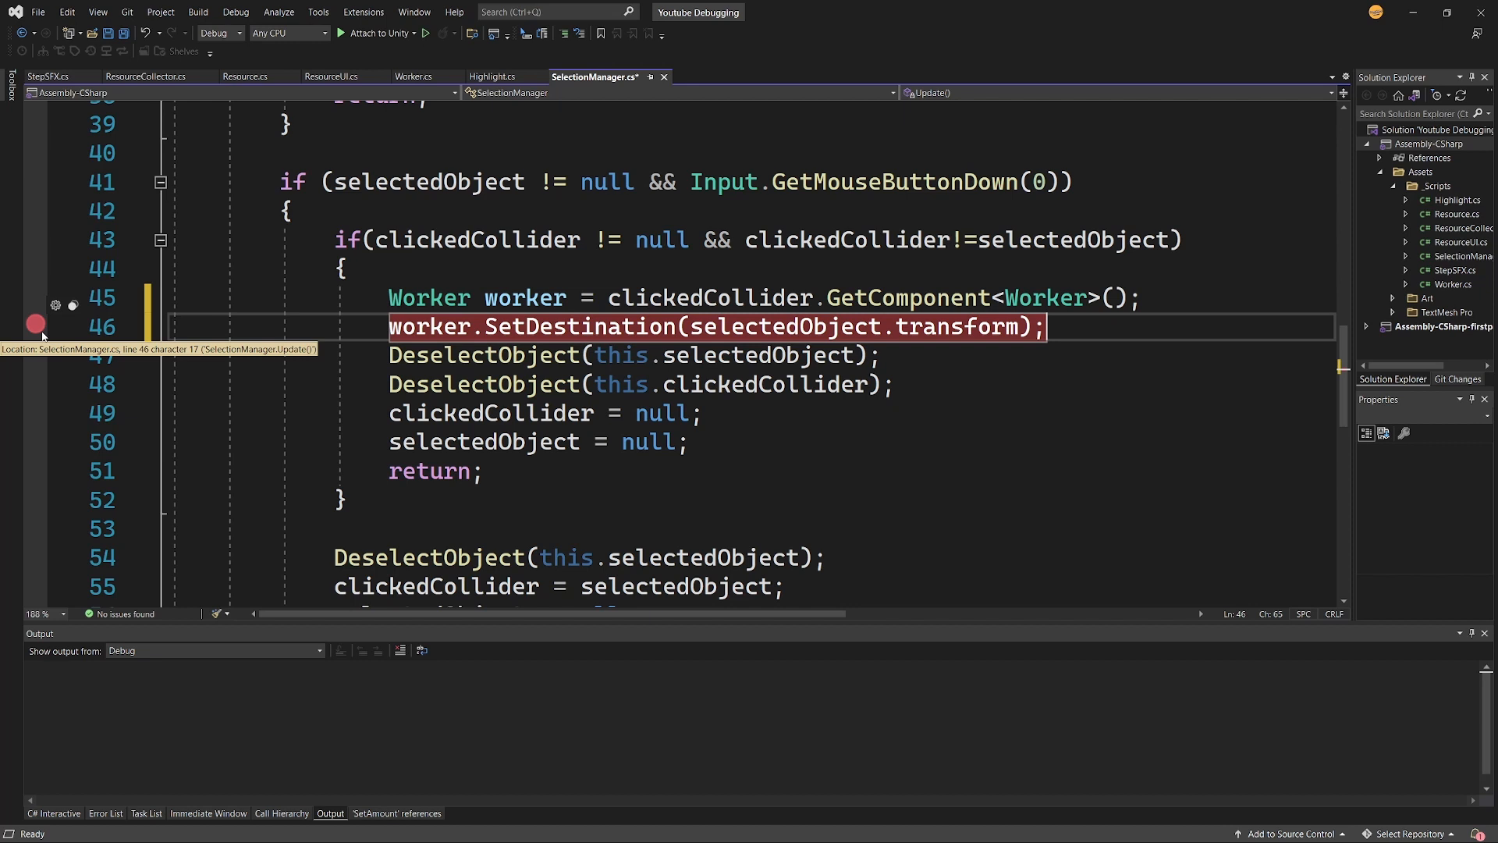
pyautogui.moveTo(54, 329)
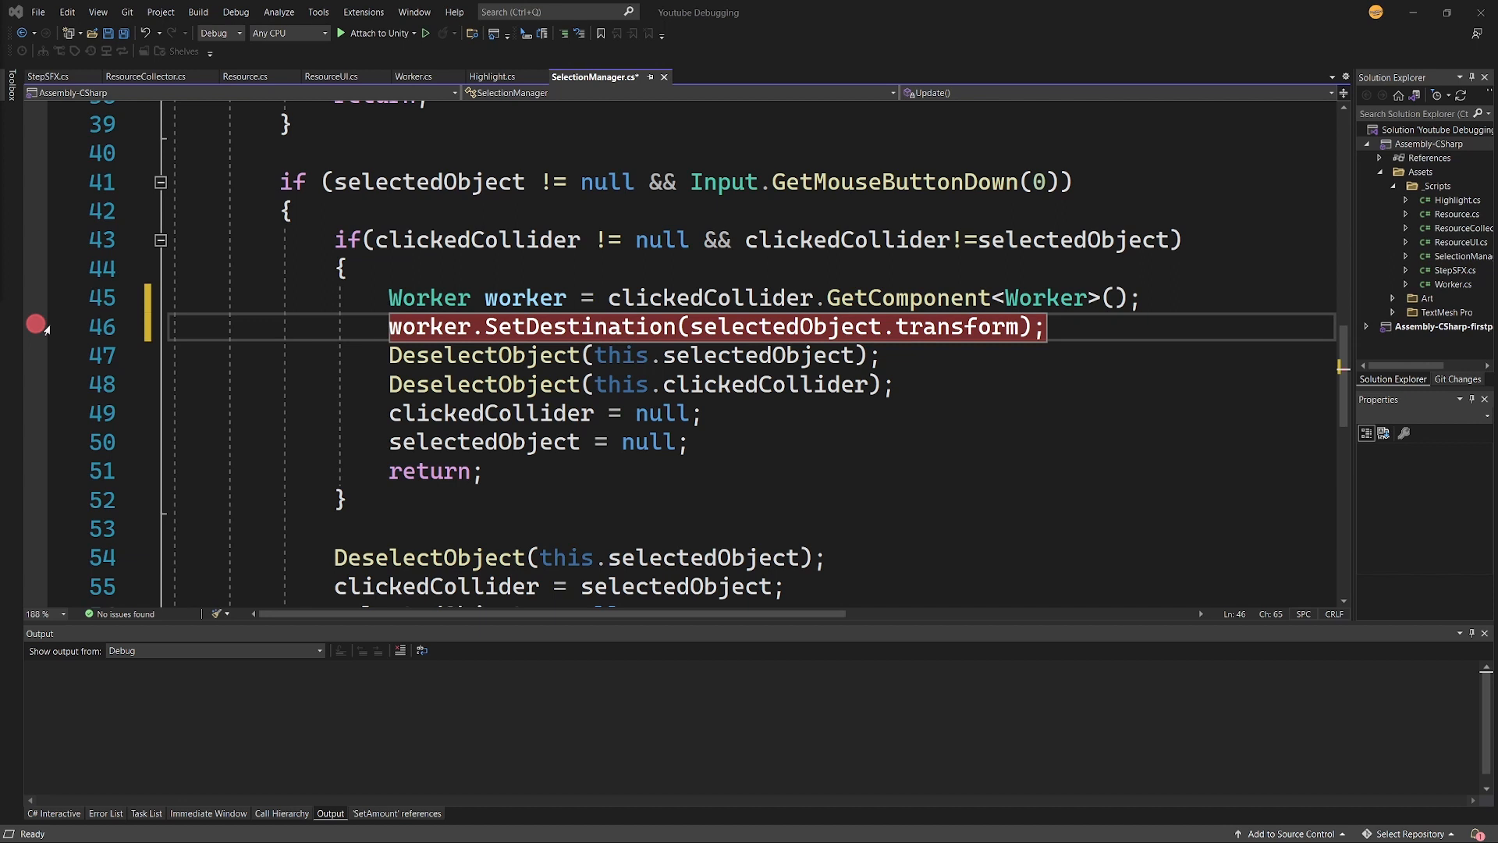
pyautogui.moveTo(35, 327)
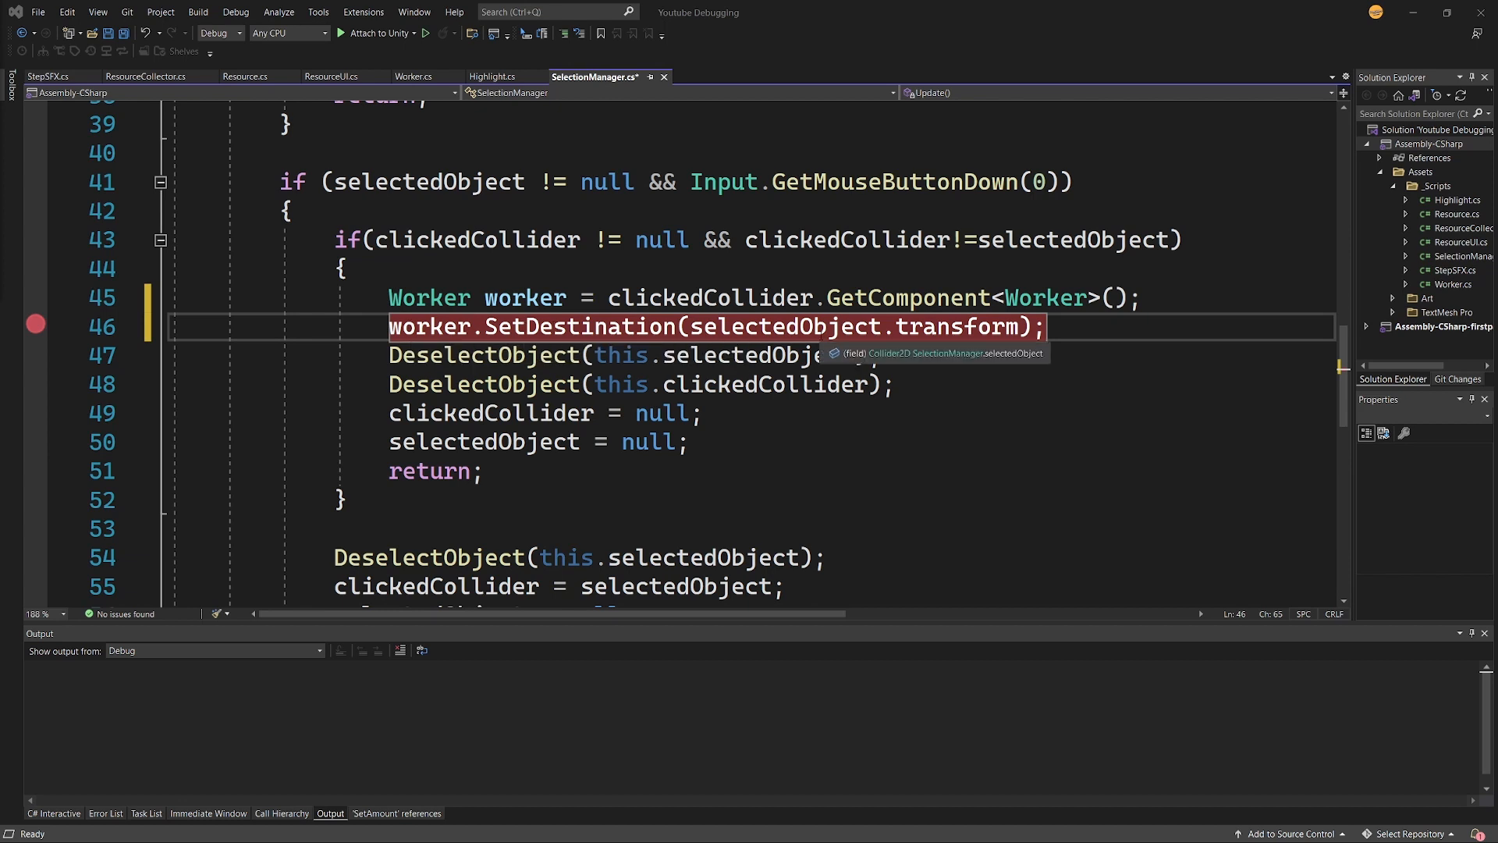
pyautogui.moveTo(972, 326)
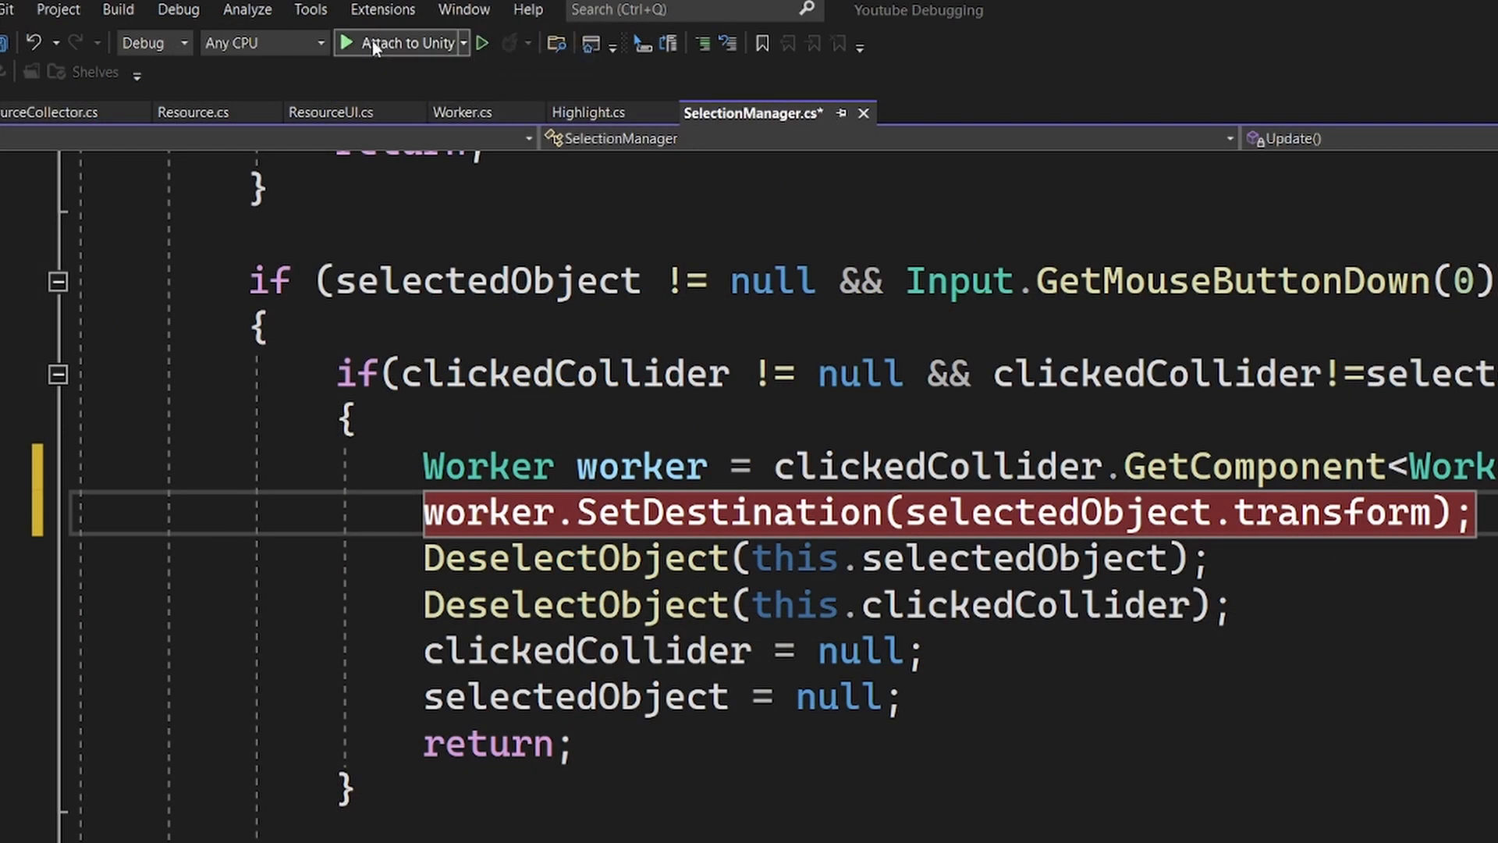
pyautogui.moveTo(373, 48)
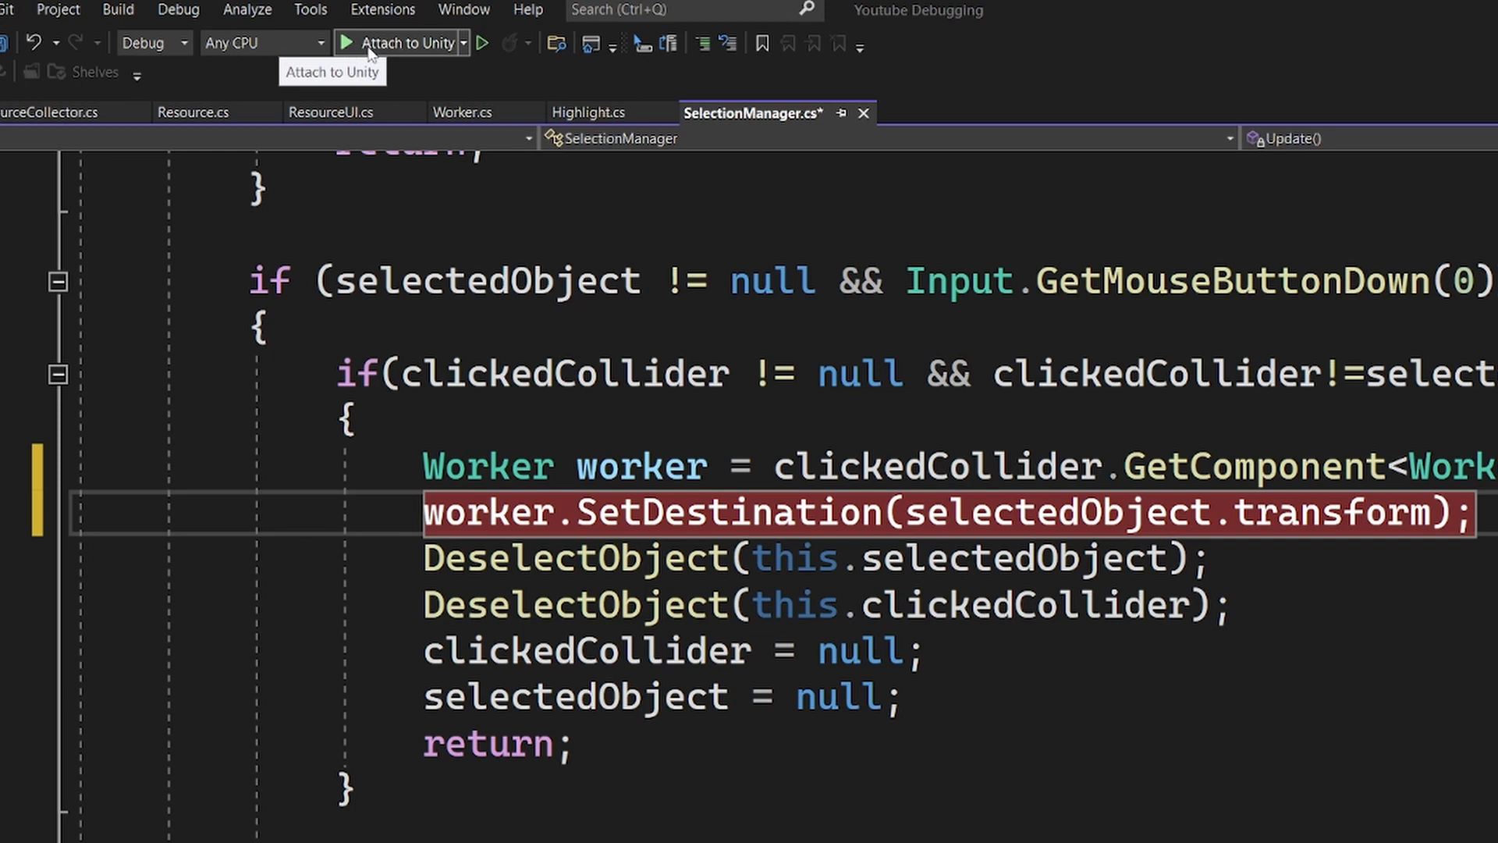
pyautogui.moveTo(480, 43)
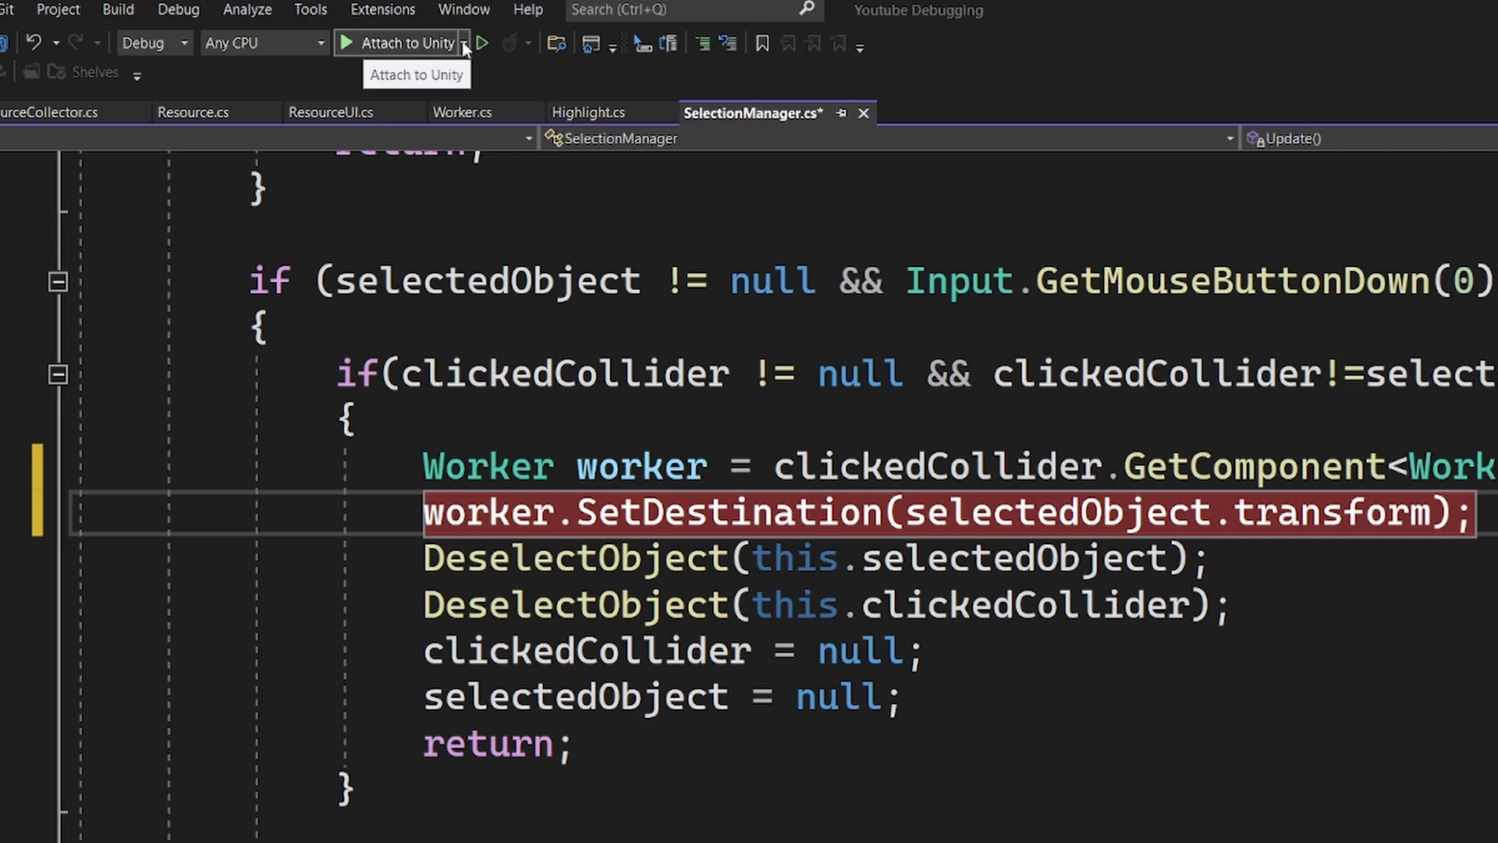
# Step: Choose Attach to Unity from the debugger dropdown and save the file
pyautogui.click(466, 42)
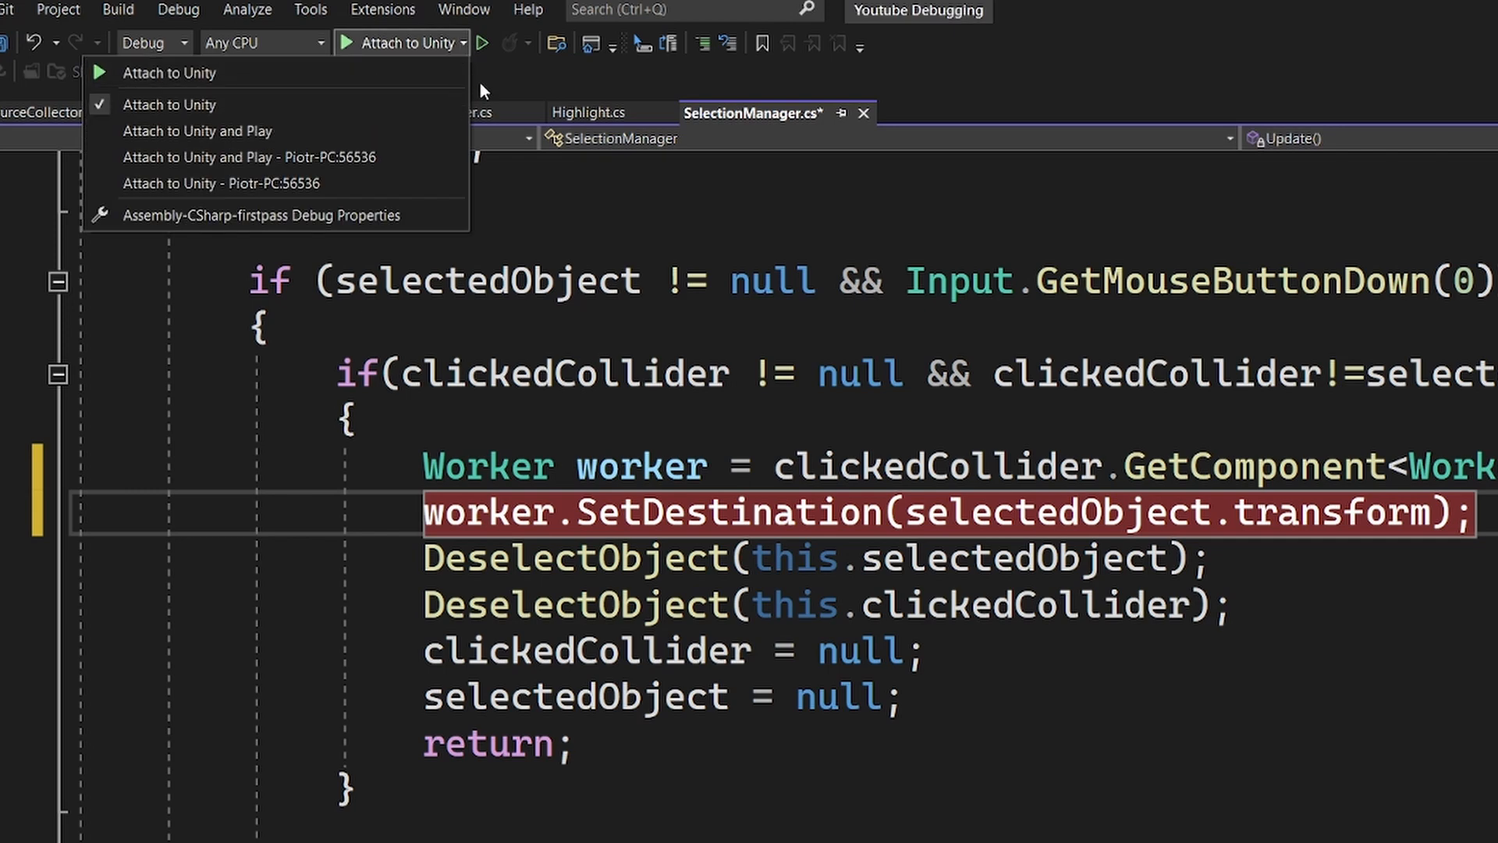
pyautogui.click(398, 43)
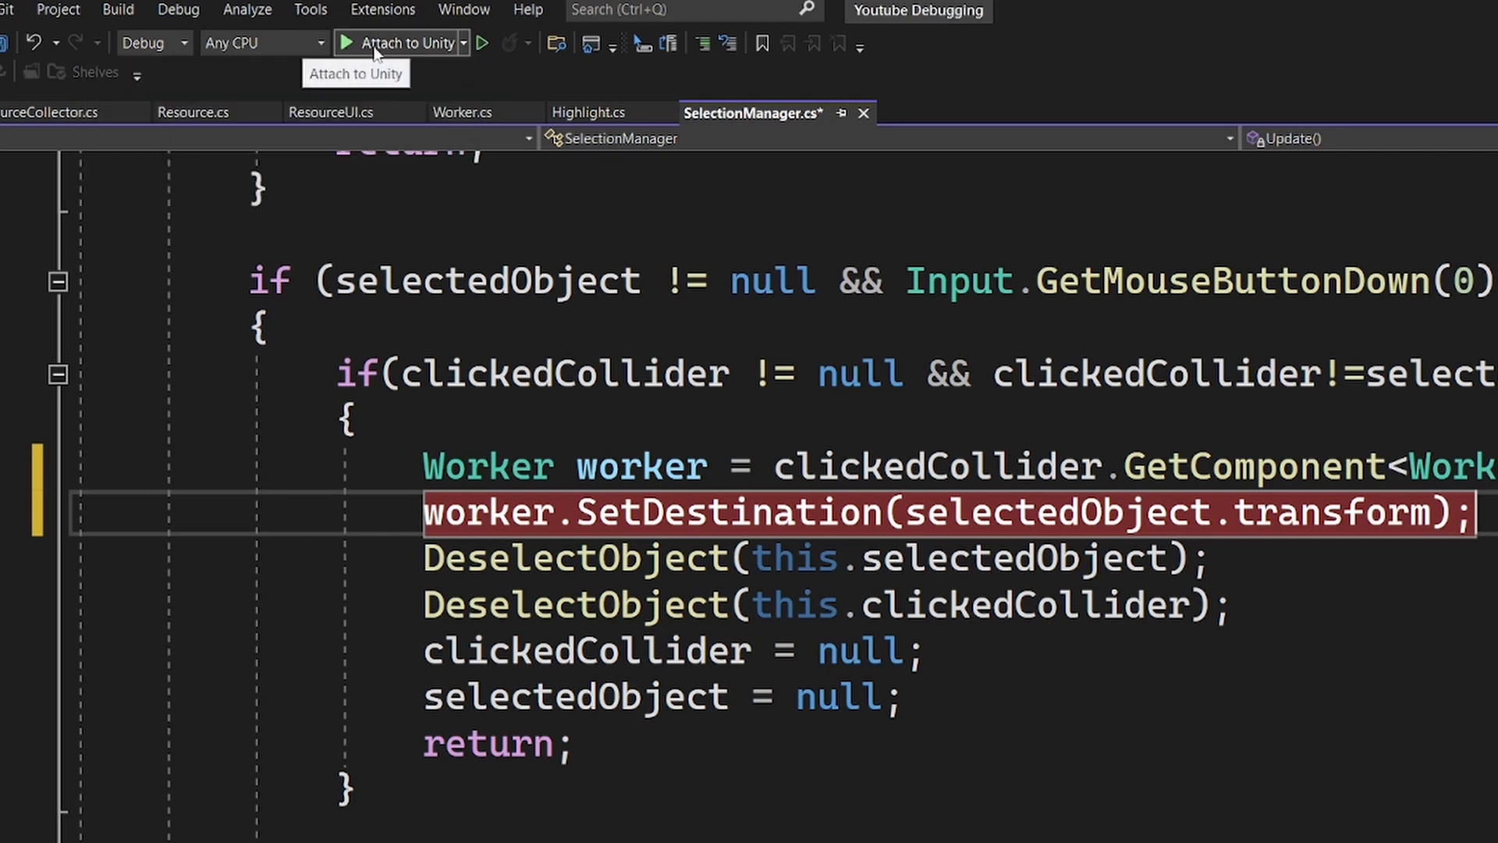
pyautogui.press('ctrl+s')
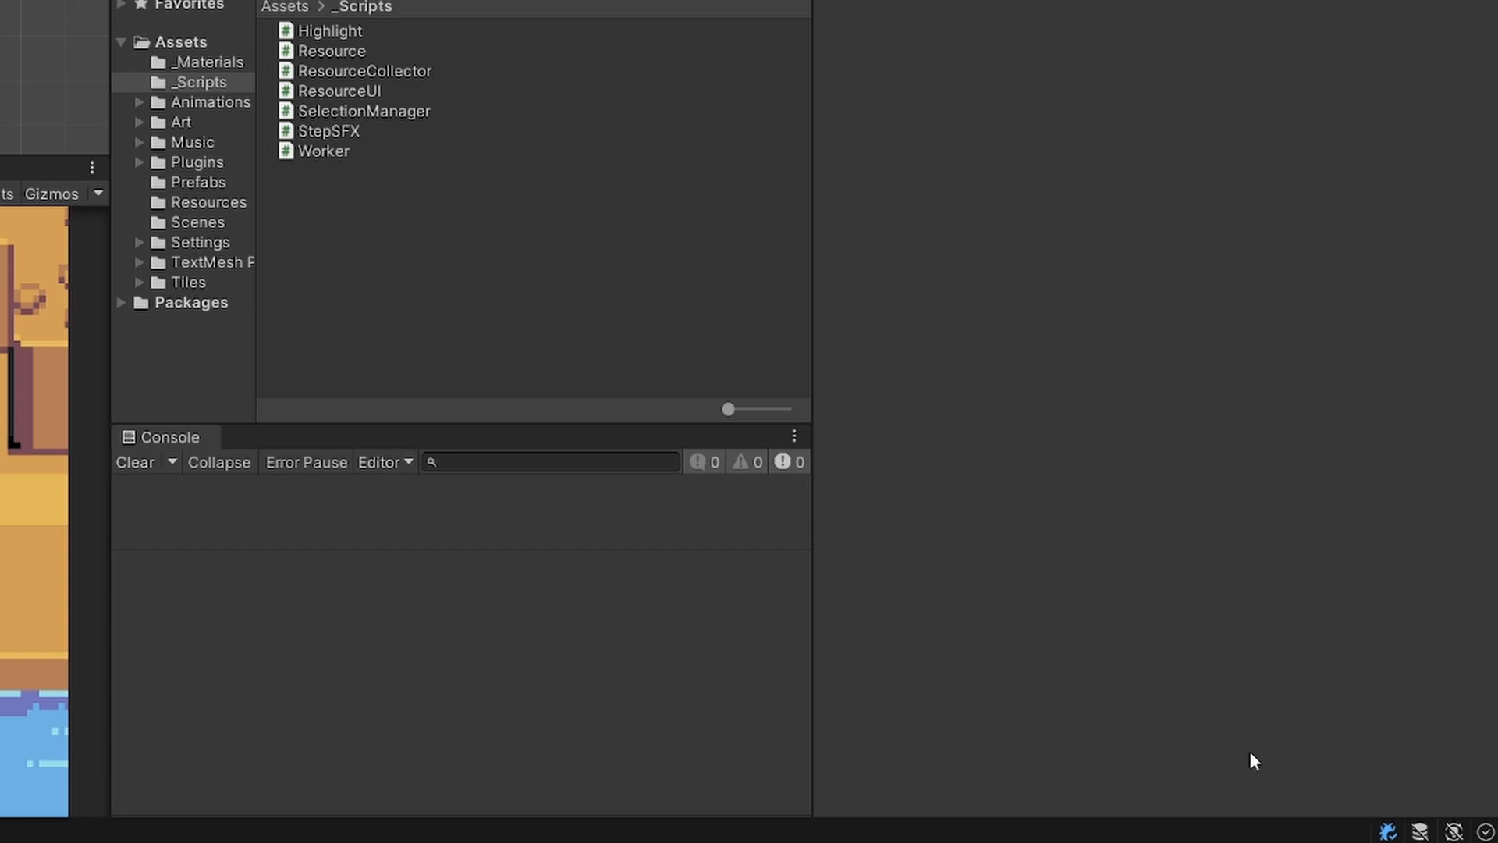
pyautogui.moveTo(1297, 632)
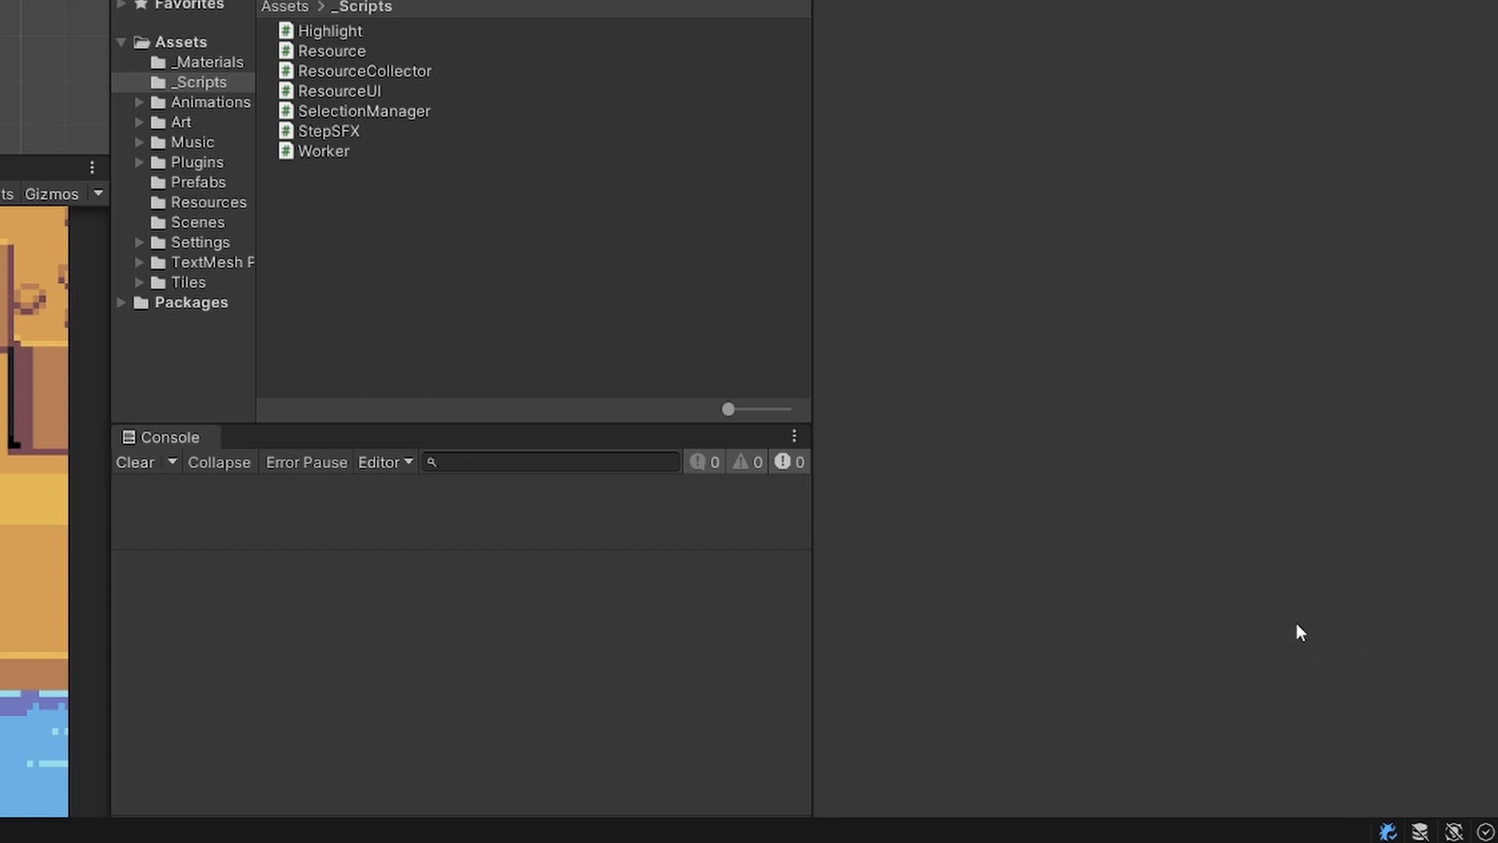
pyautogui.moveTo(1306, 792)
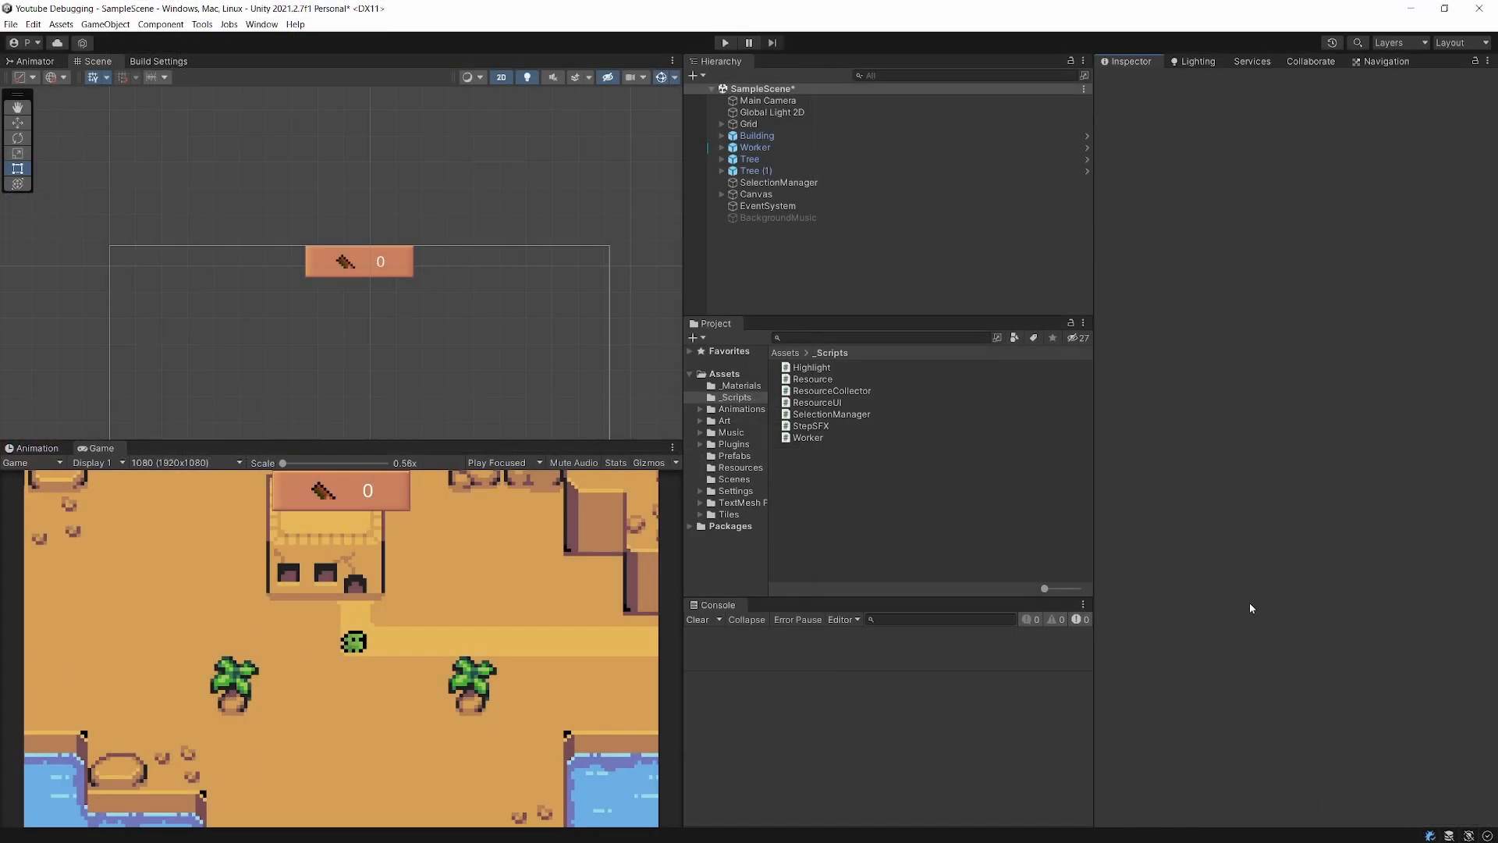
# Step: Press Play in Unity to reproduce the bug and hit the breakpoint
pyautogui.click(727, 42)
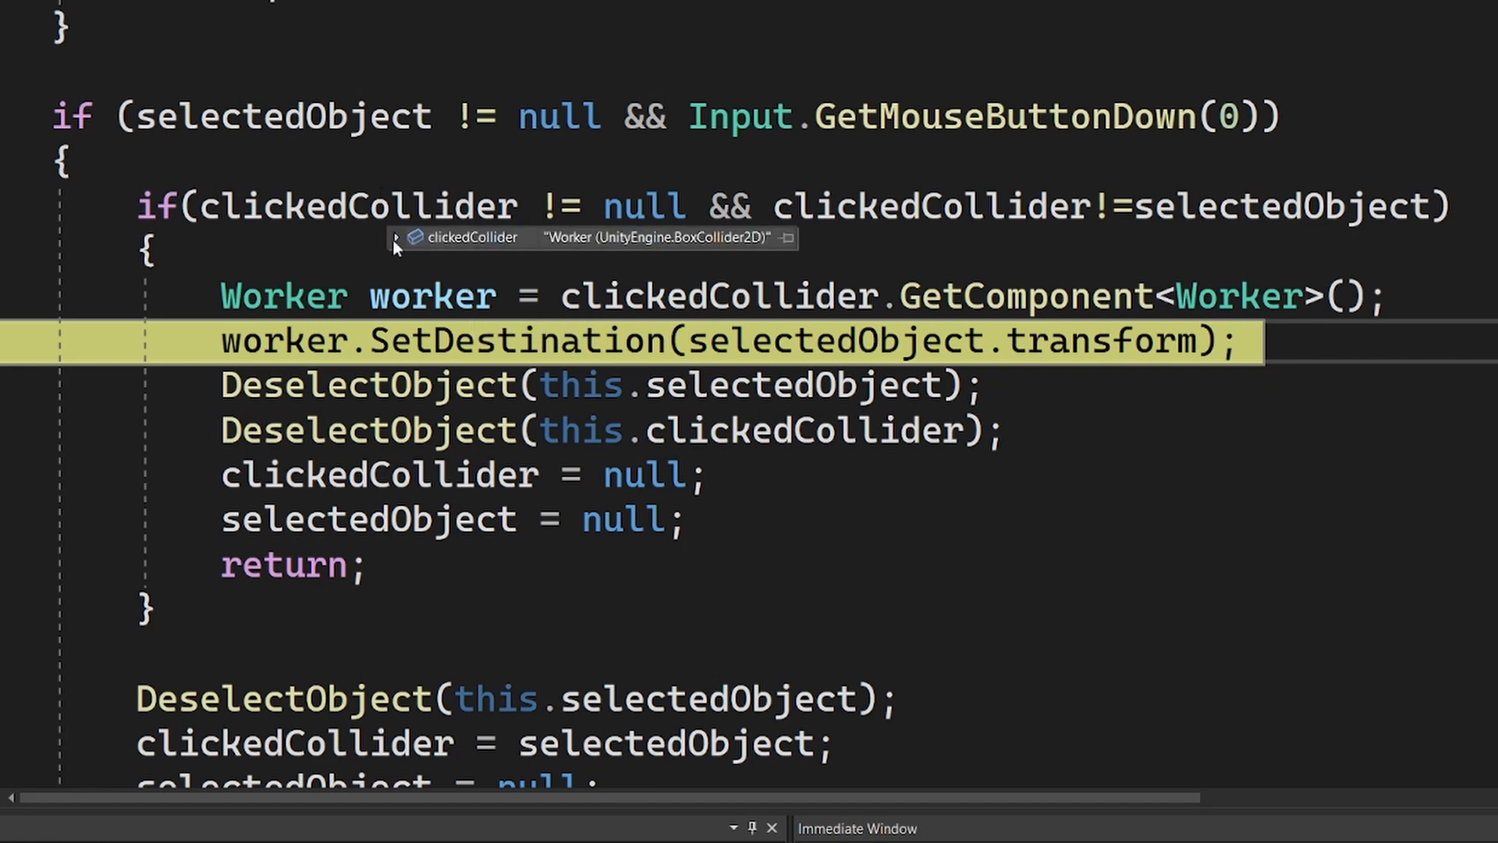
# Step: Expand the clickedCollider DataTip to confirm it holds the Worker's BoxCollider2D
pyautogui.click(397, 239)
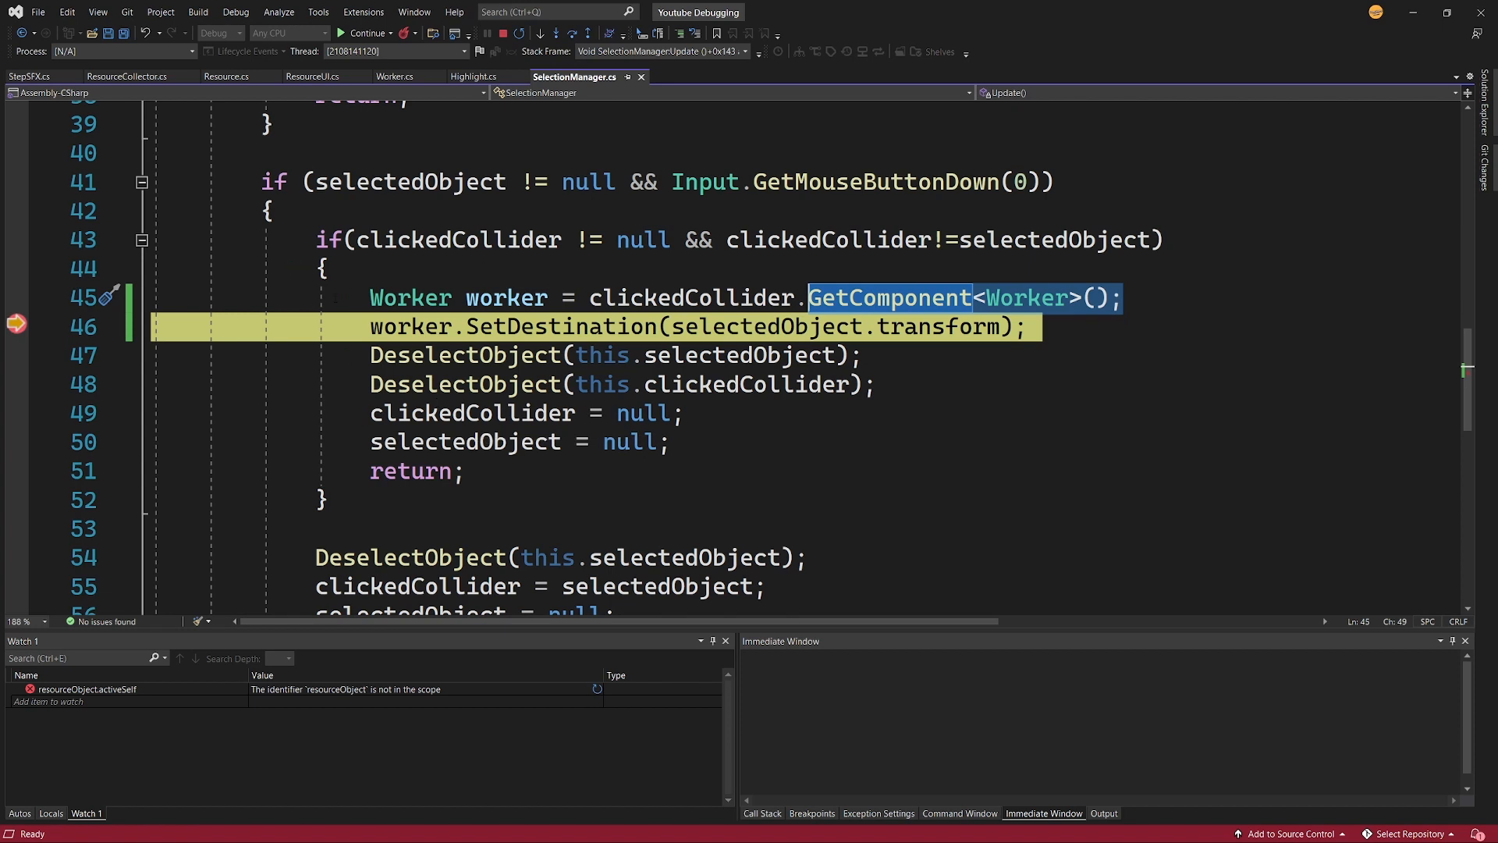
pyautogui.moveTo(14, 323)
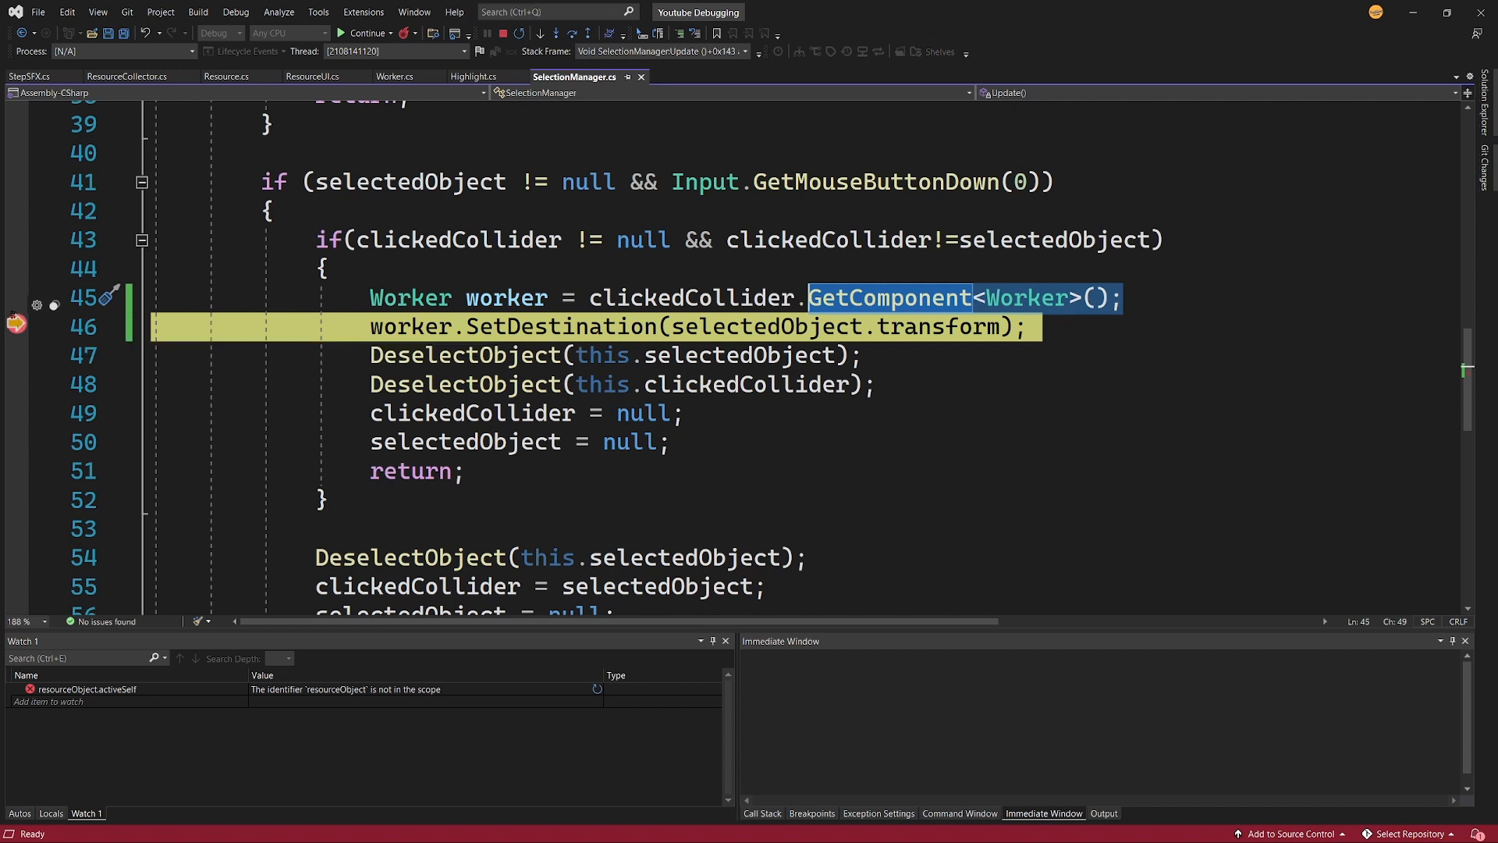
pyautogui.moveTo(15, 322)
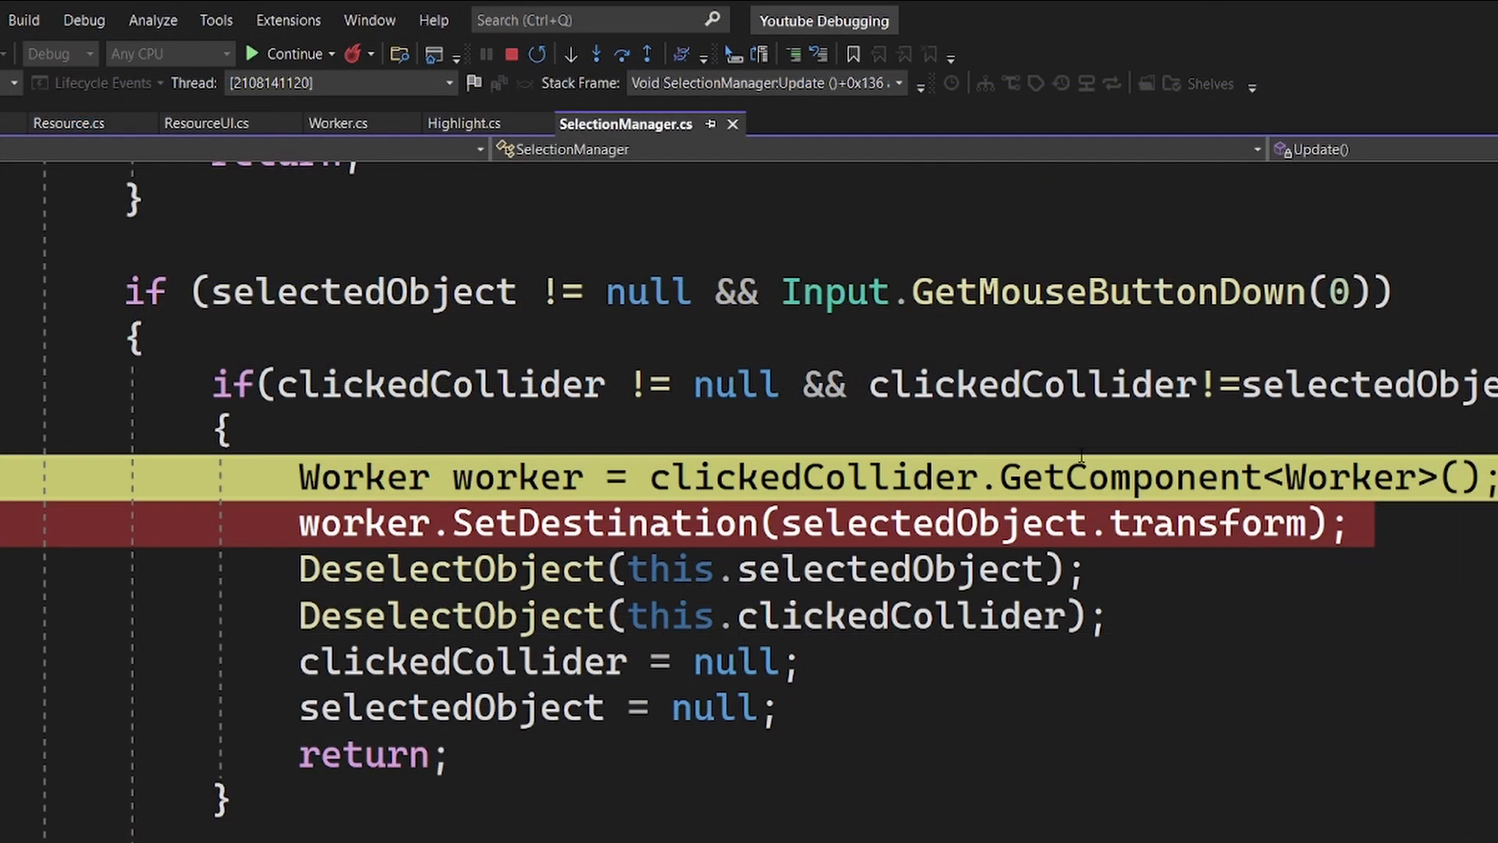
pyautogui.moveTo(572, 55)
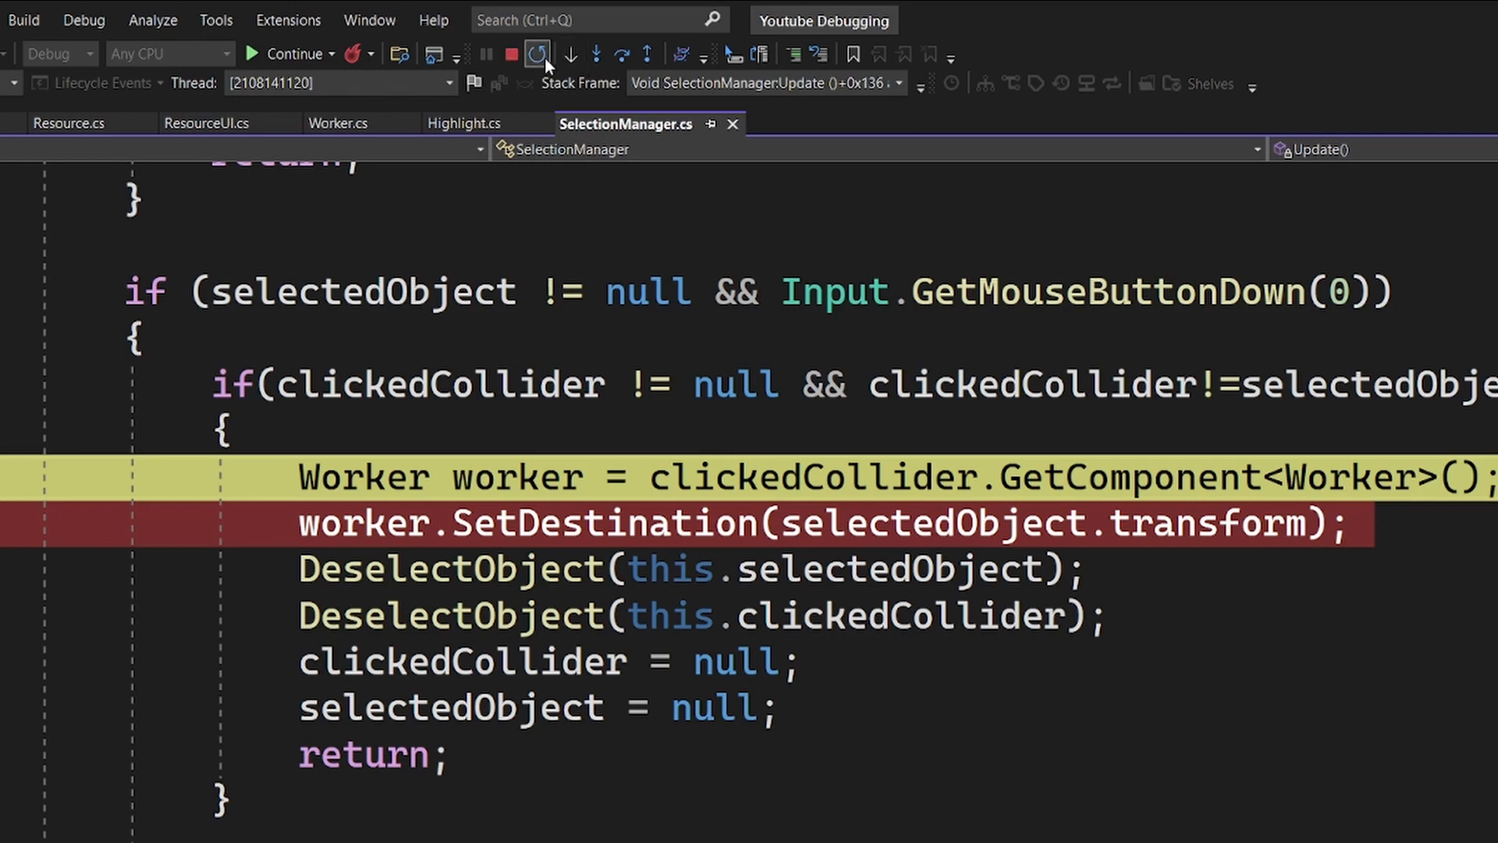
pyautogui.moveTo(573, 53)
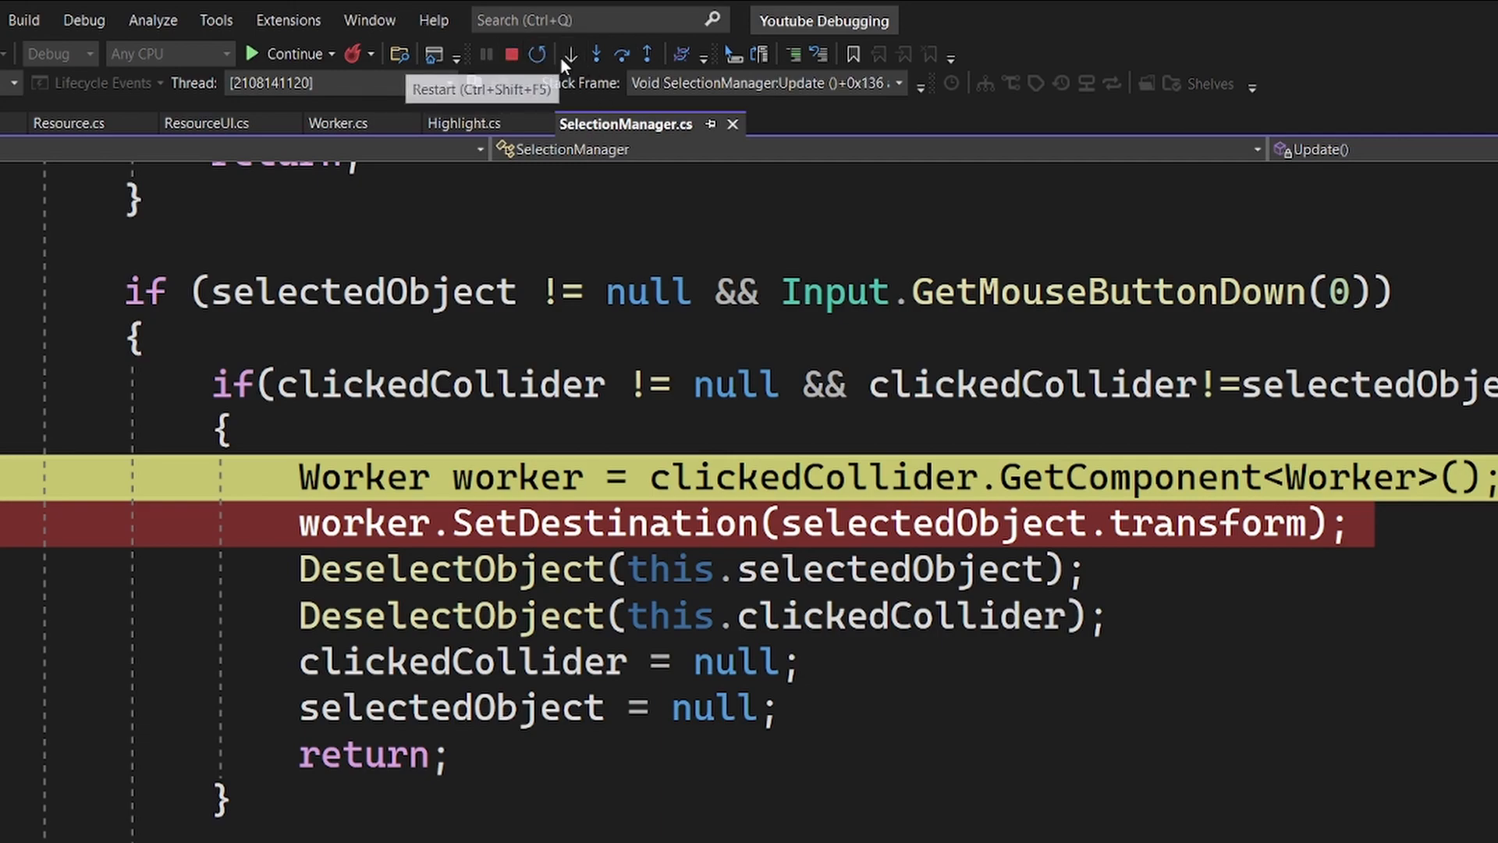
pyautogui.scroll(-3)
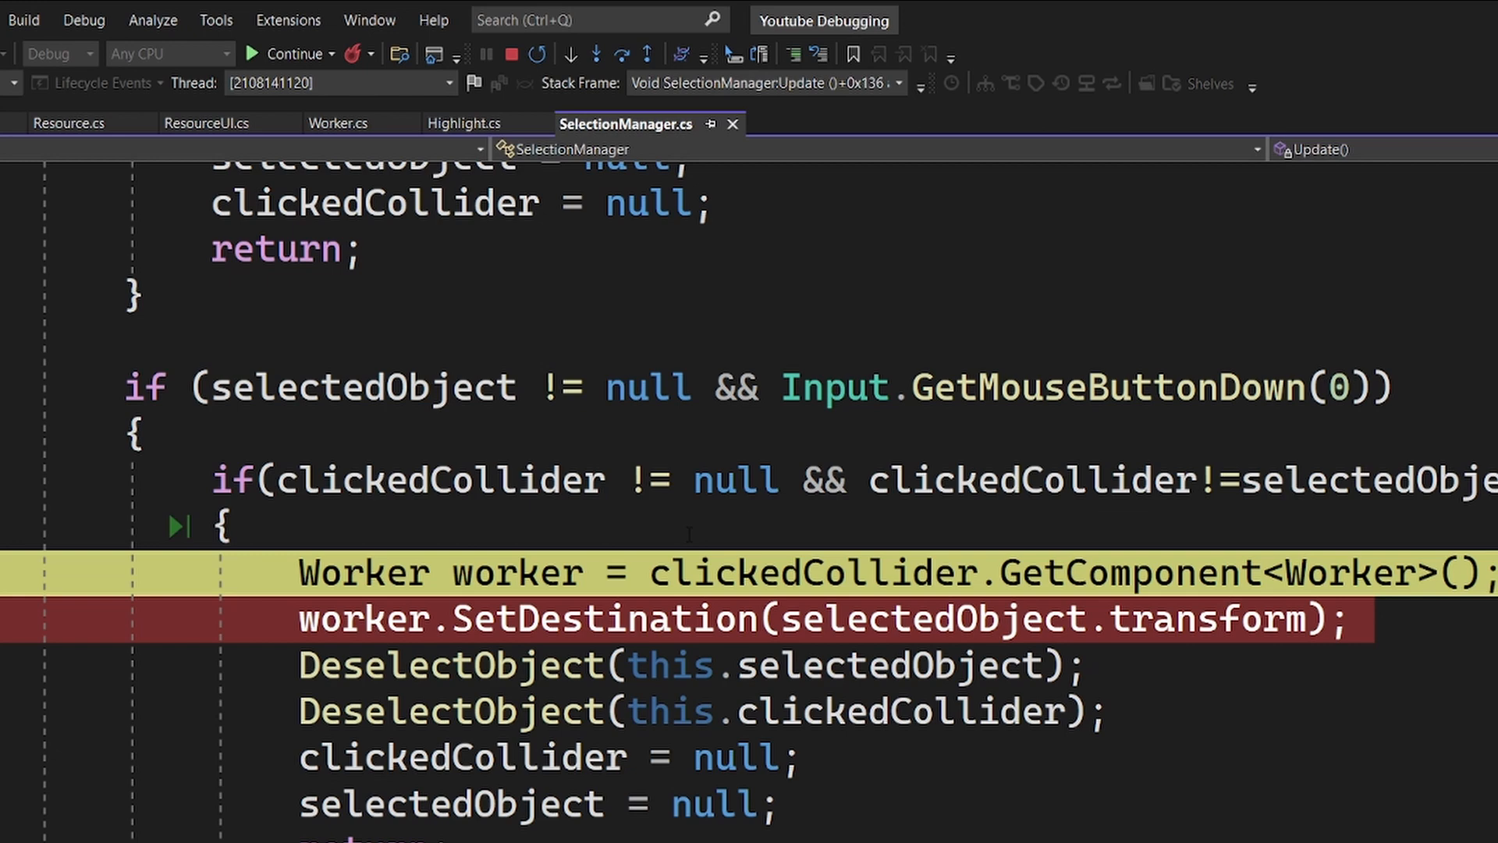
pyautogui.moveTo(595, 53)
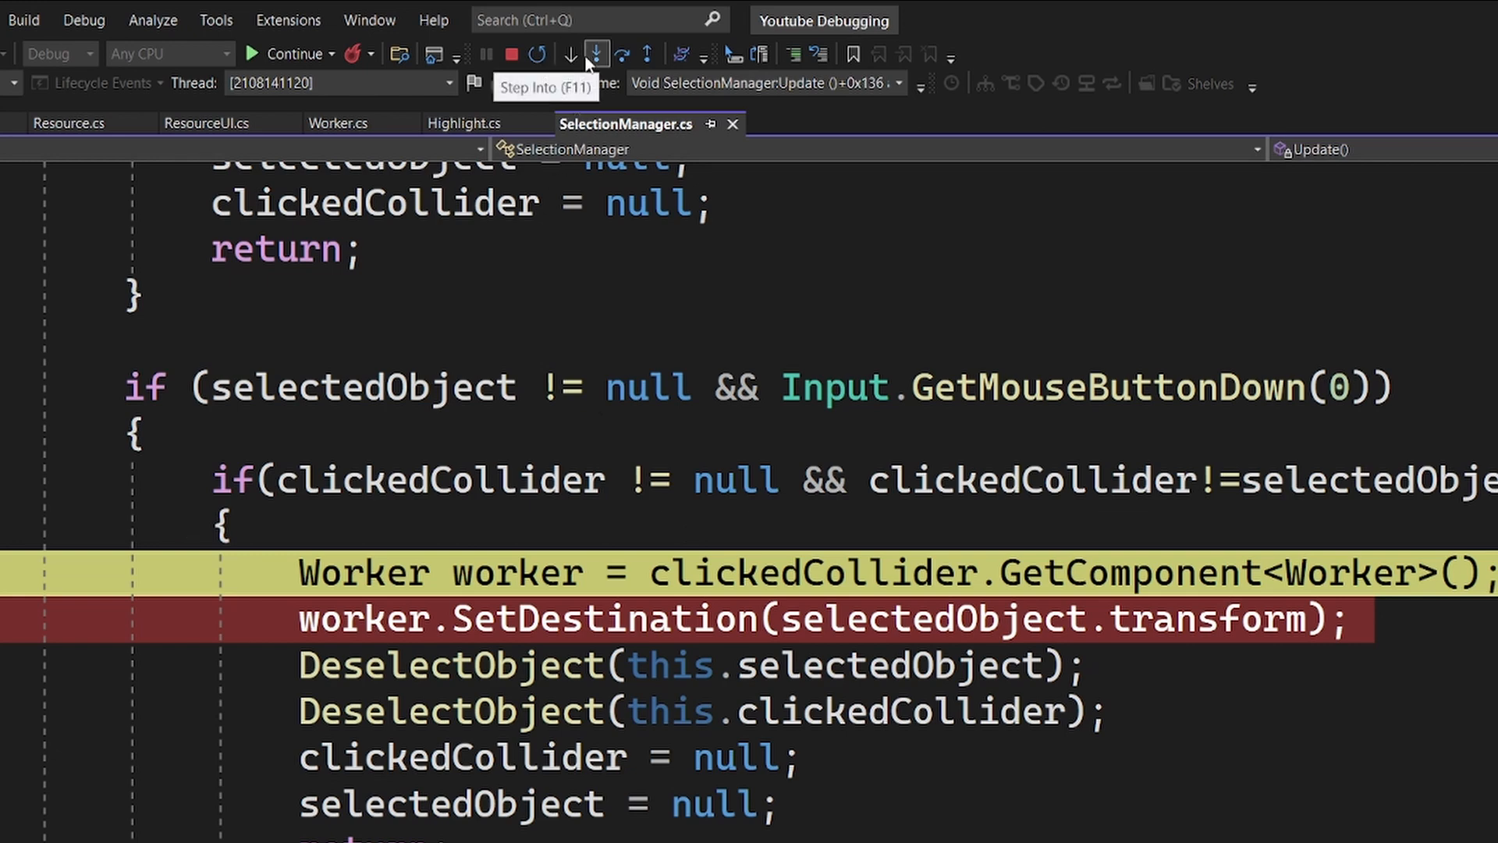
pyautogui.moveTo(631, 52)
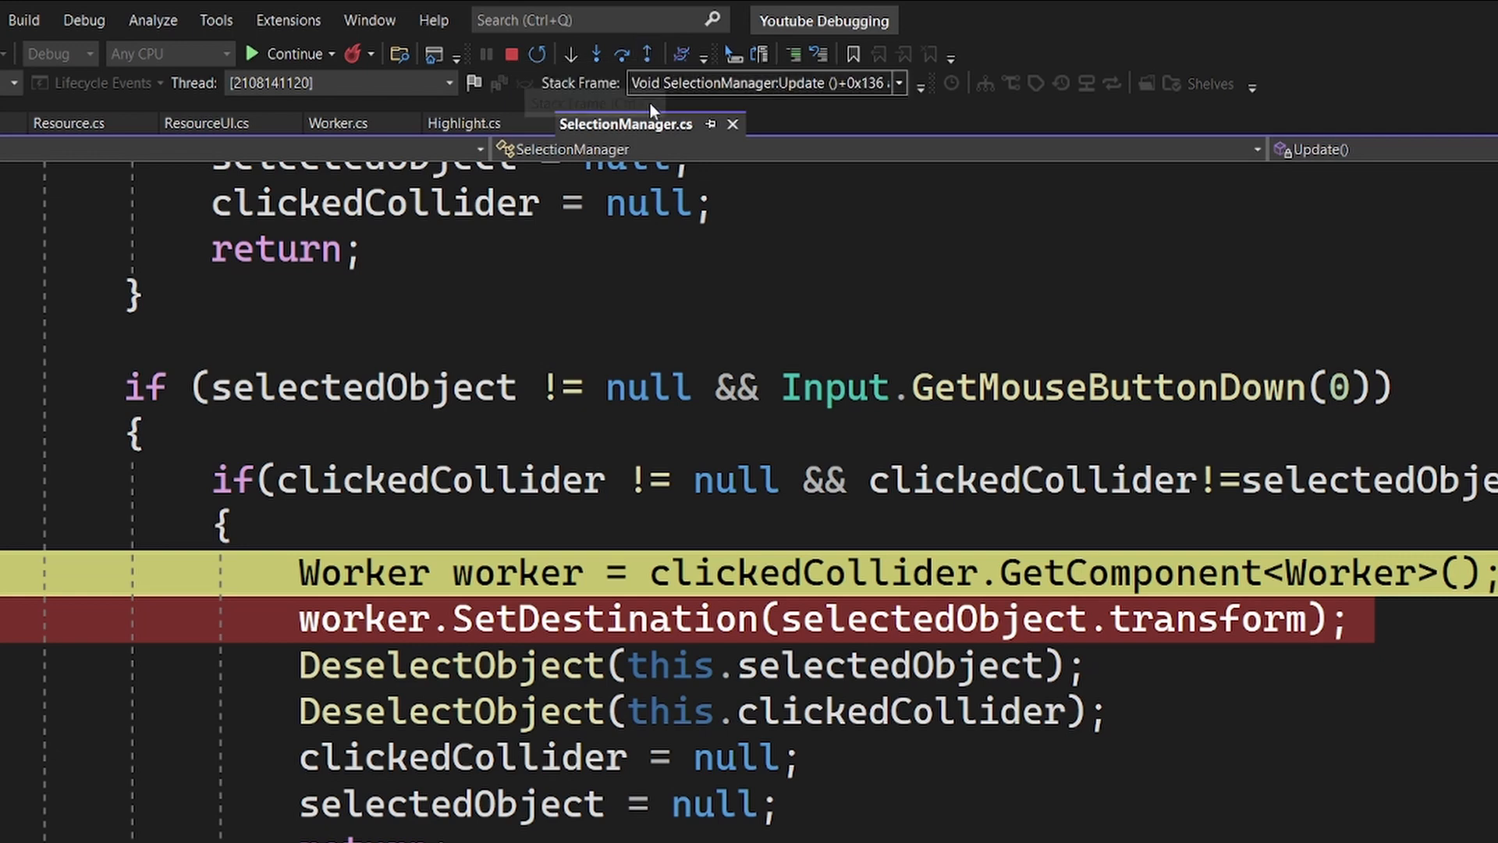
pyautogui.moveTo(595, 51)
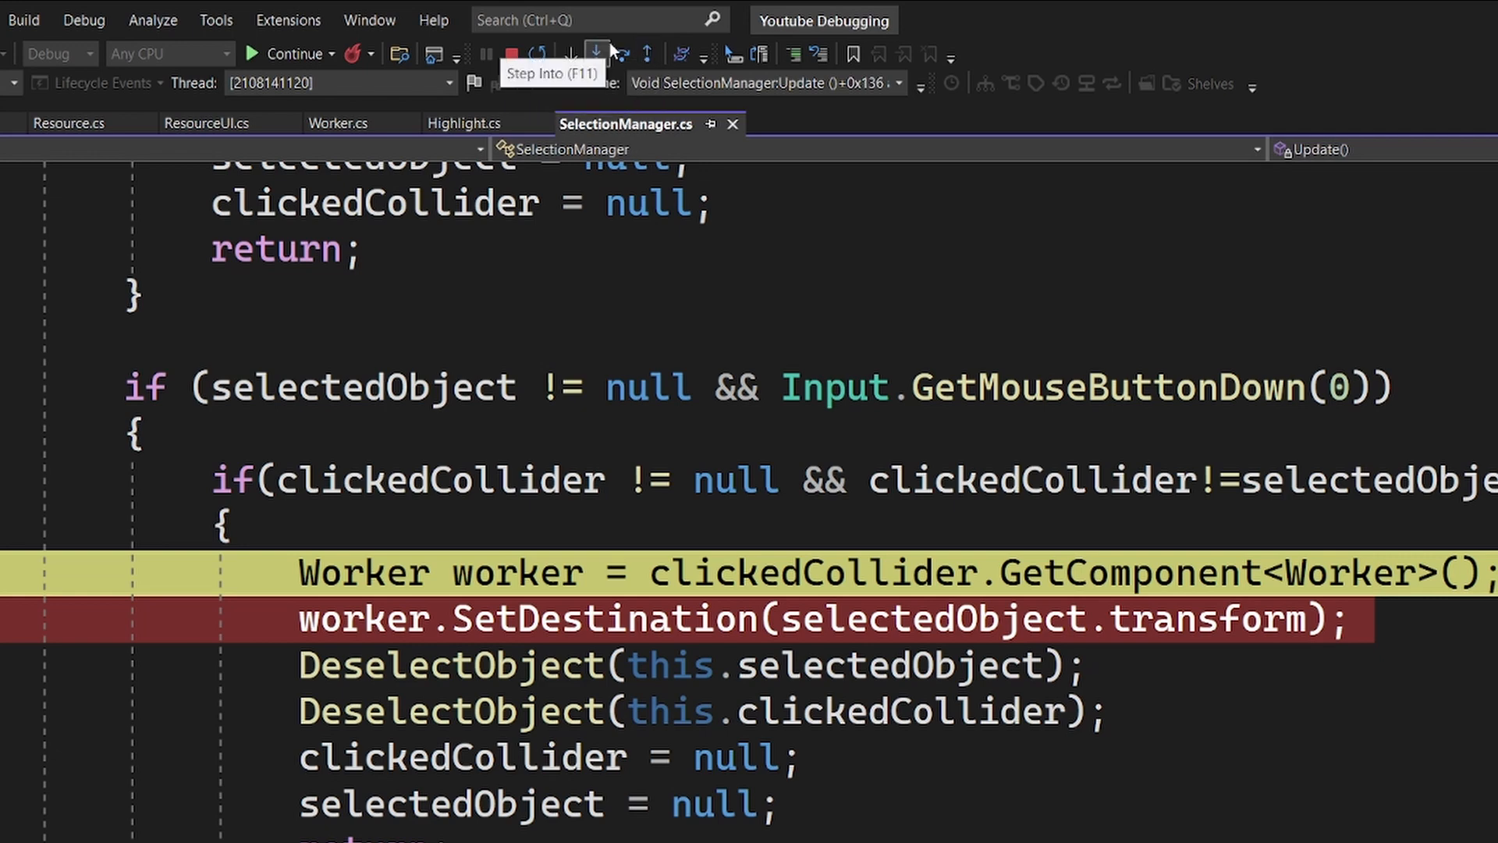
pyautogui.moveTo(621, 53)
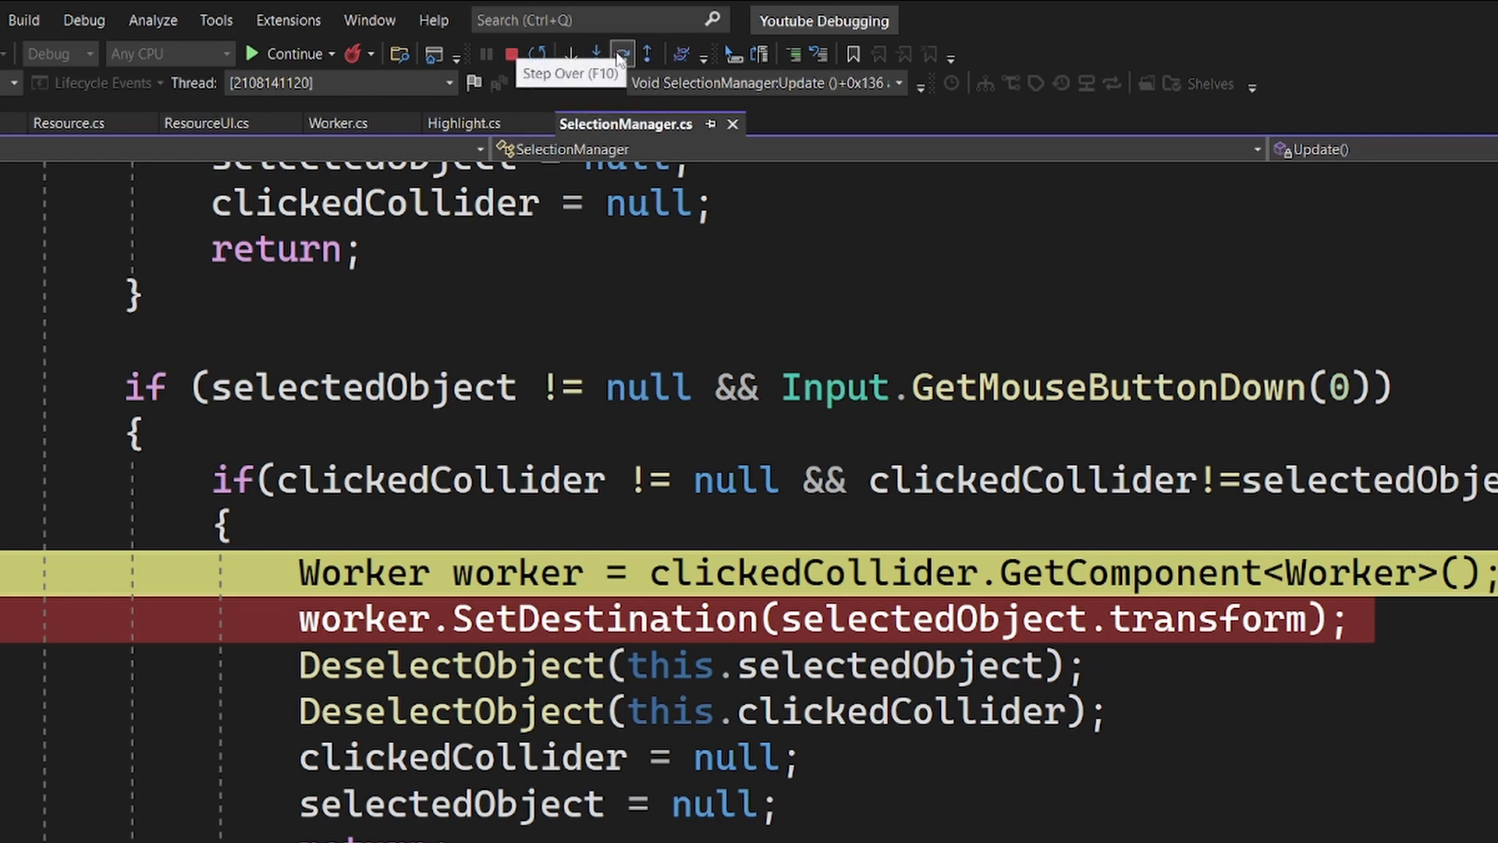
pyautogui.moveTo(602, 57)
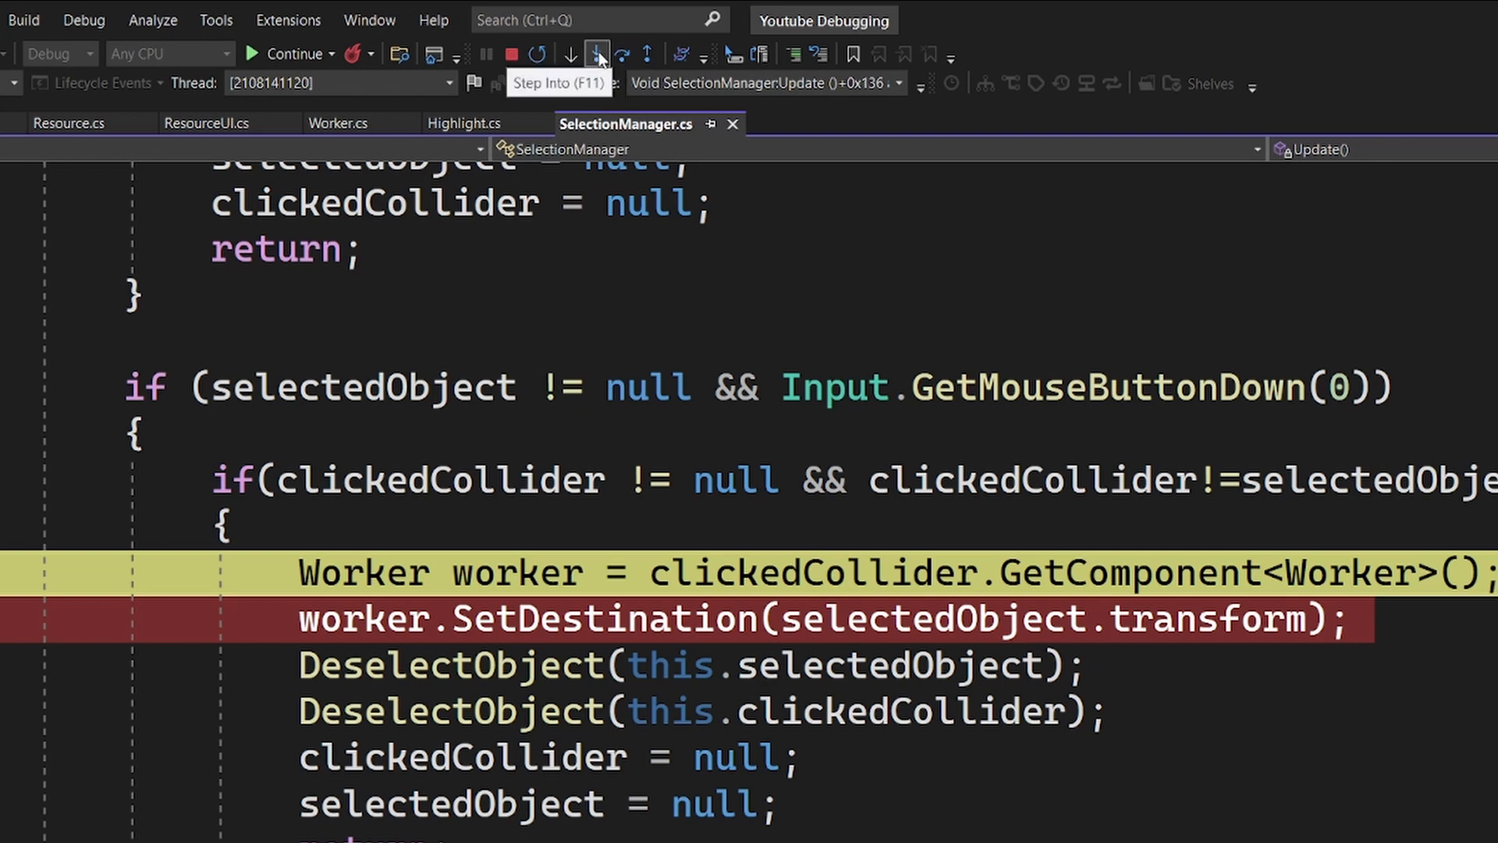
pyautogui.click(596, 54)
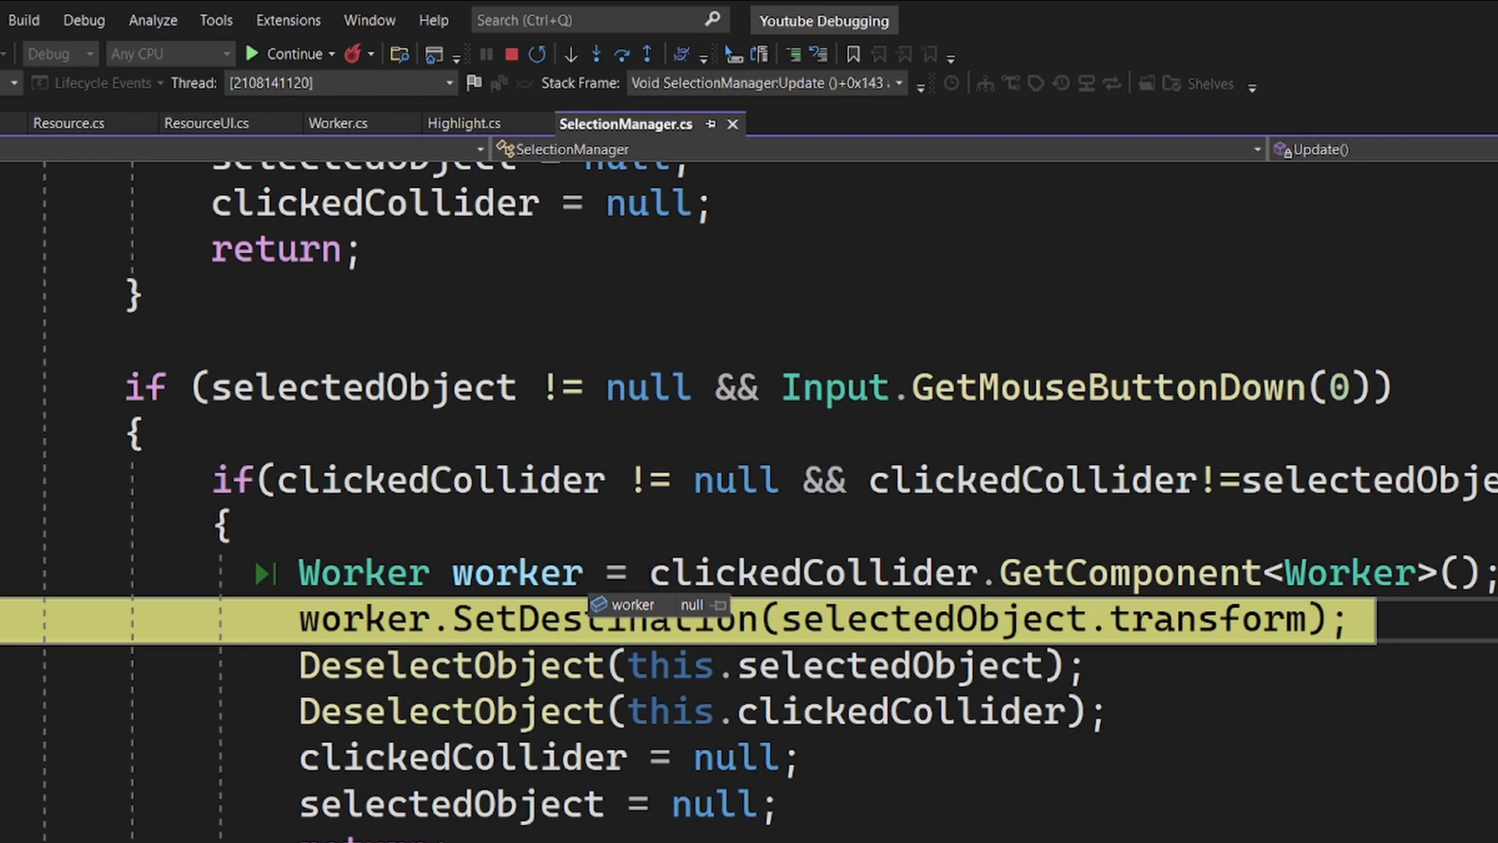
pyautogui.doubleClick(813, 572)
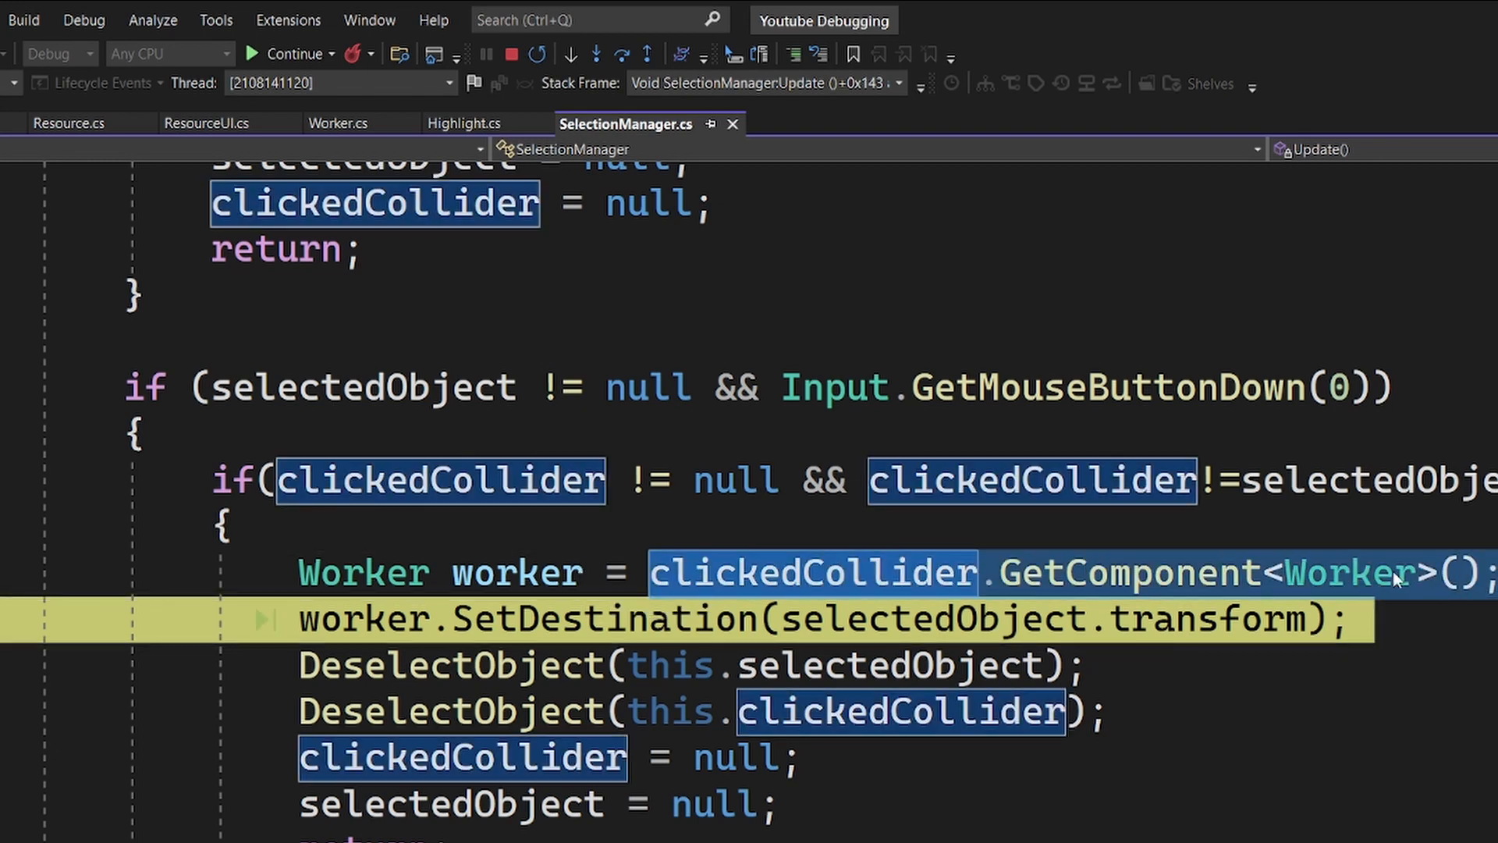
pyautogui.moveTo(834, 588)
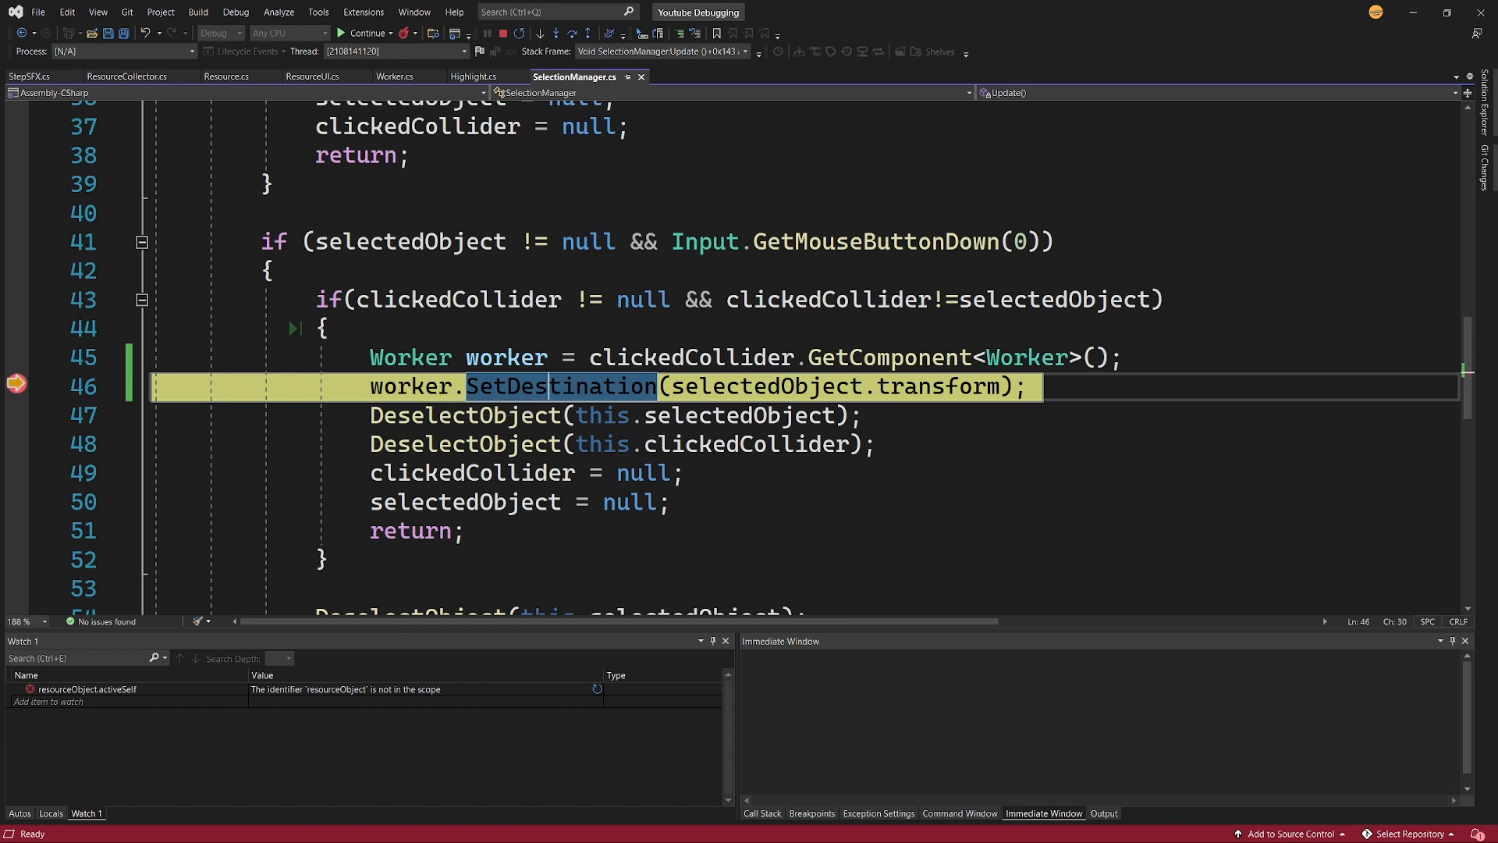
pyautogui.doubleClick(687, 356)
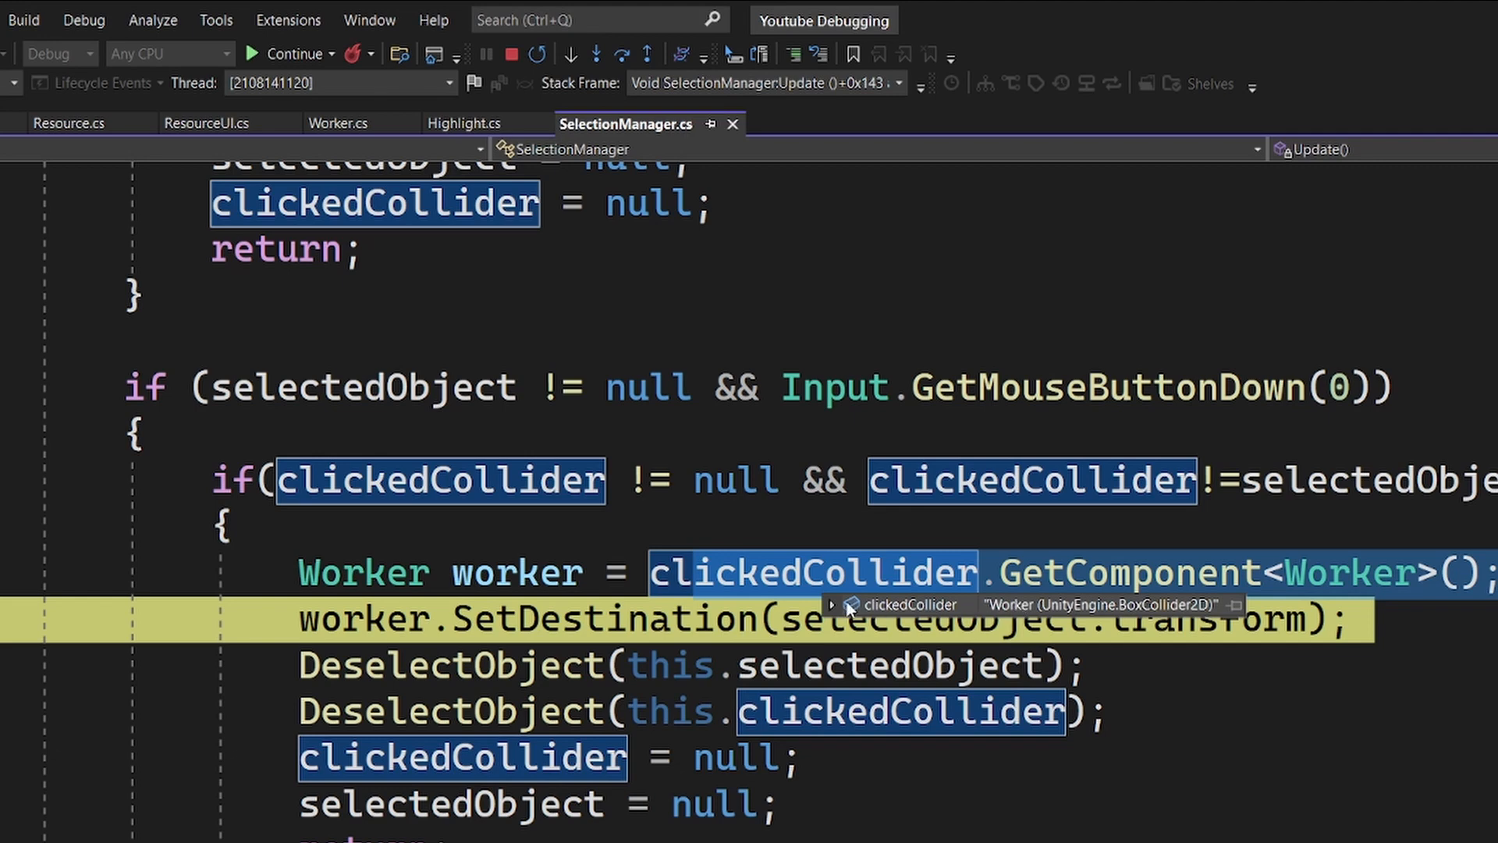
pyautogui.click(837, 604)
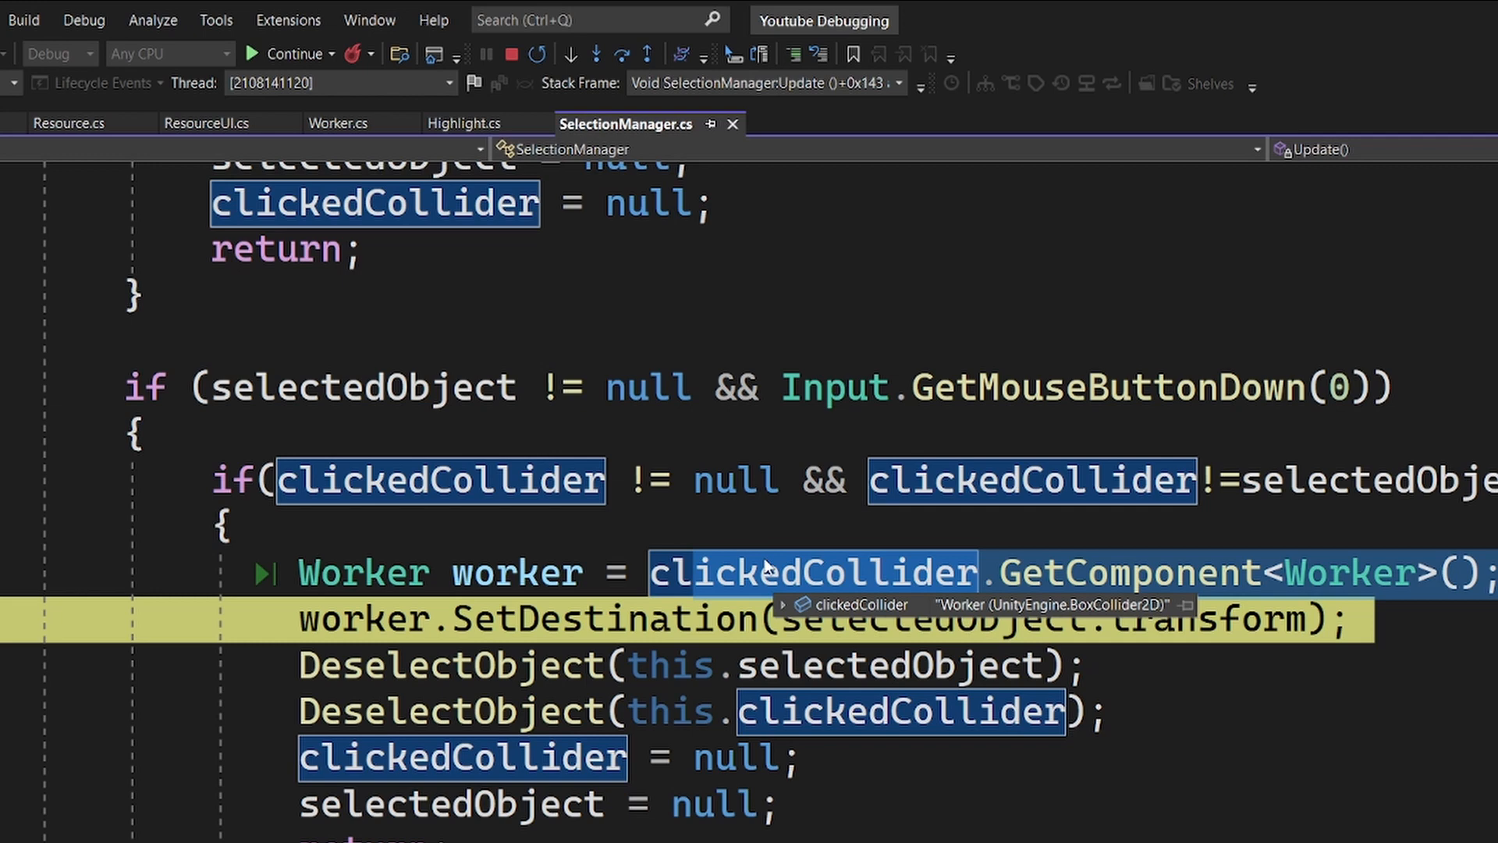
pyautogui.moveTo(888, 559)
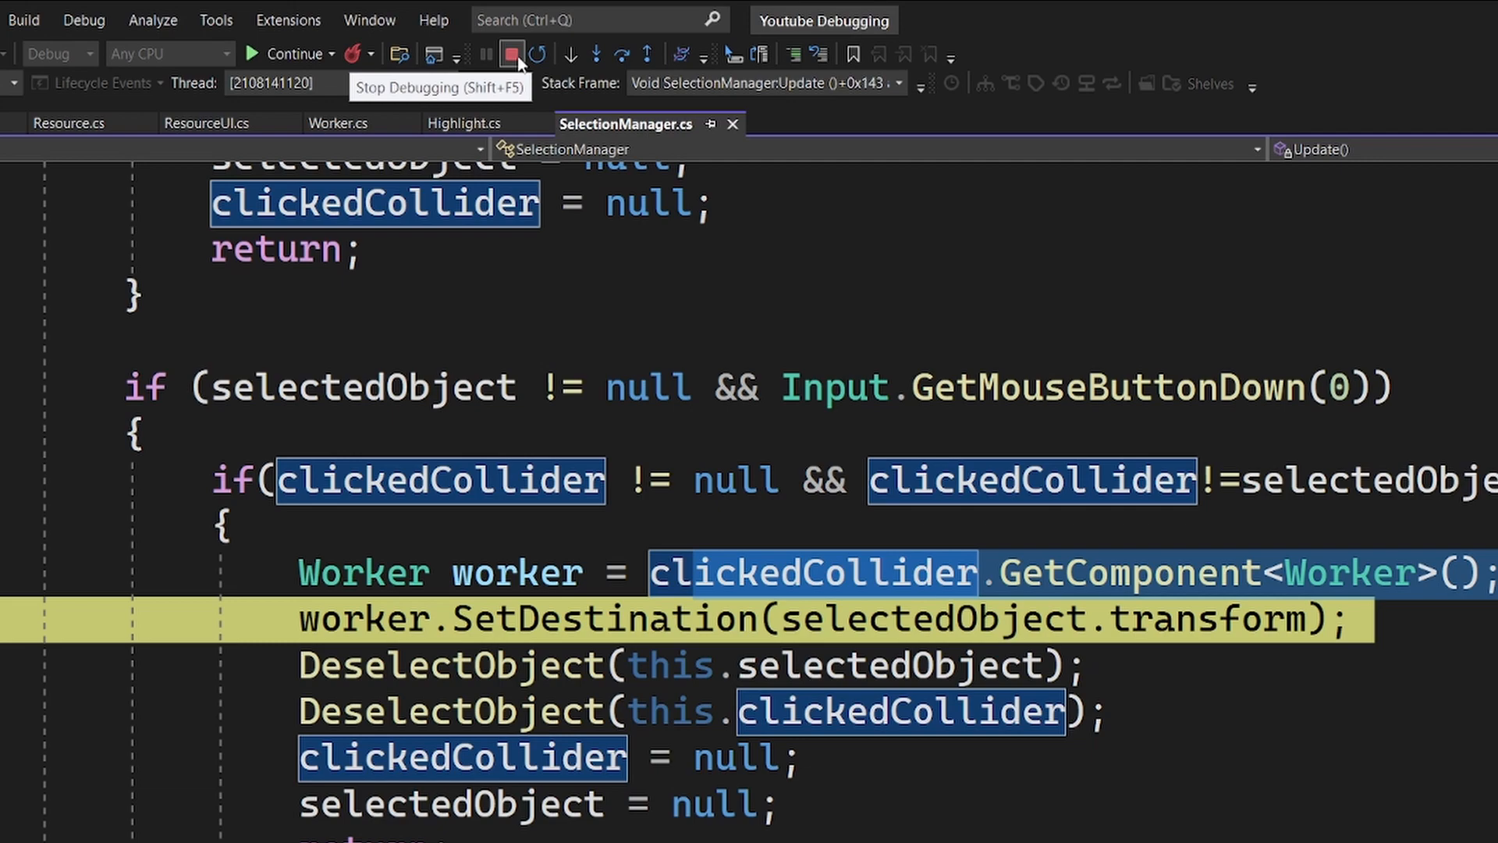
# Step: Stop the Visual Studio debugging session
pyautogui.click(511, 53)
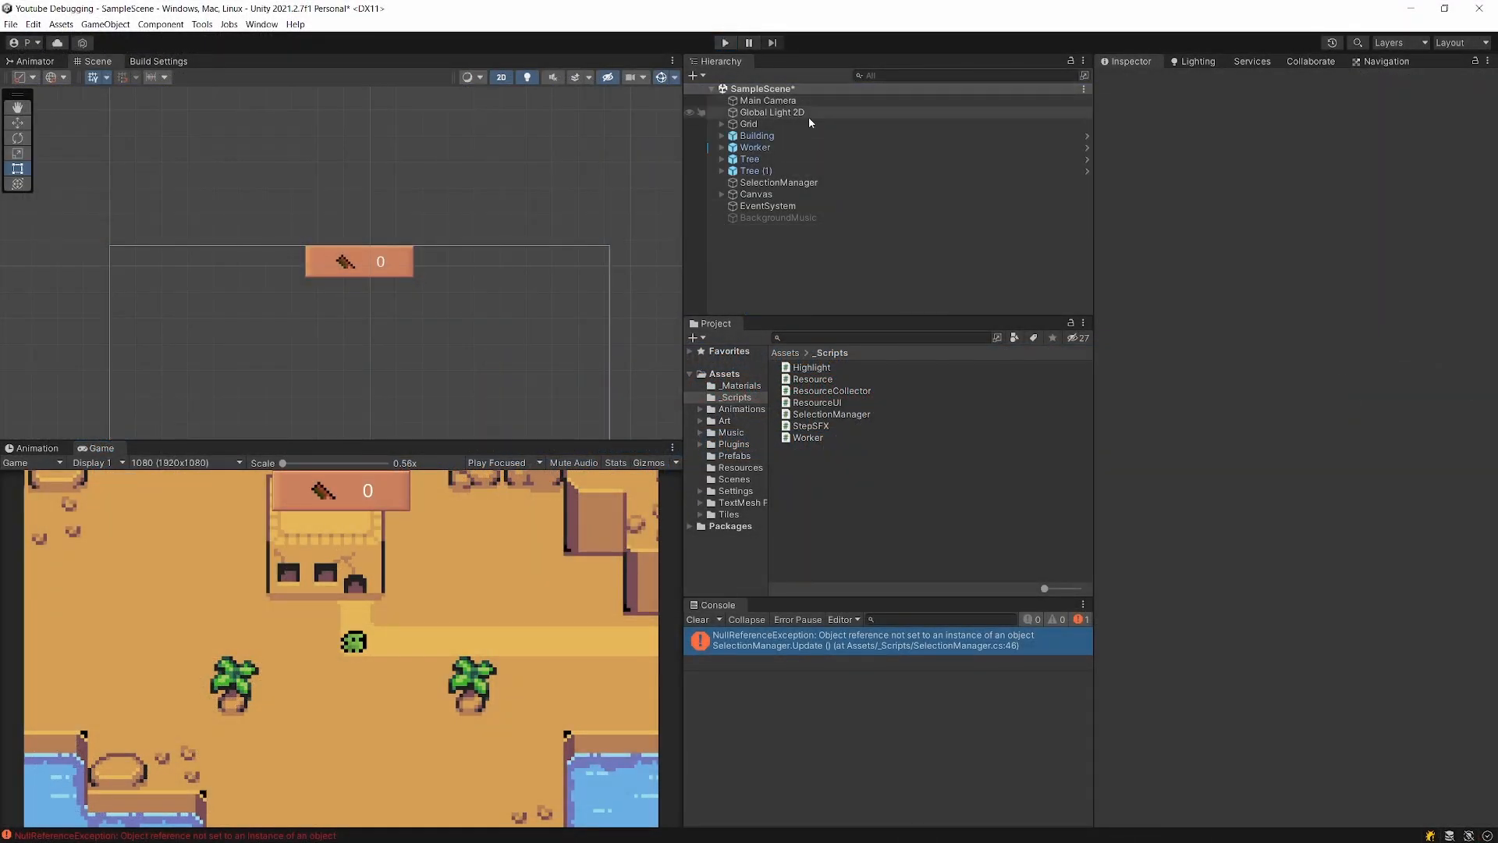
# Step: Select the Worker object and restore its removed Worker (Script) component
pyautogui.click(755, 147)
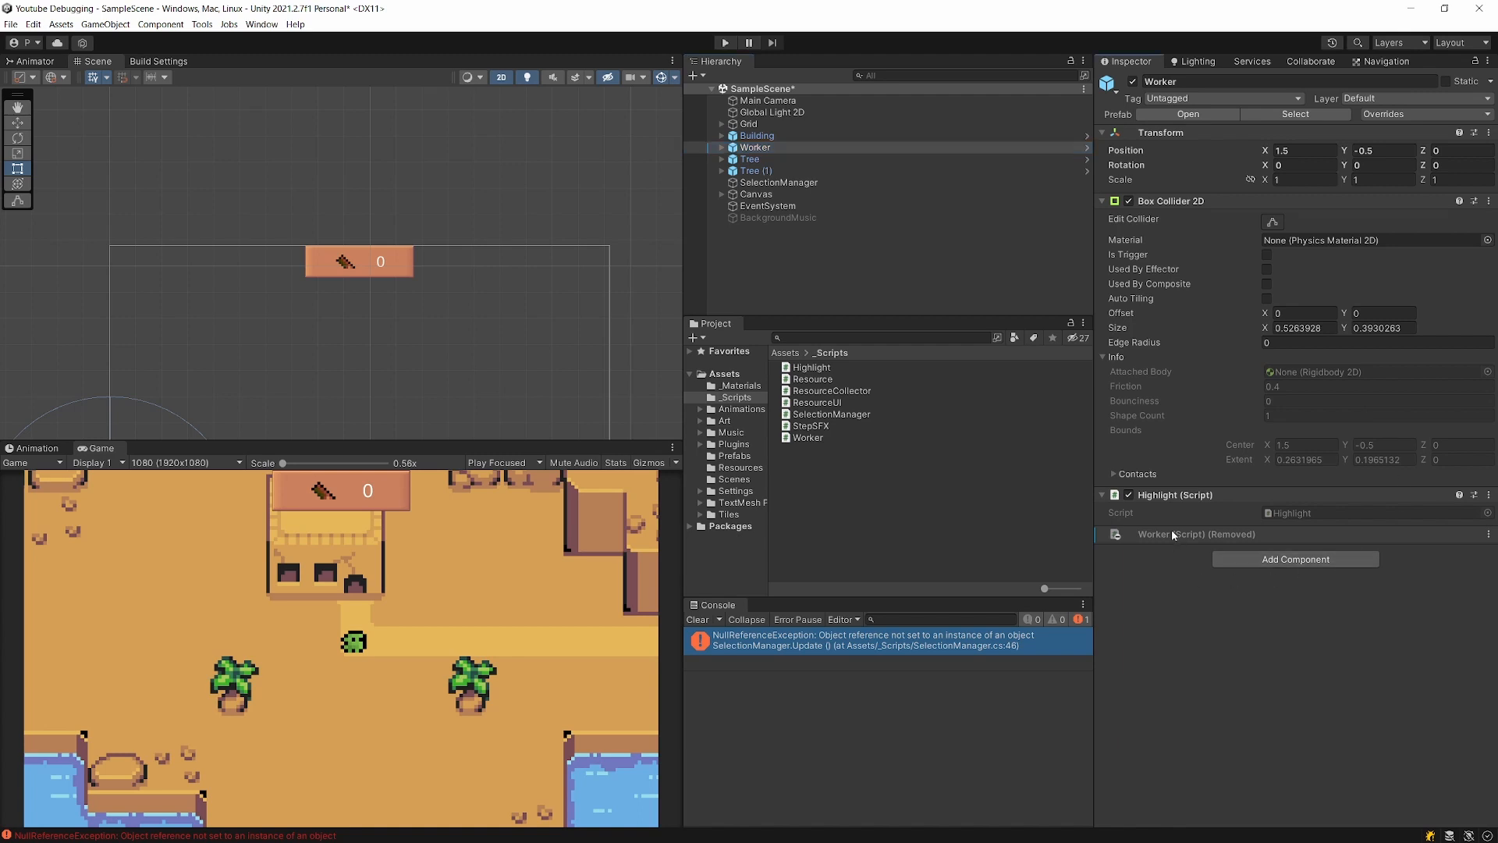
pyautogui.click(1402, 114)
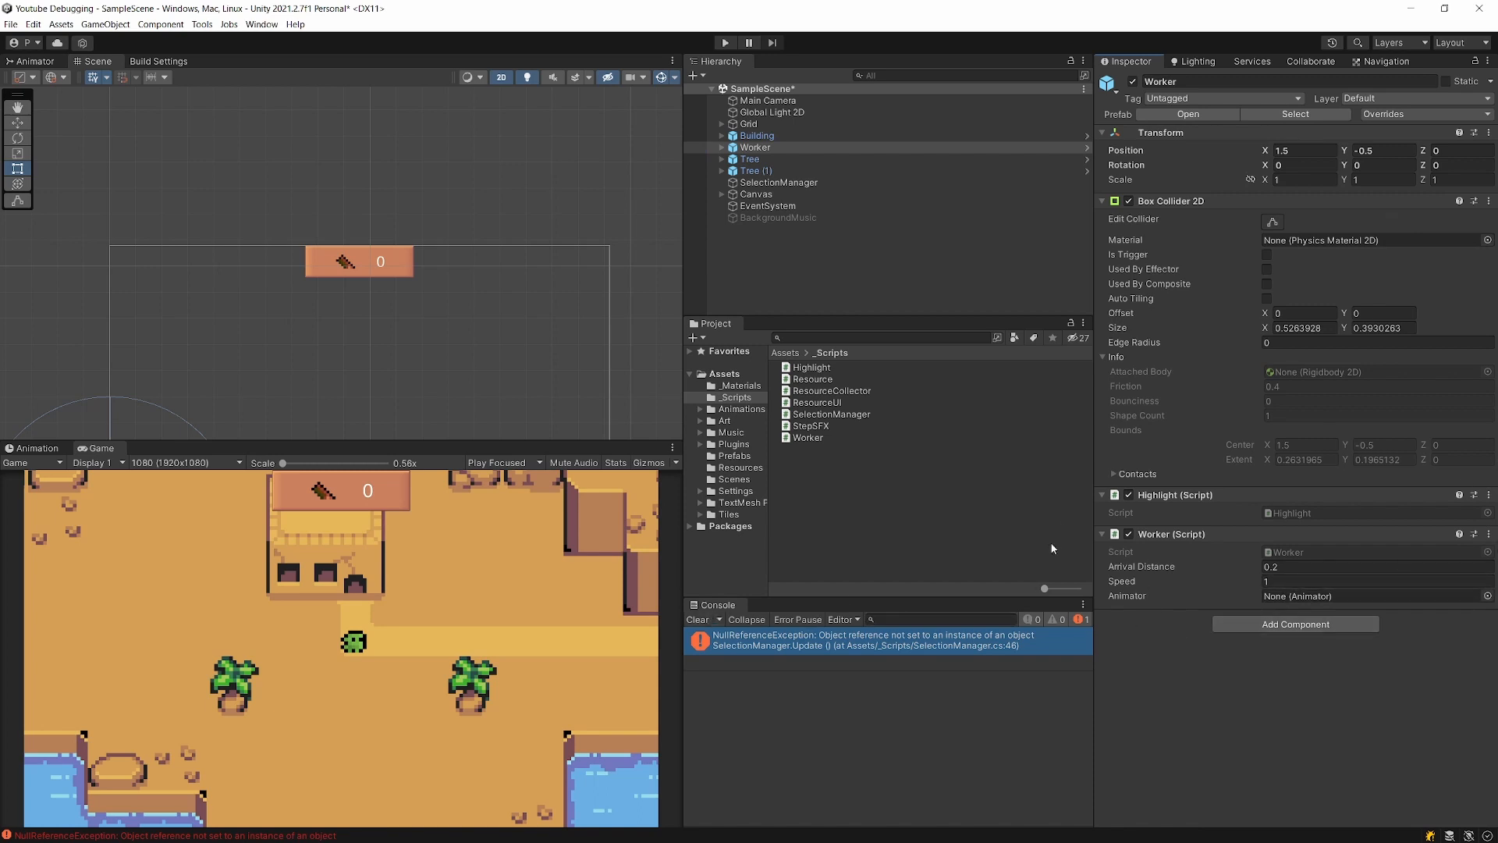
pyautogui.click(697, 618)
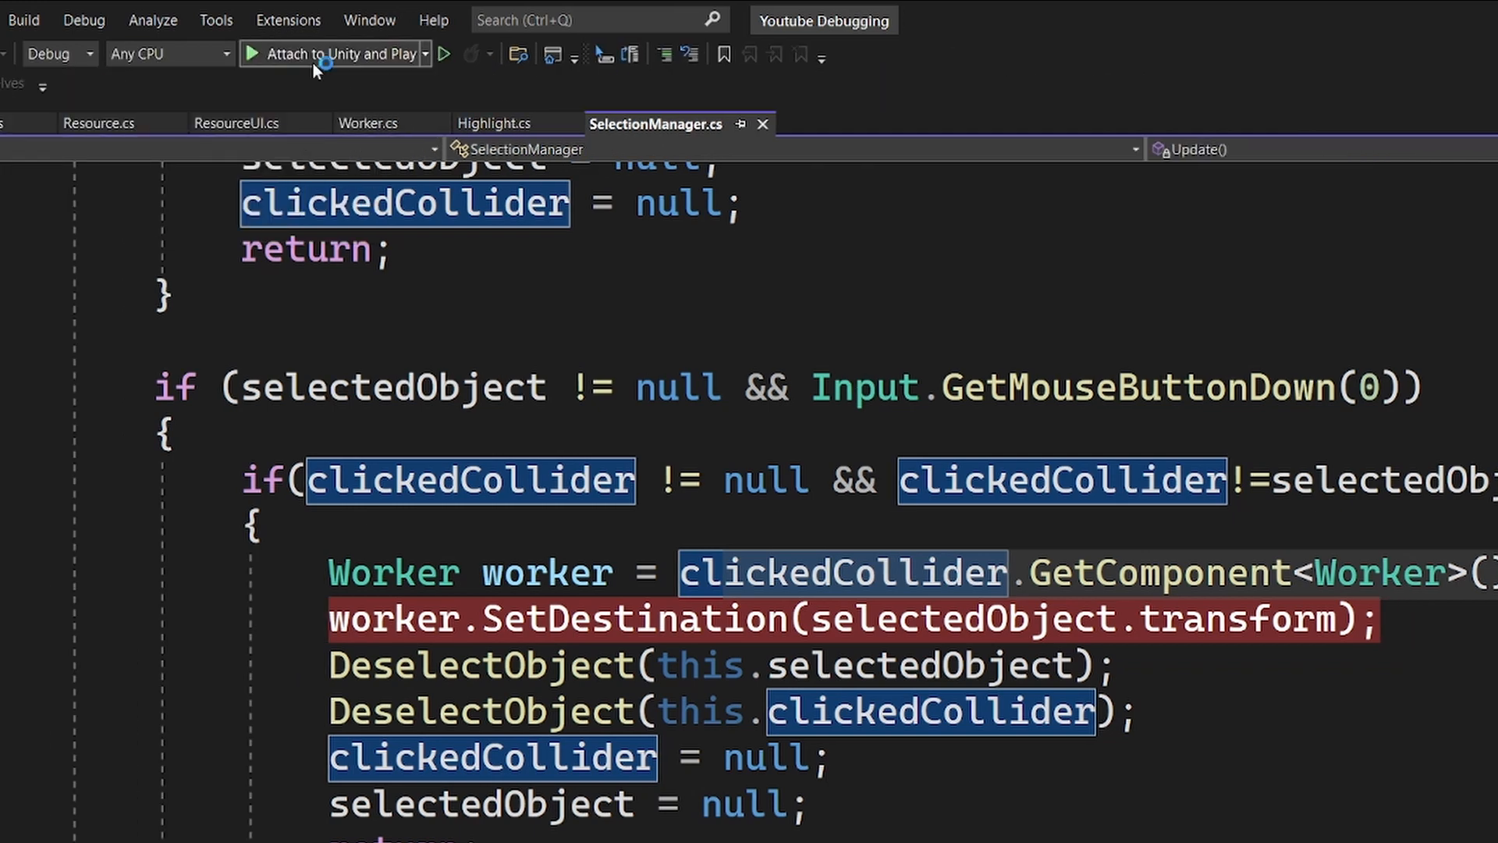
# Step: Use 'Attach to Unity and Play' so the game runs in the Unity editor
pyautogui.click(252, 54)
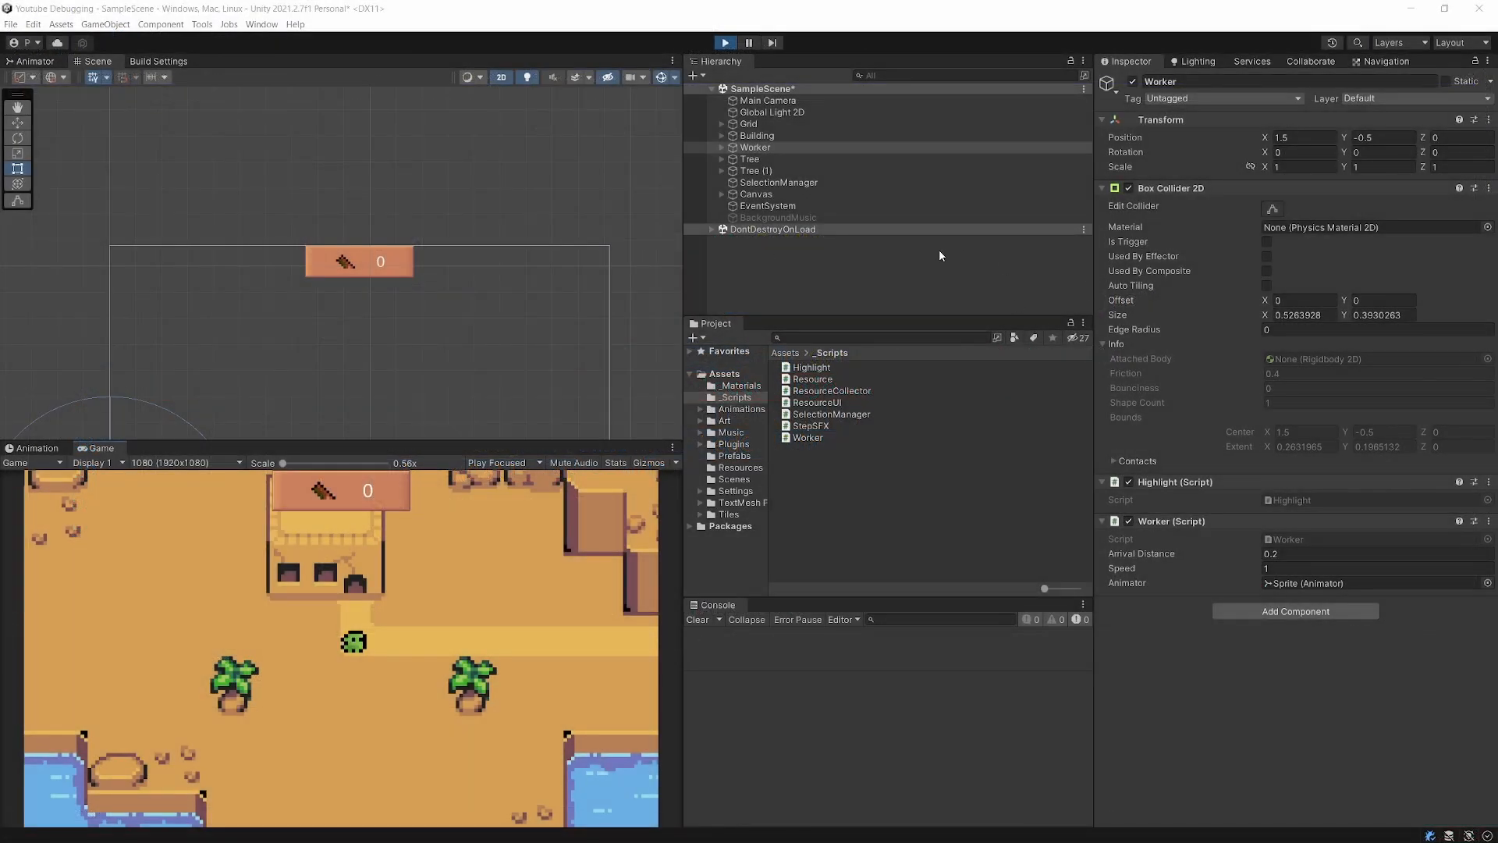
pyautogui.click(725, 42)
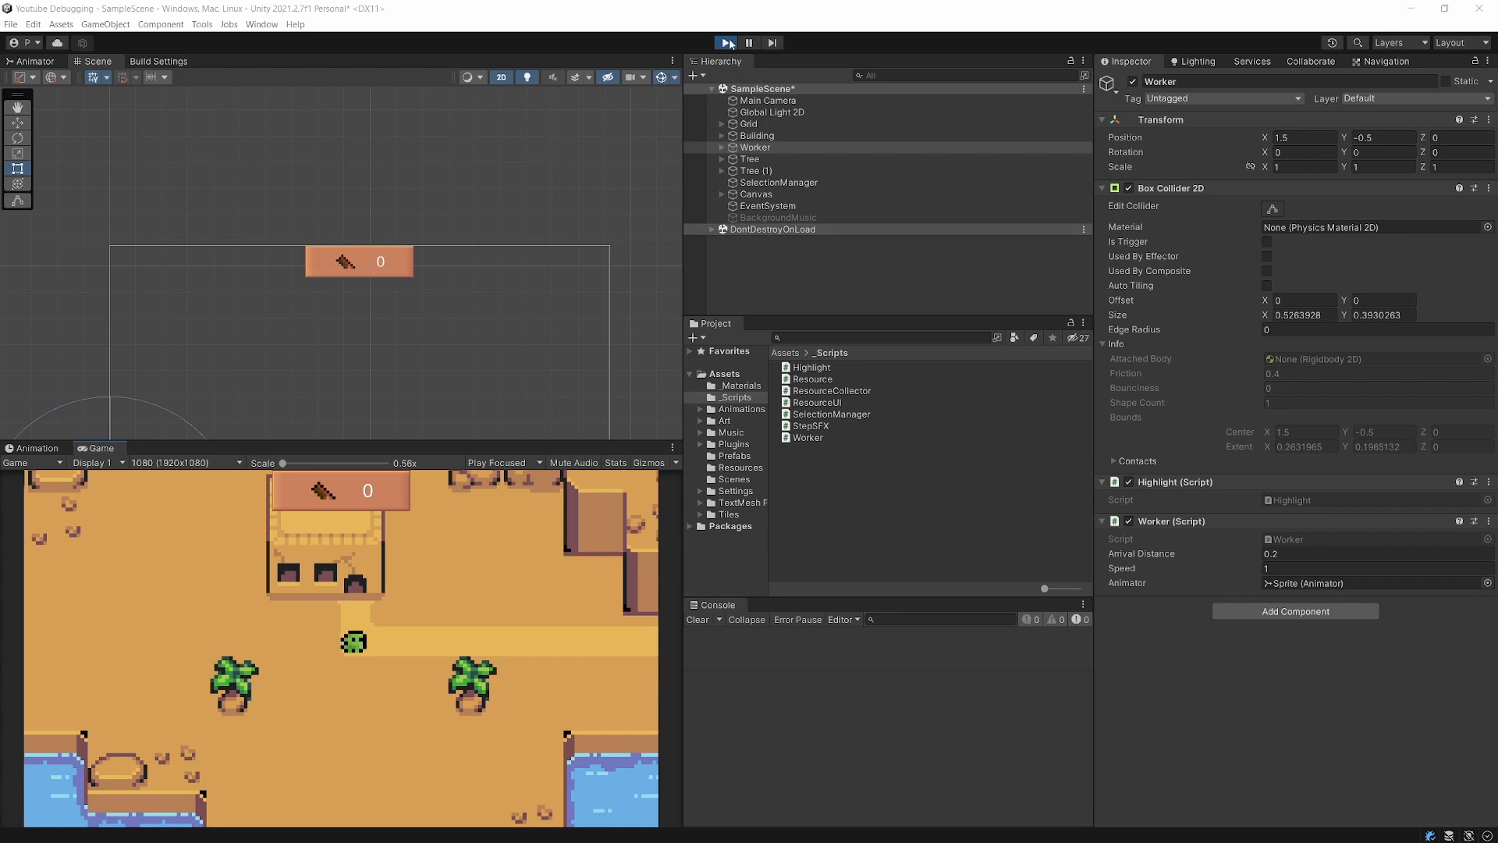
pyautogui.moveTo(479, 542)
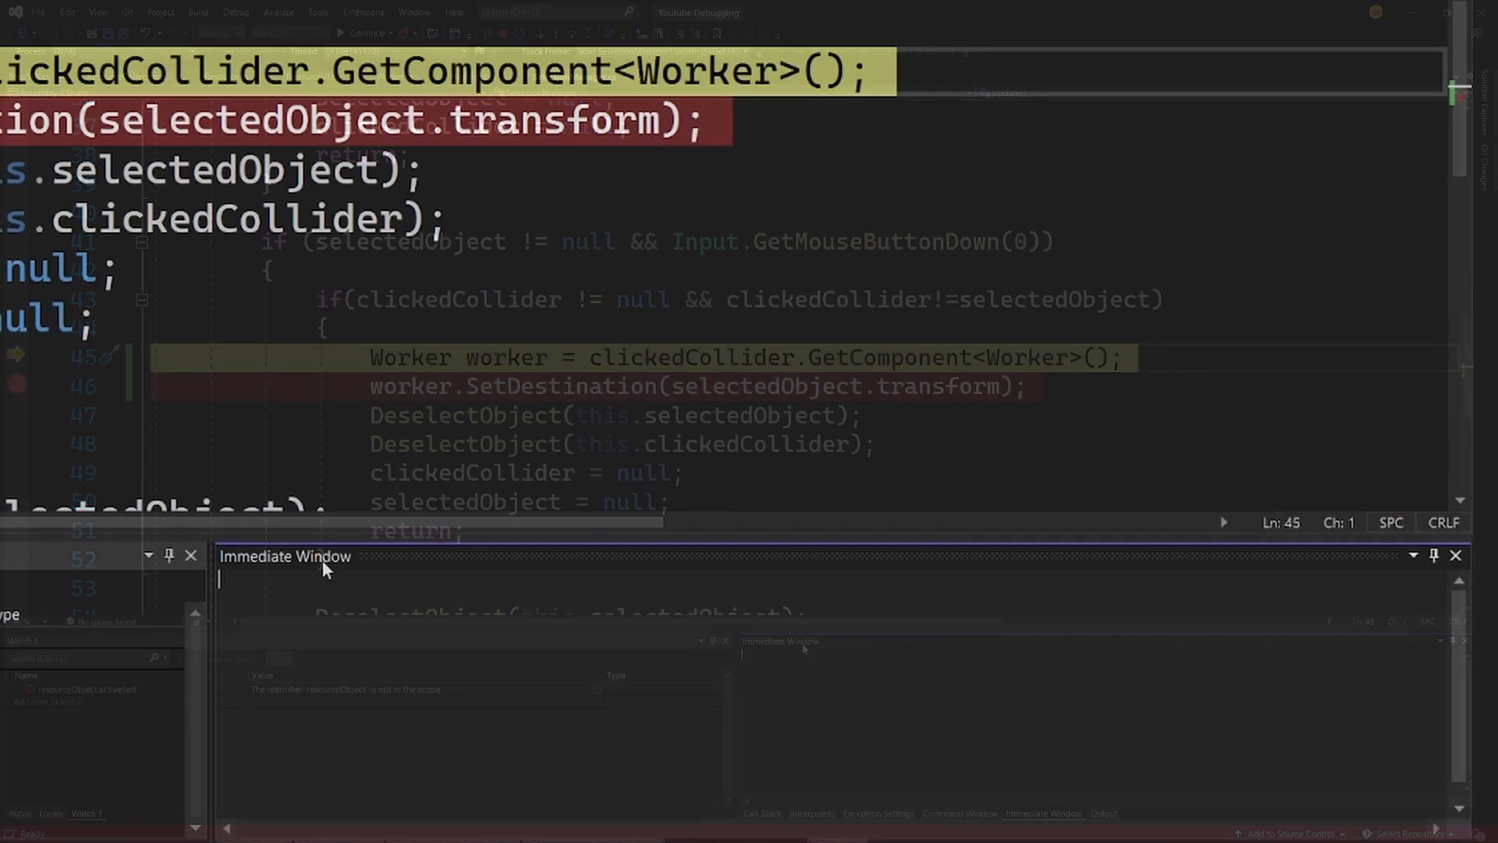
# Step: Enter the expression worker = null in the Immediate Window while paused at line 45
pyautogui.write('worker = nulk')
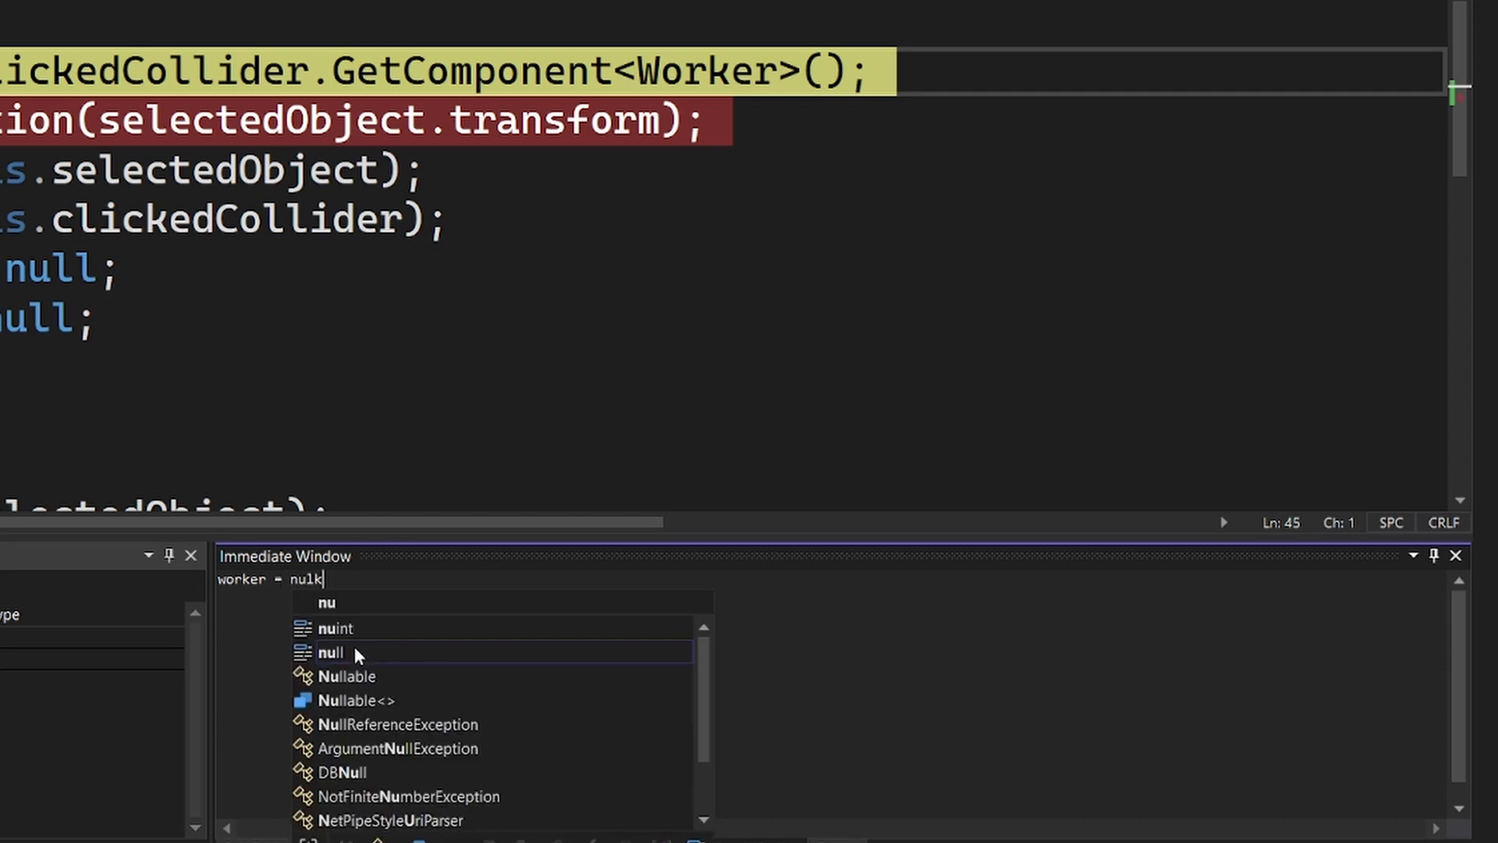
pyautogui.press('BackSpace')
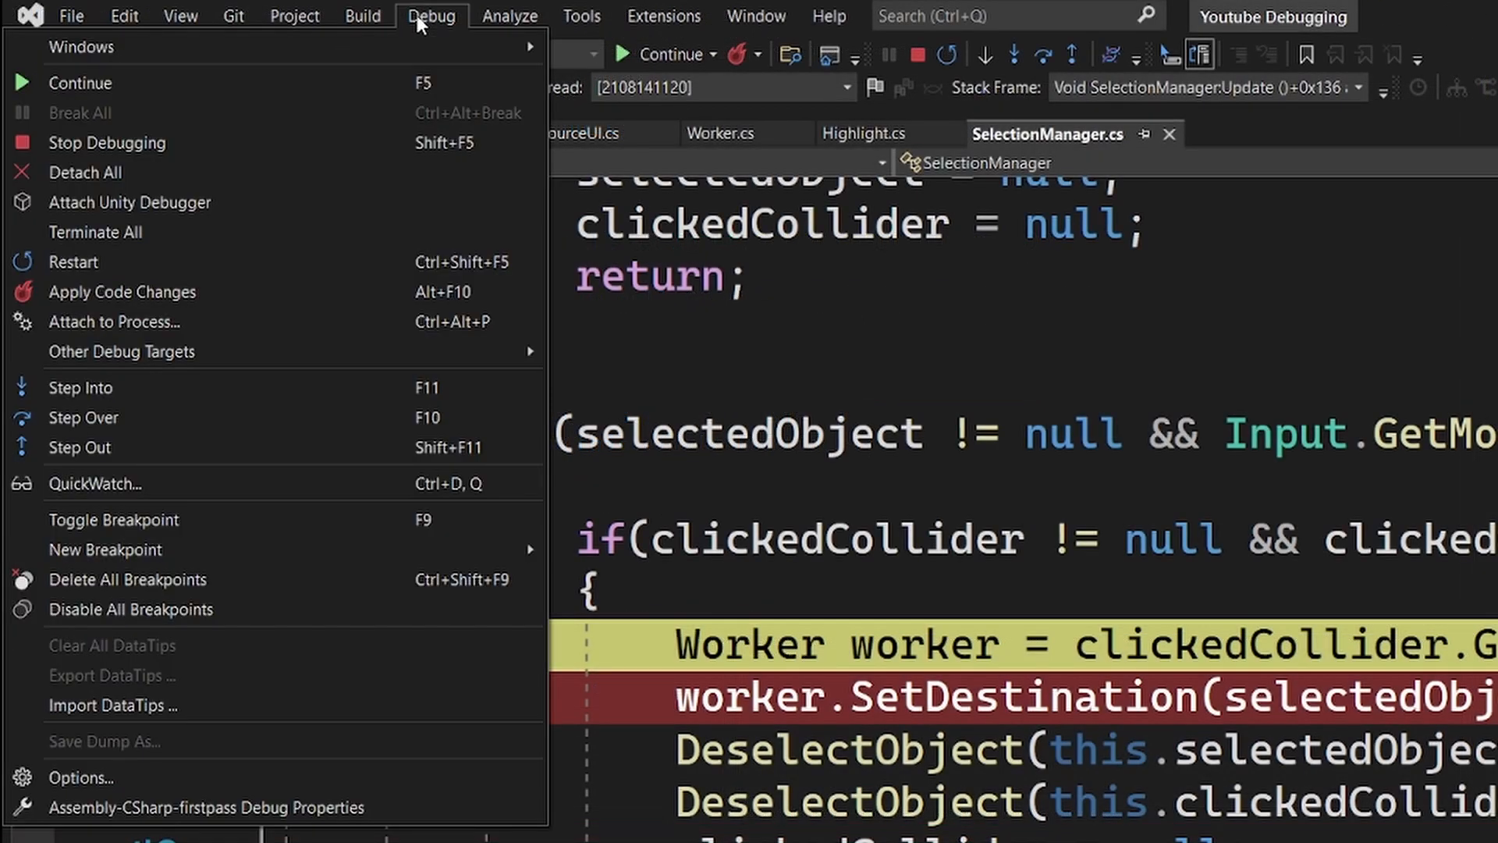
pyautogui.moveTo(80, 47)
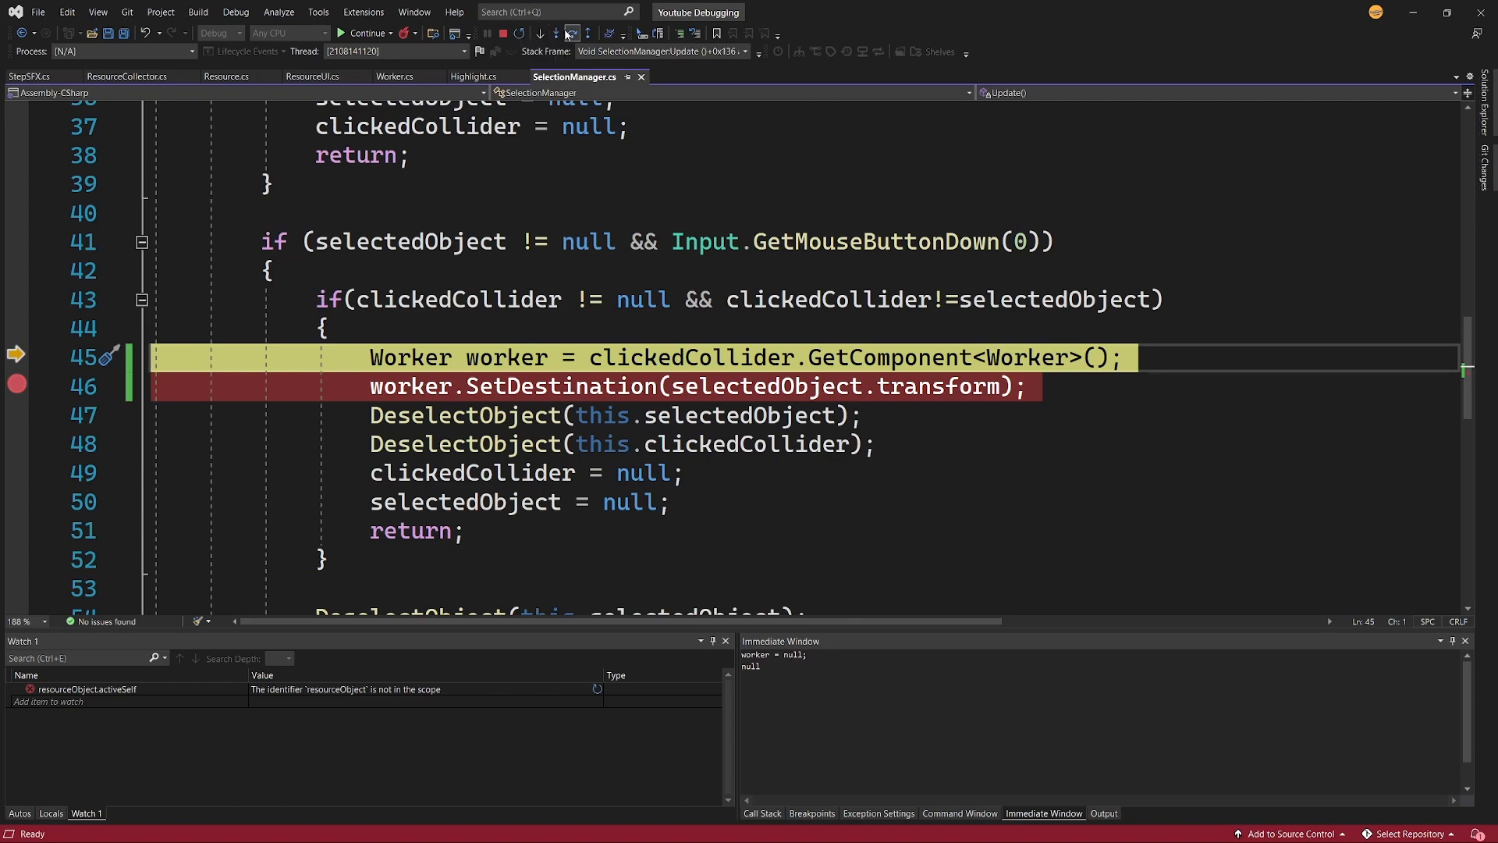
# Step: Step over the GetComponent<Worker> line so worker holds a Worker component
pyautogui.click(560, 33)
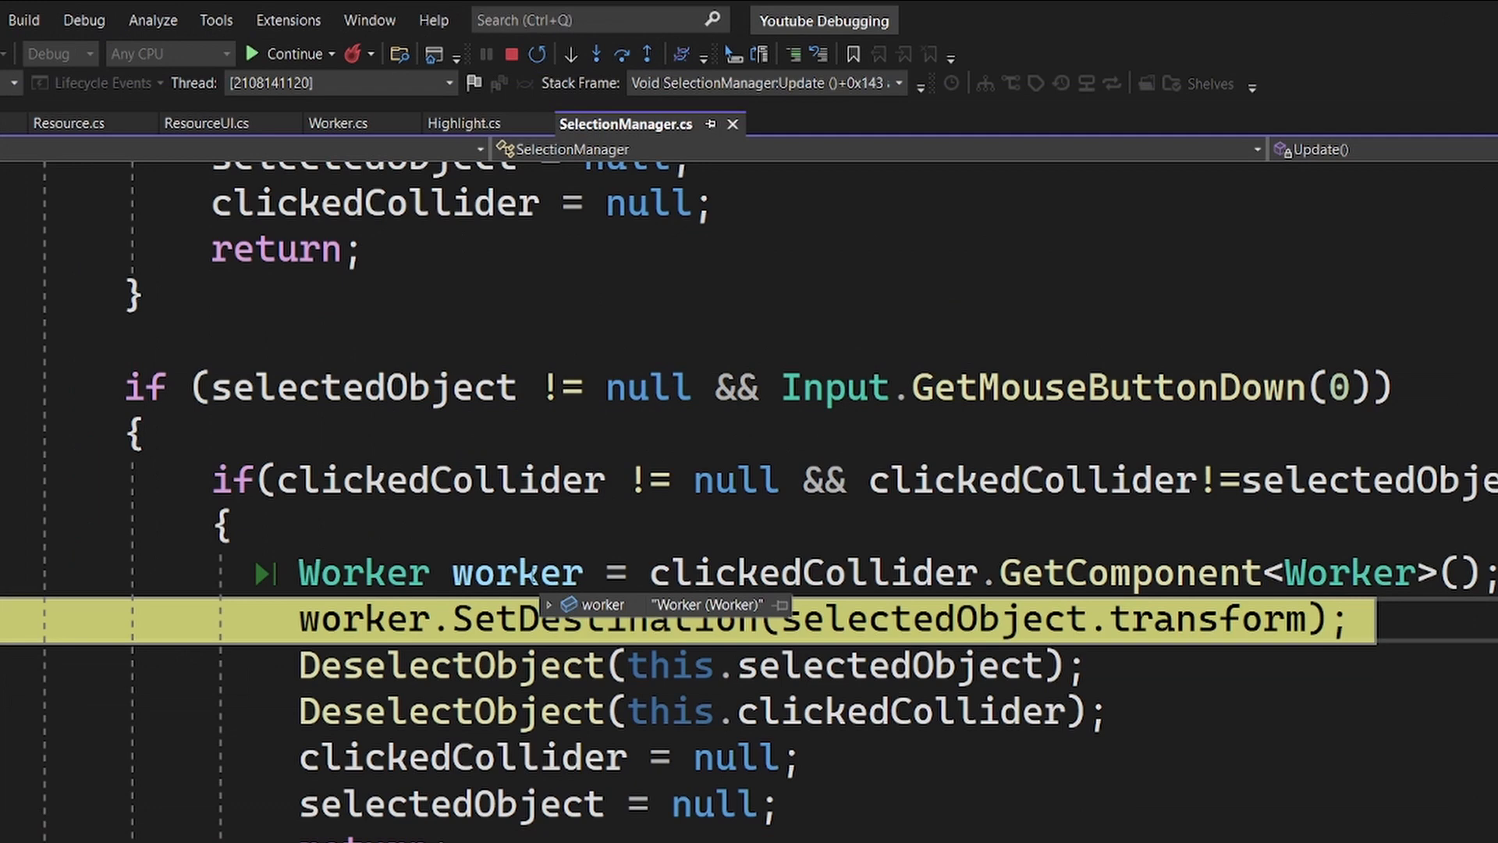
pyautogui.moveTo(1343, 573)
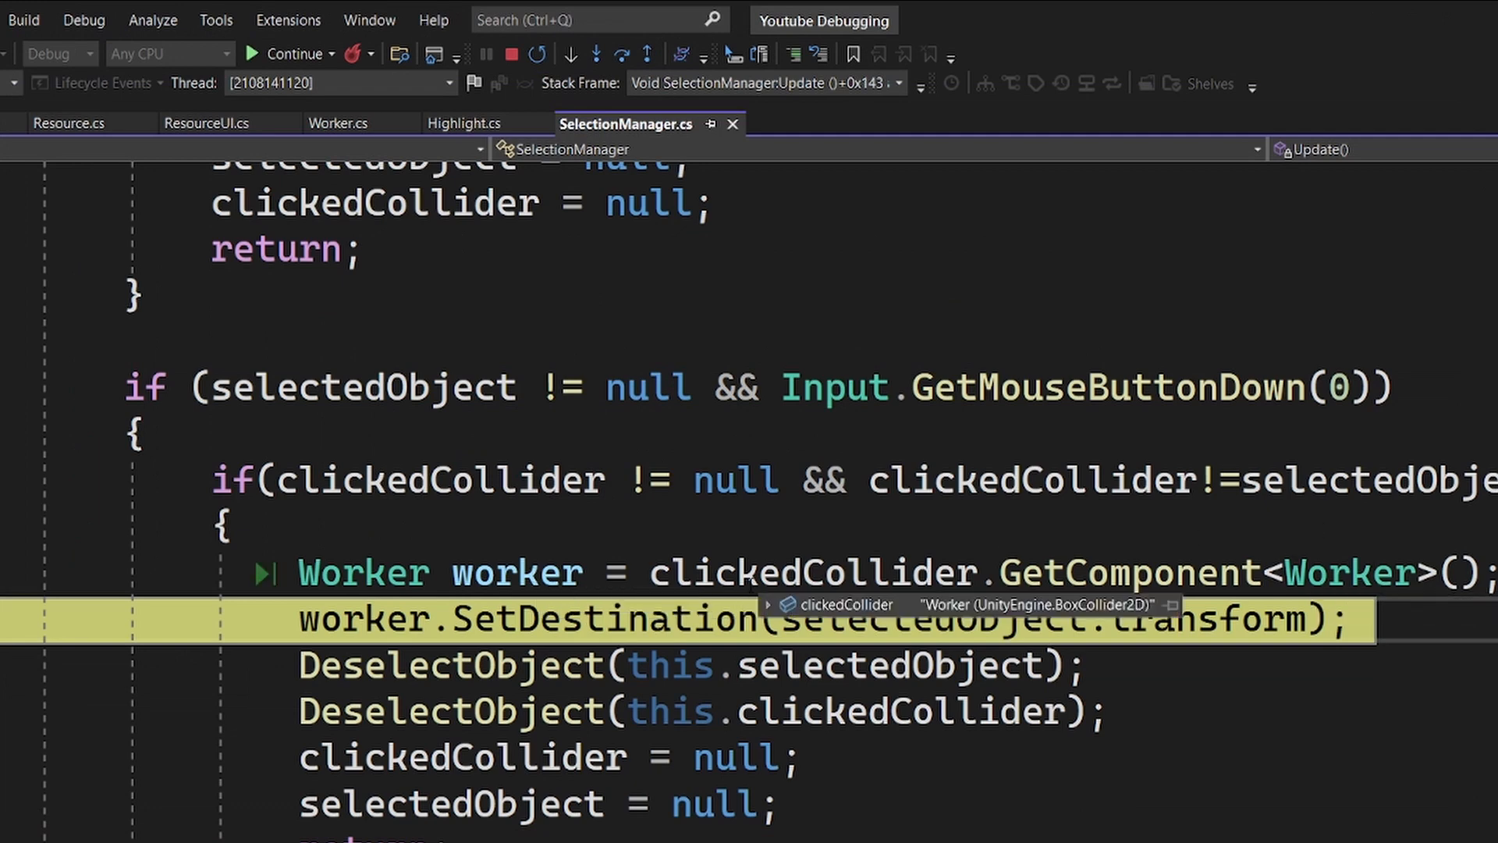
pyautogui.moveTo(344, 599)
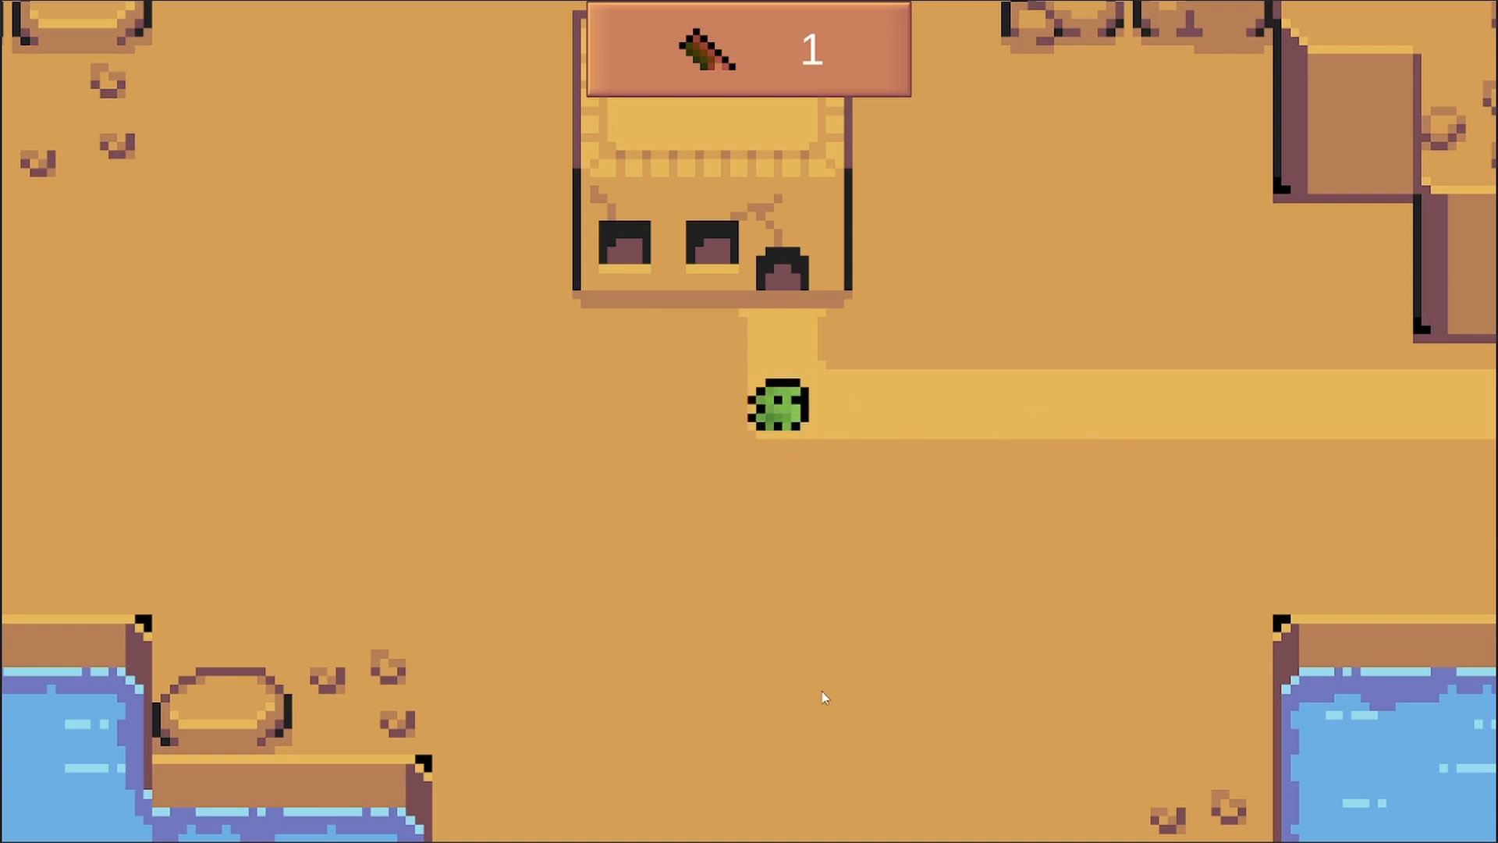
pyautogui.moveTo(930, 654)
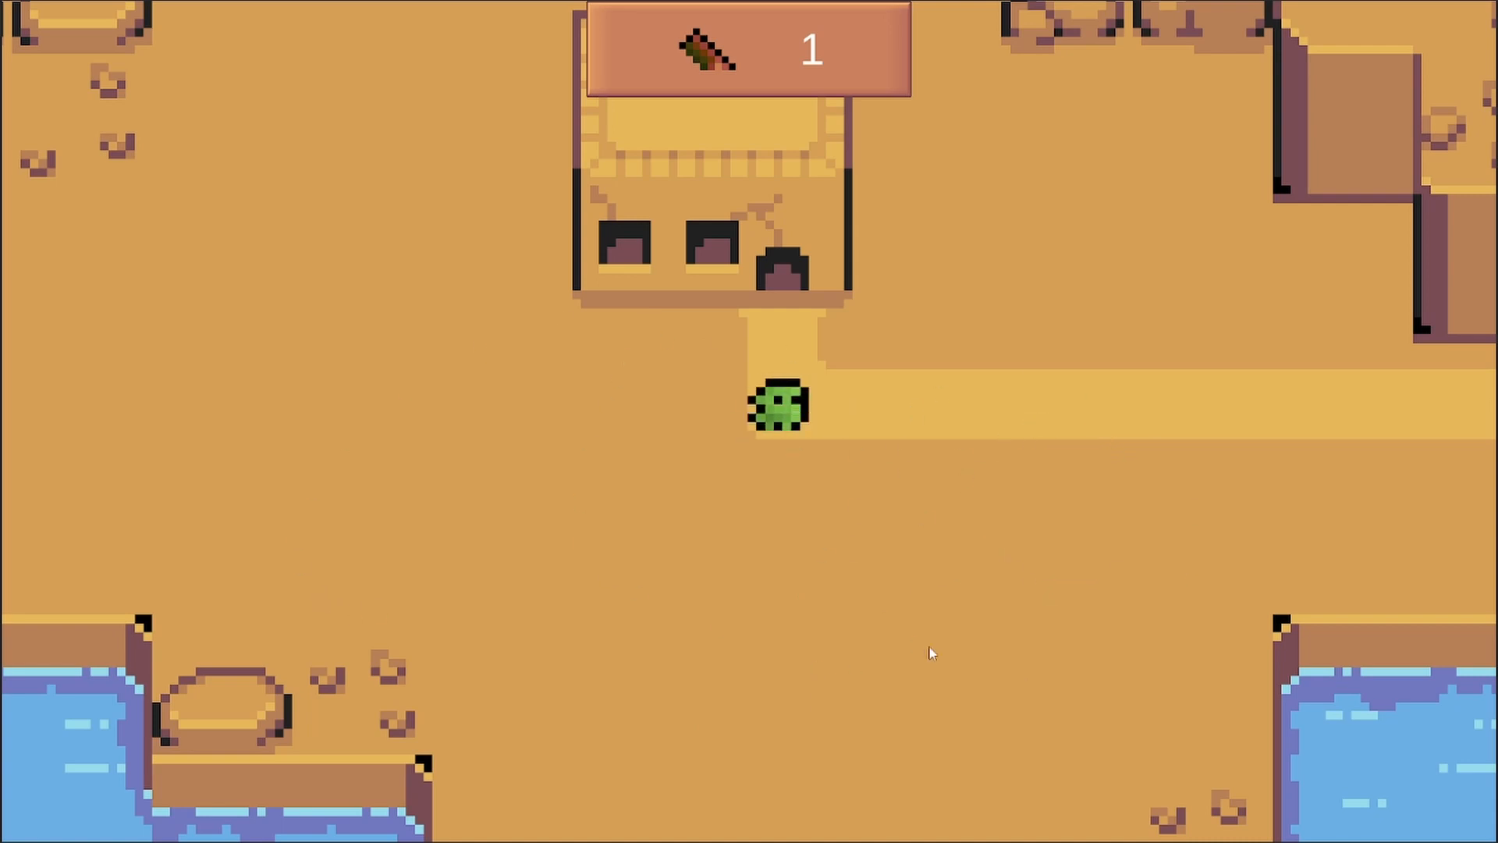
pyautogui.moveTo(901, 635)
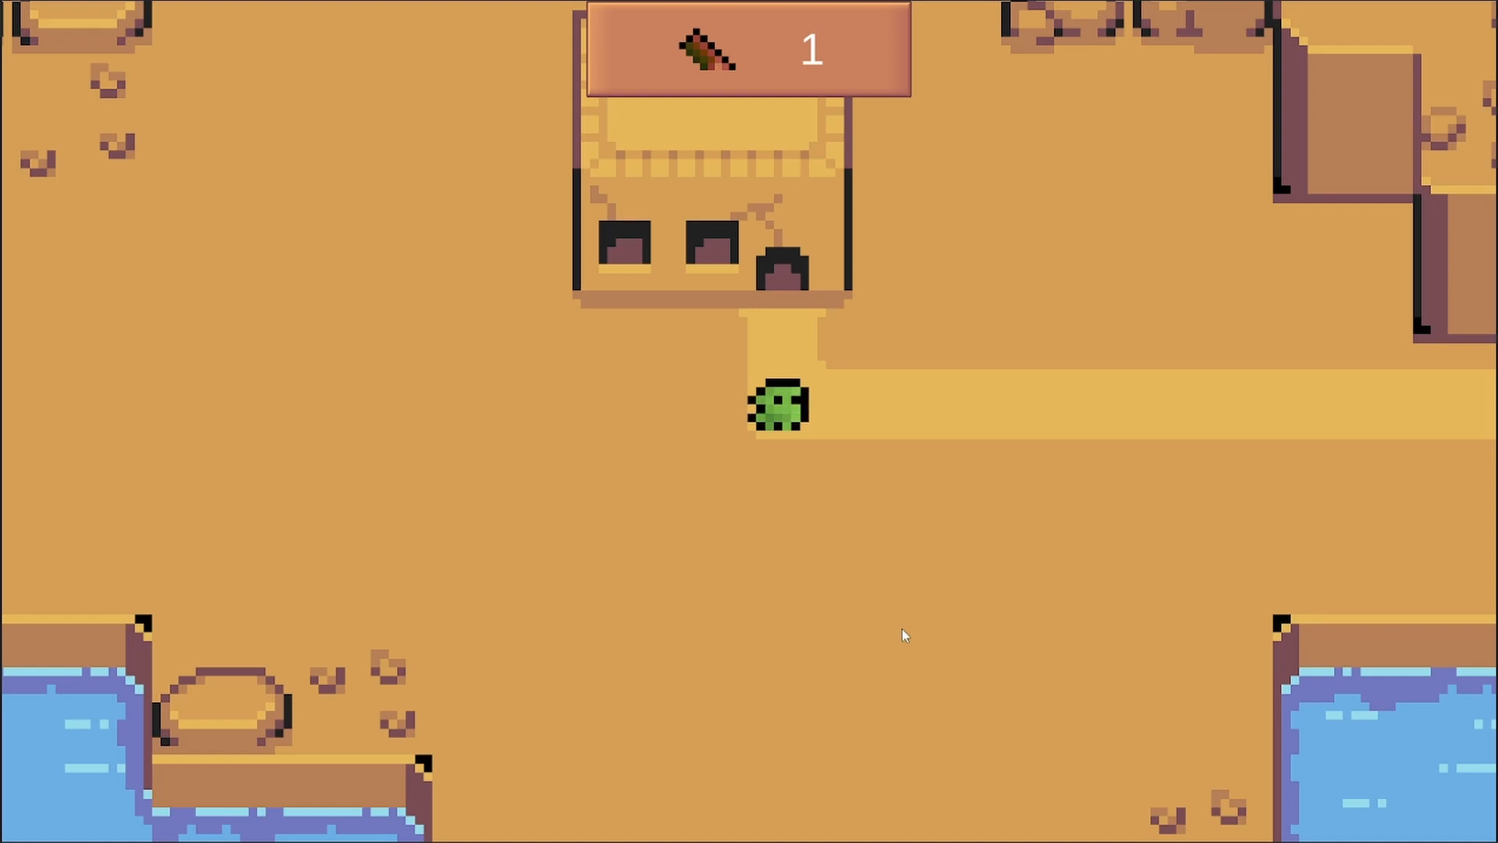
pyautogui.moveTo(745, 332)
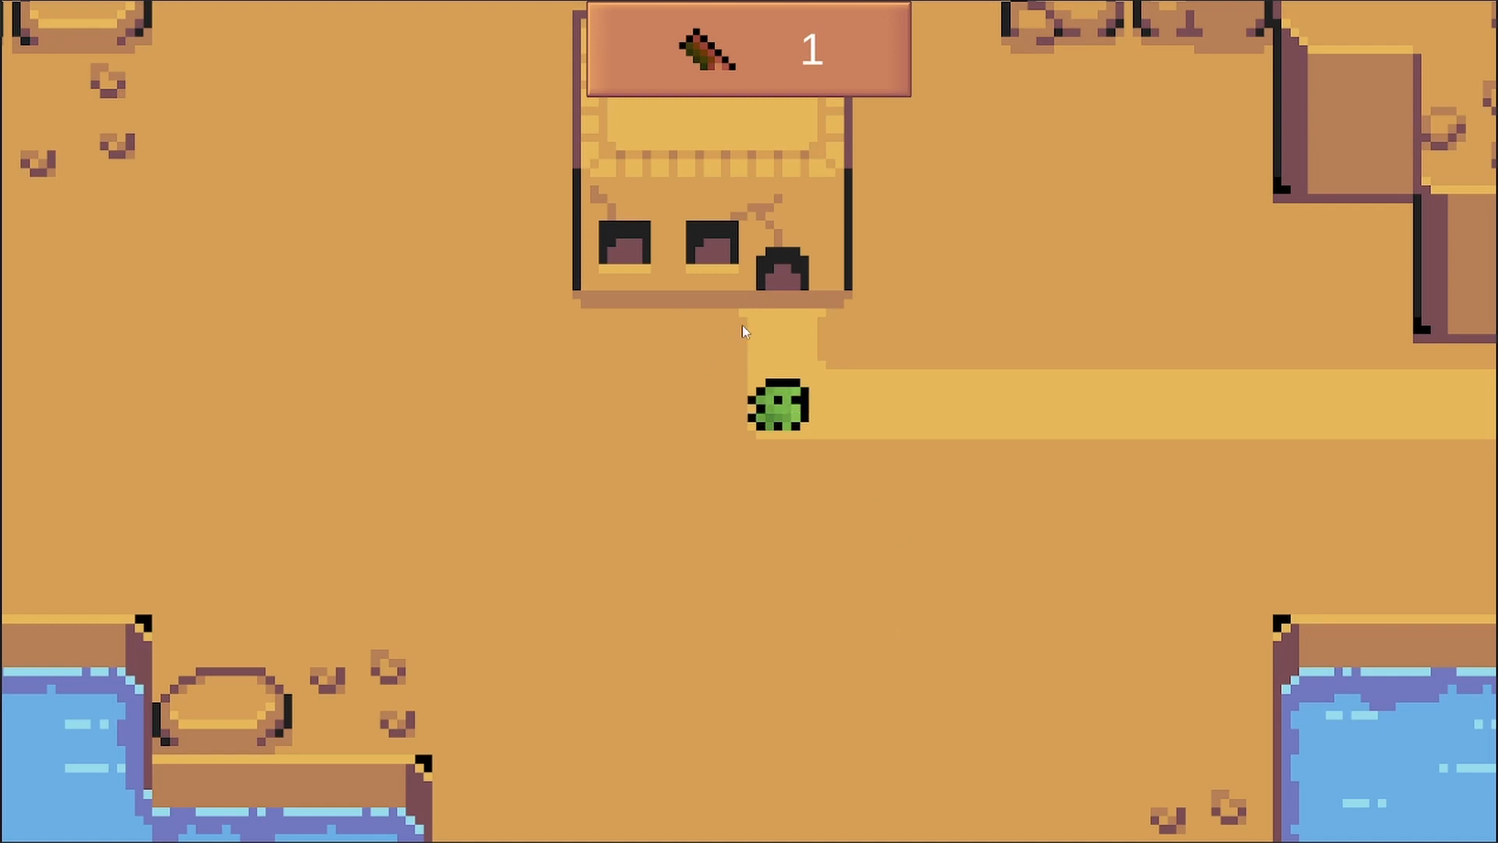
pyautogui.moveTo(596, 574)
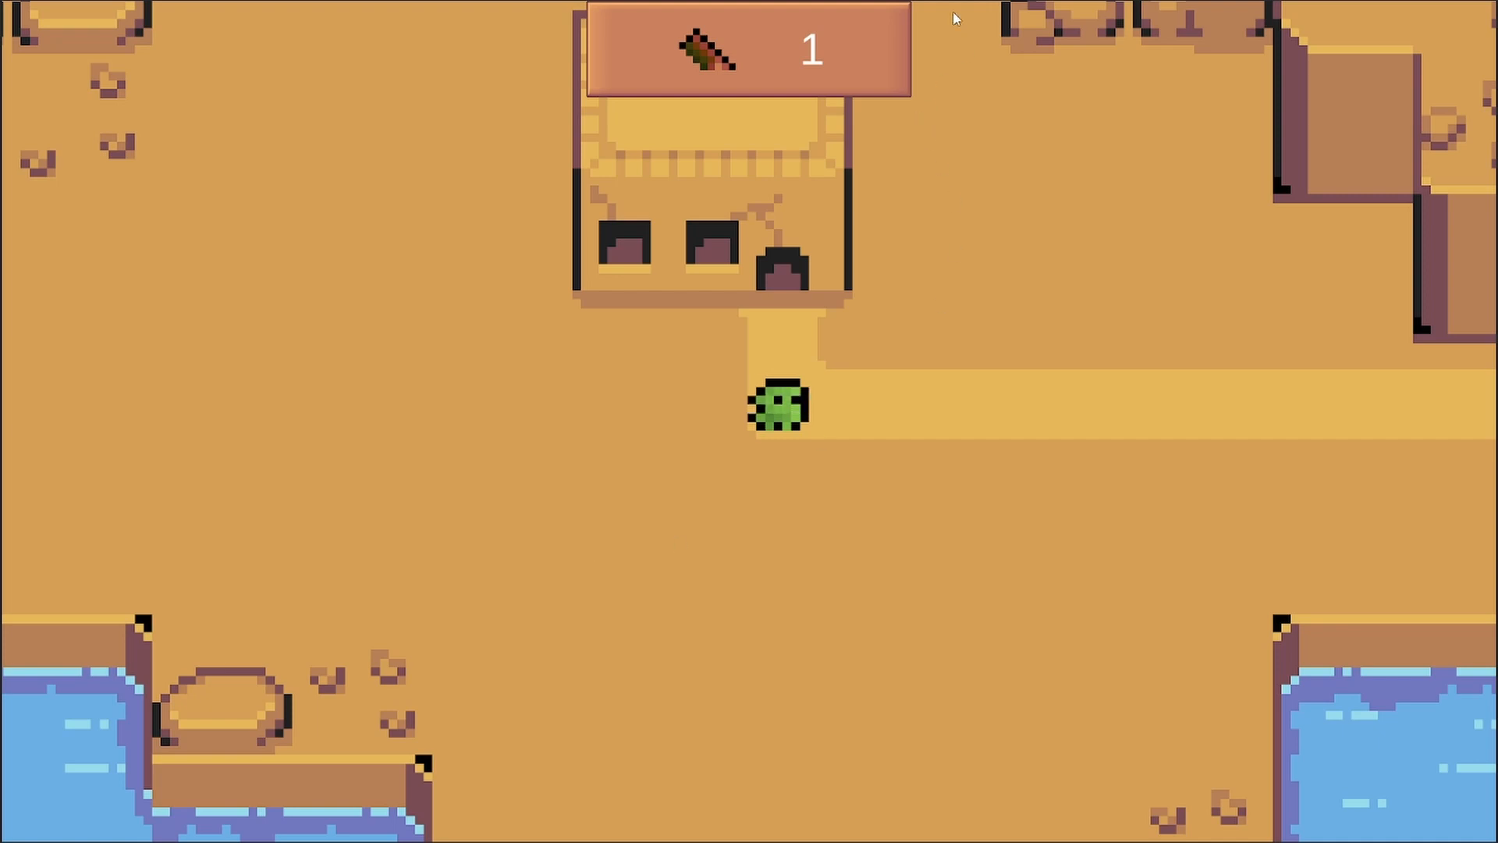
pyautogui.moveTo(1021, 147)
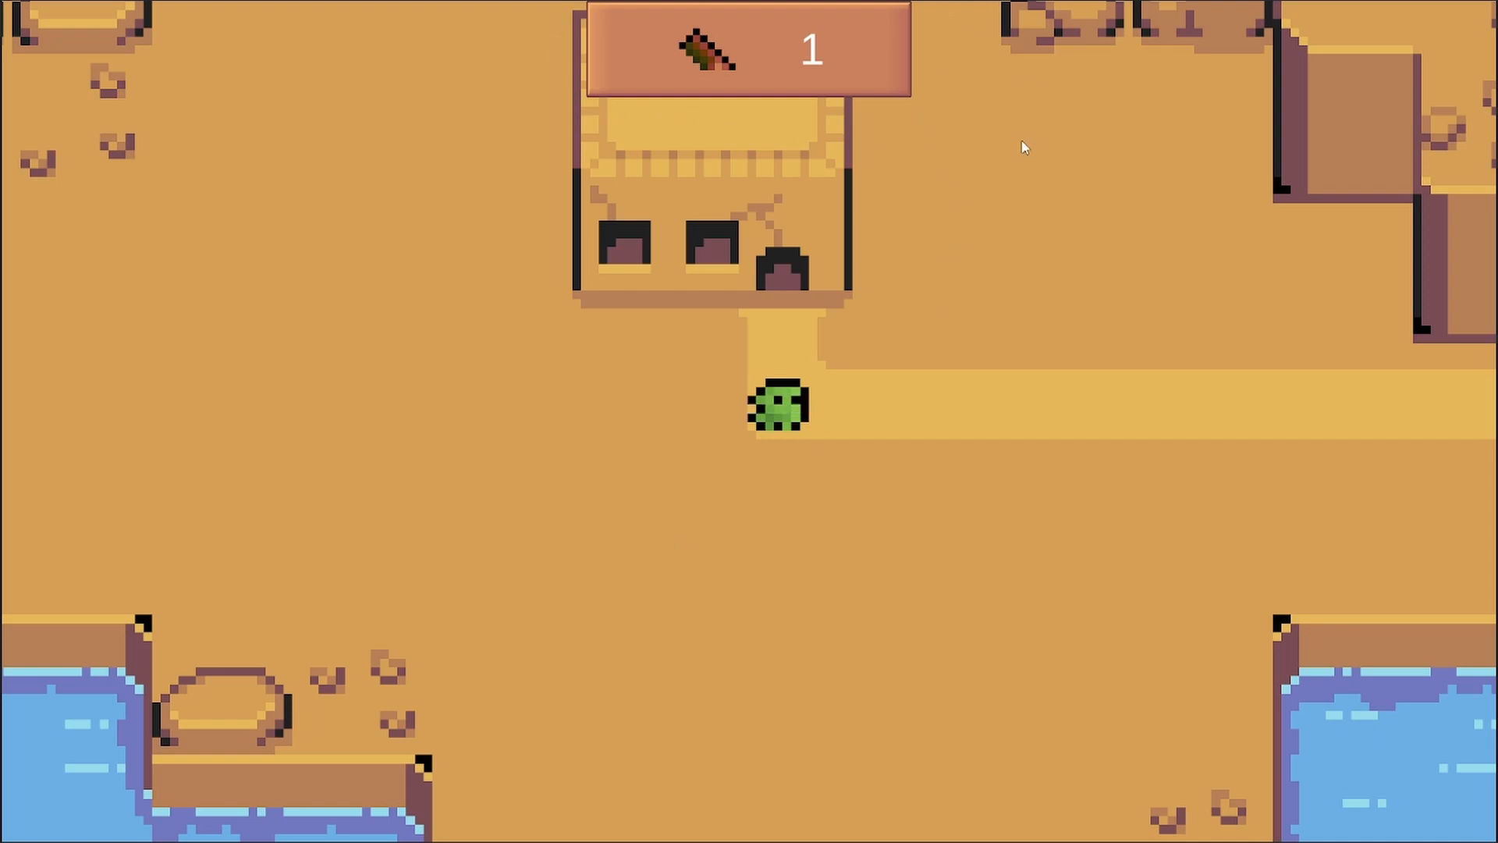
pyautogui.moveTo(748, 17)
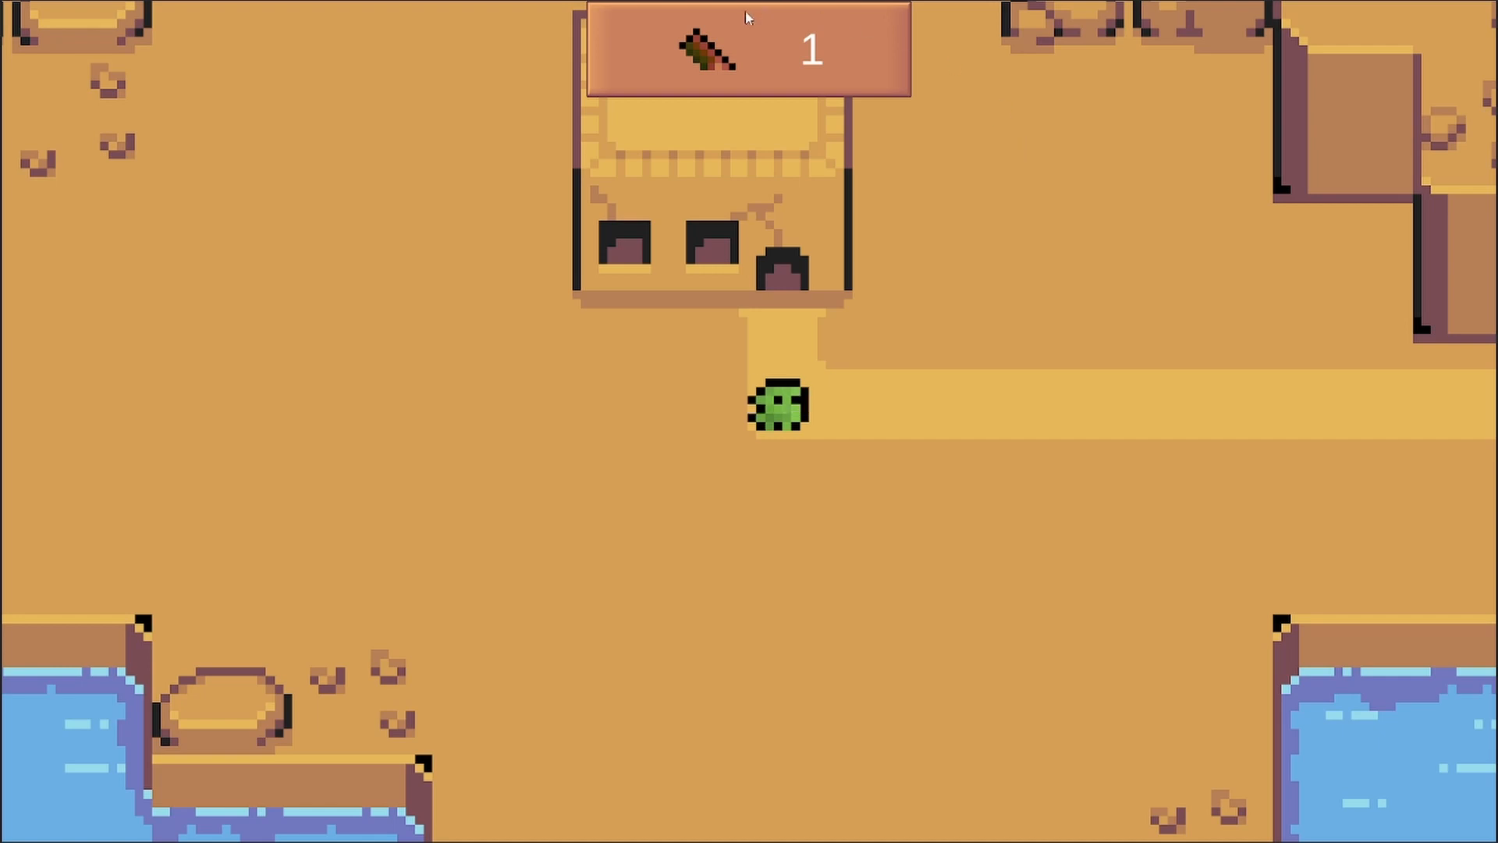
pyautogui.moveTo(506, 469)
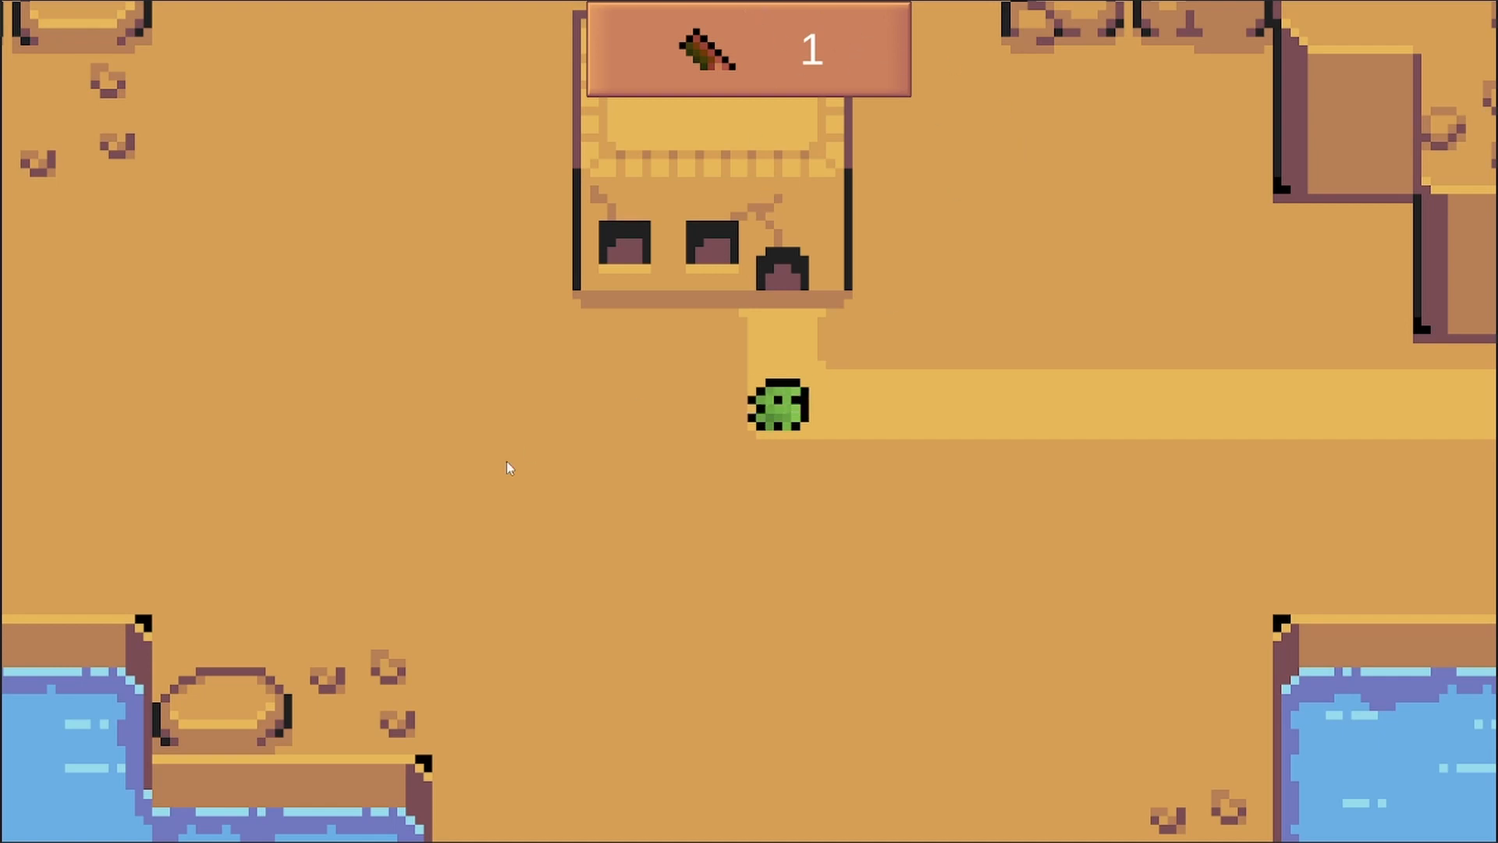
pyautogui.moveTo(1296, 490)
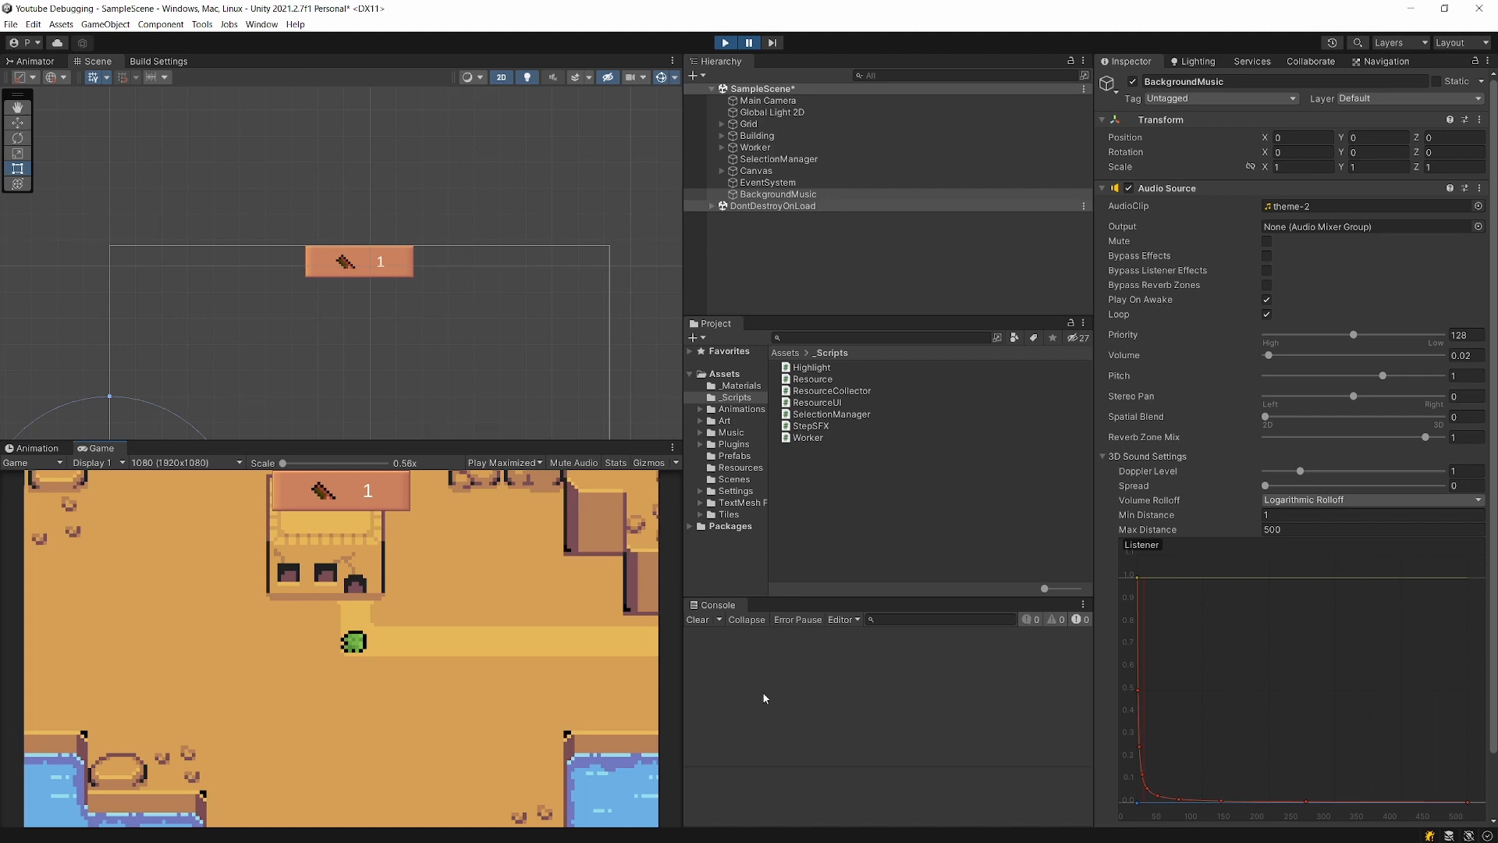
pyautogui.moveTo(830, 708)
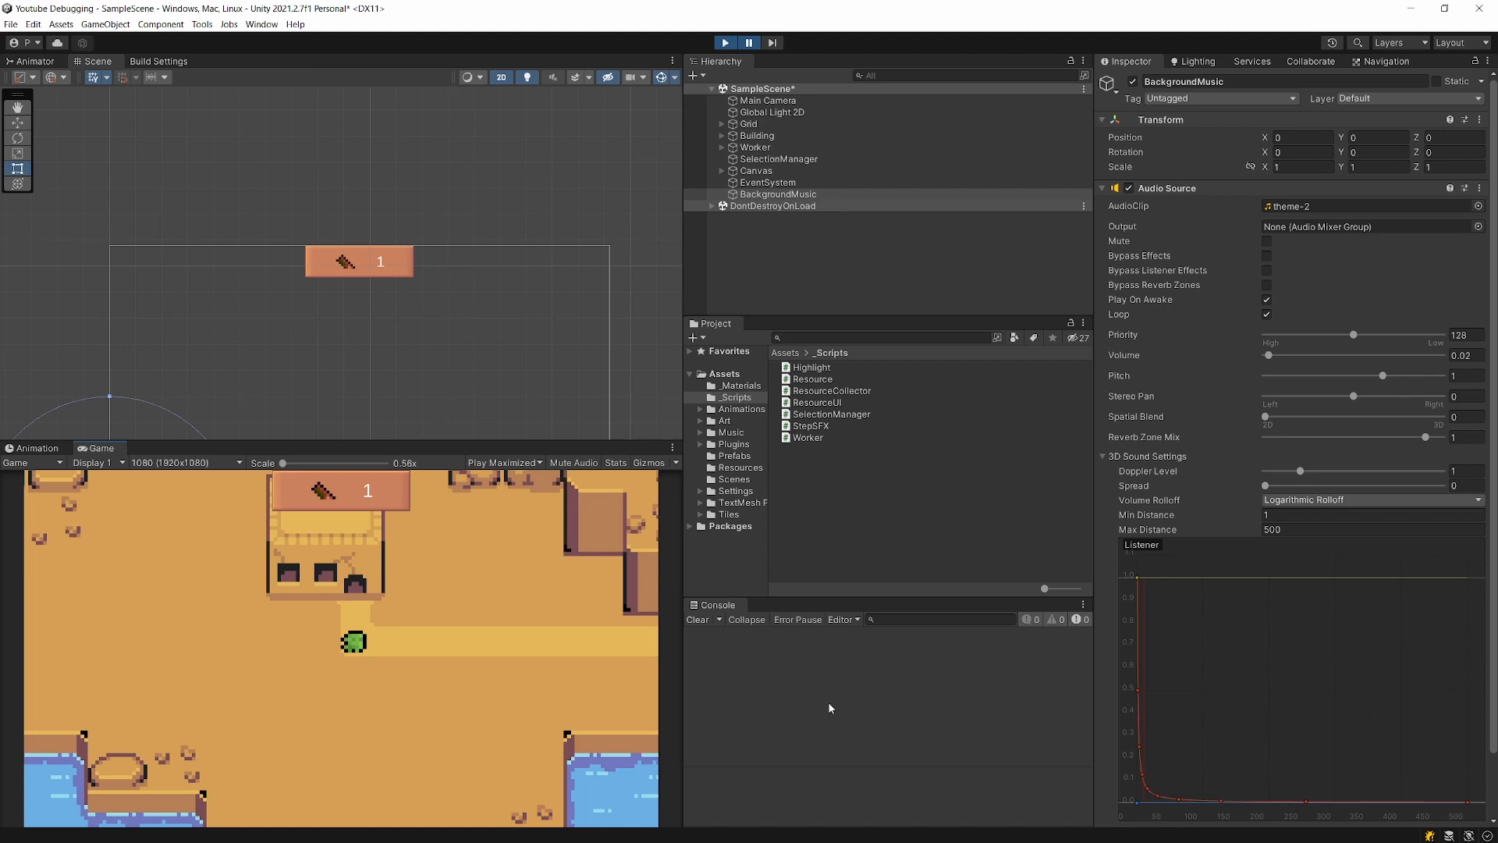